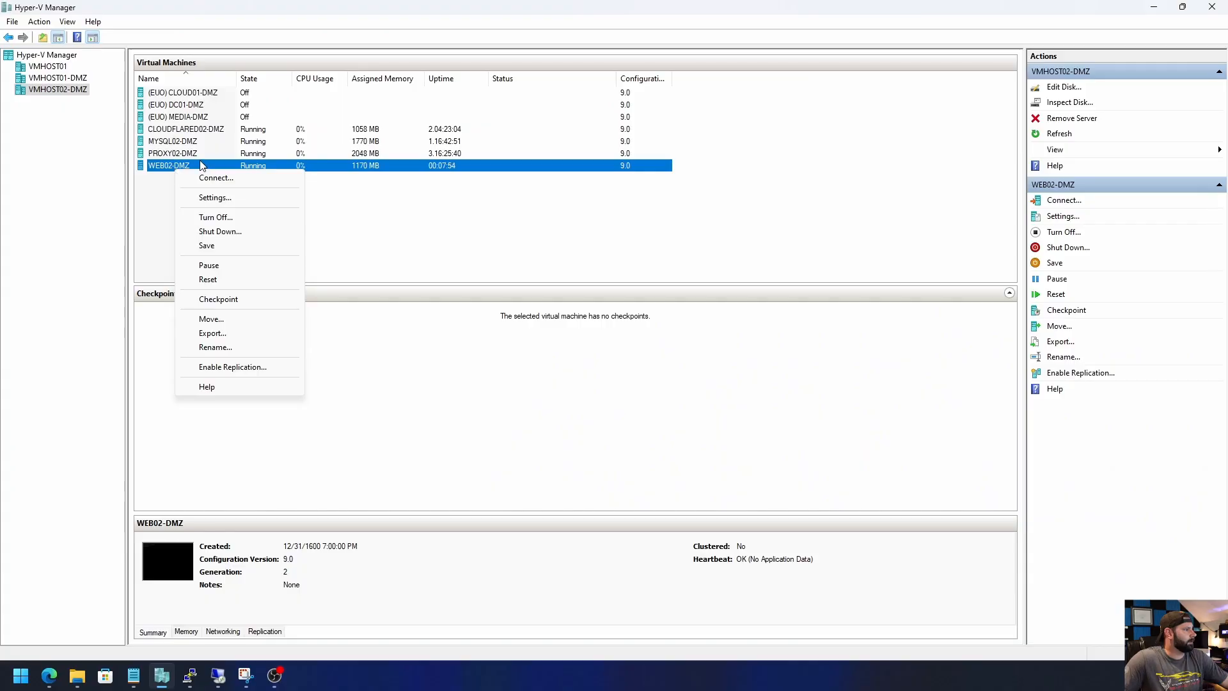
- Back out of exporting the WEB02-DMZ virtual machine without saving it
left_click(212, 333)
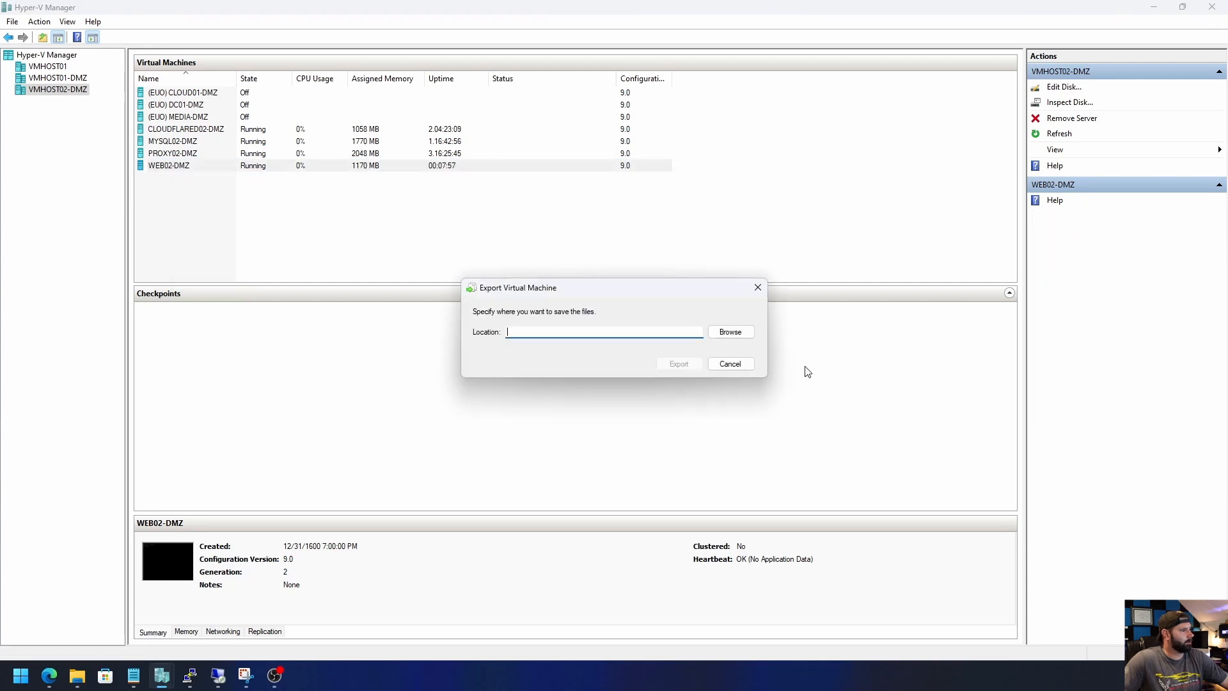
left_click(730, 331)
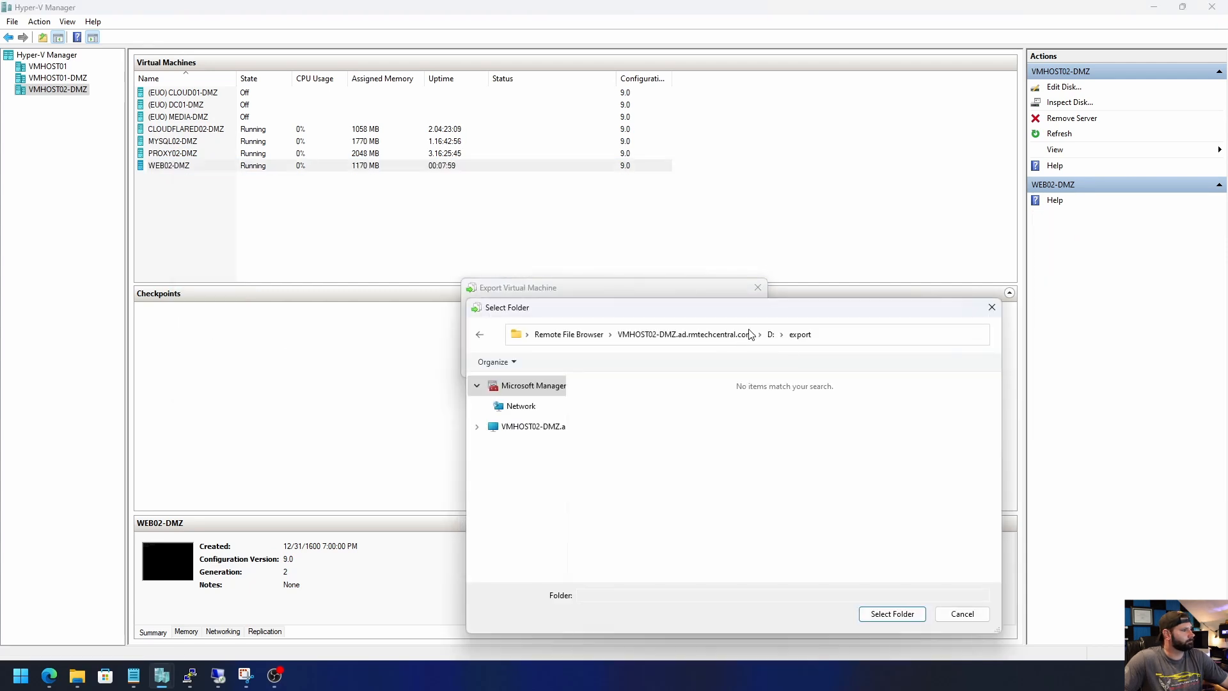
left_click(963, 614)
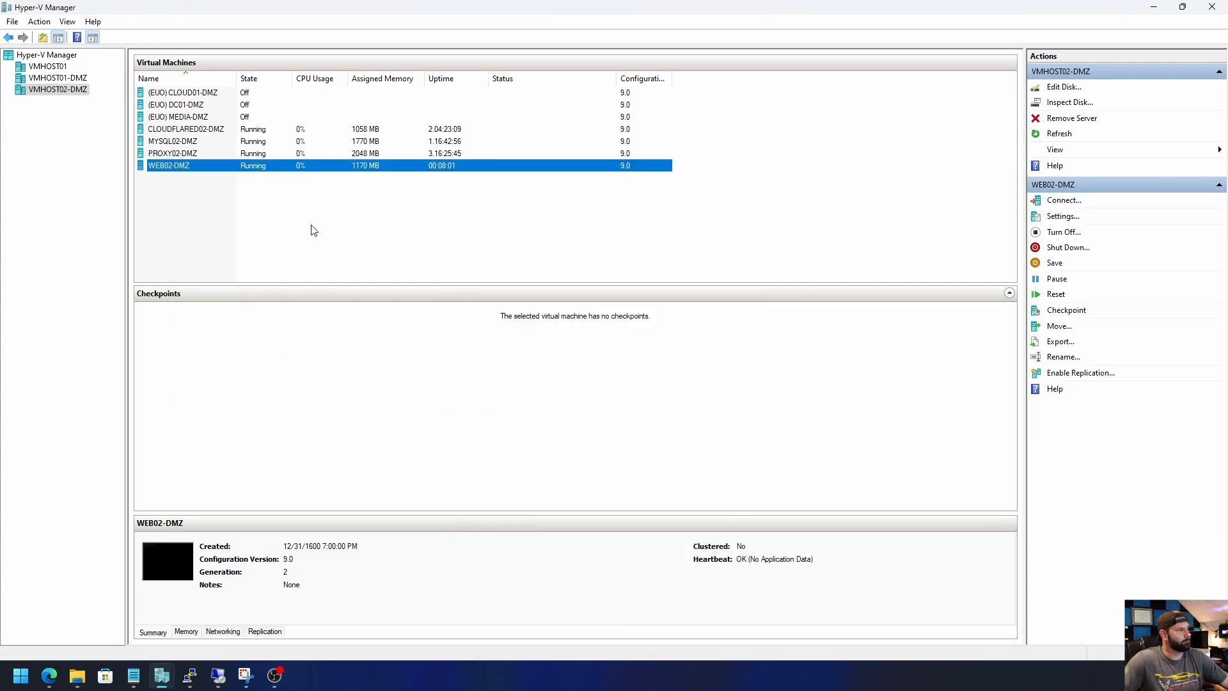
left_click(1060, 341)
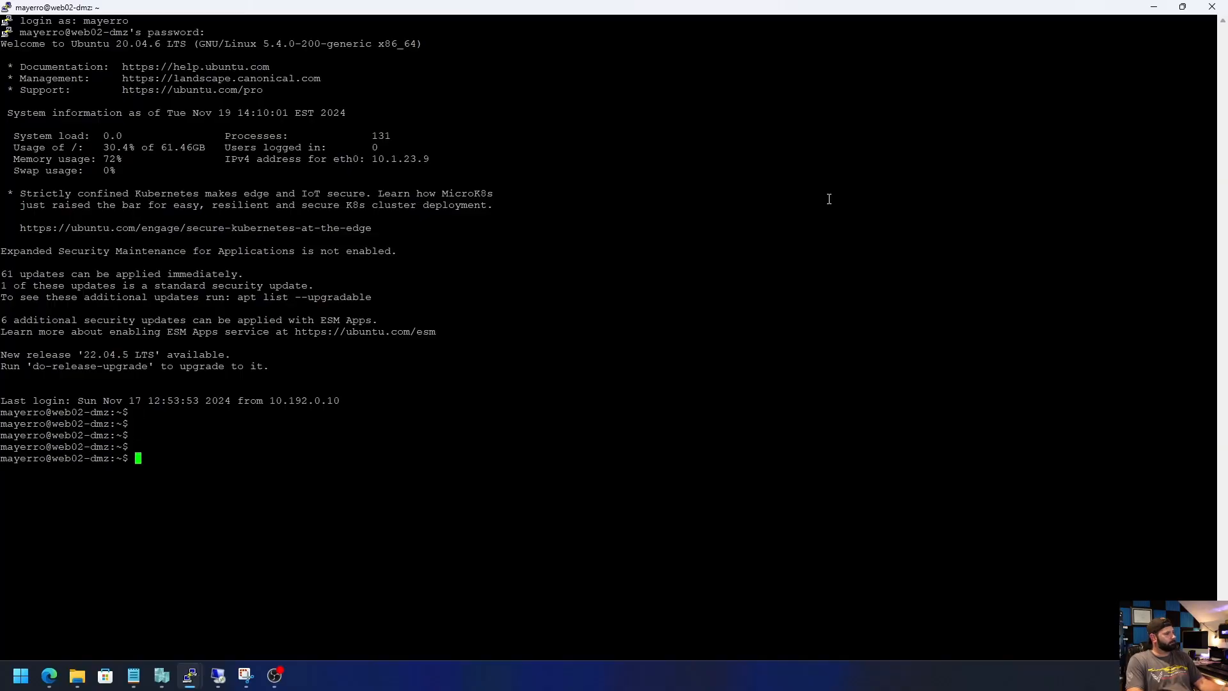
- Add the ppa:ondrej/php repository with sudo add-apt-repository, giving the password and confirming
key("Return")
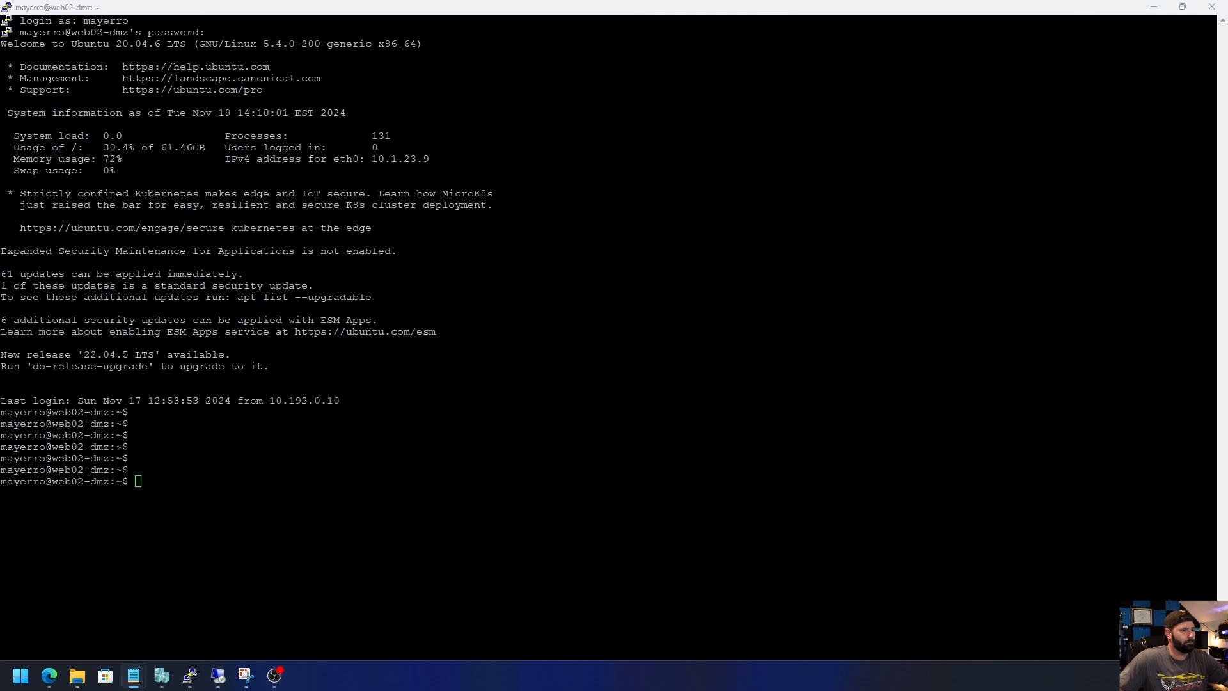
type("sudo add-apt-repository ppa:ondrej/php")
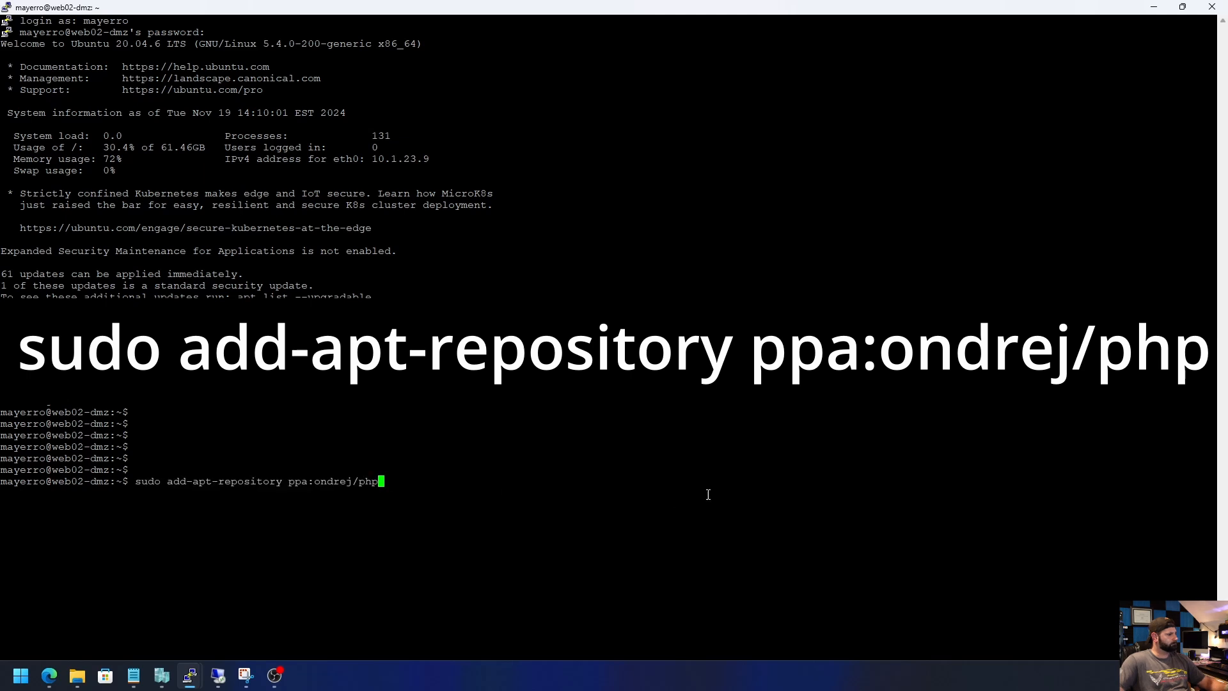
key("Return")
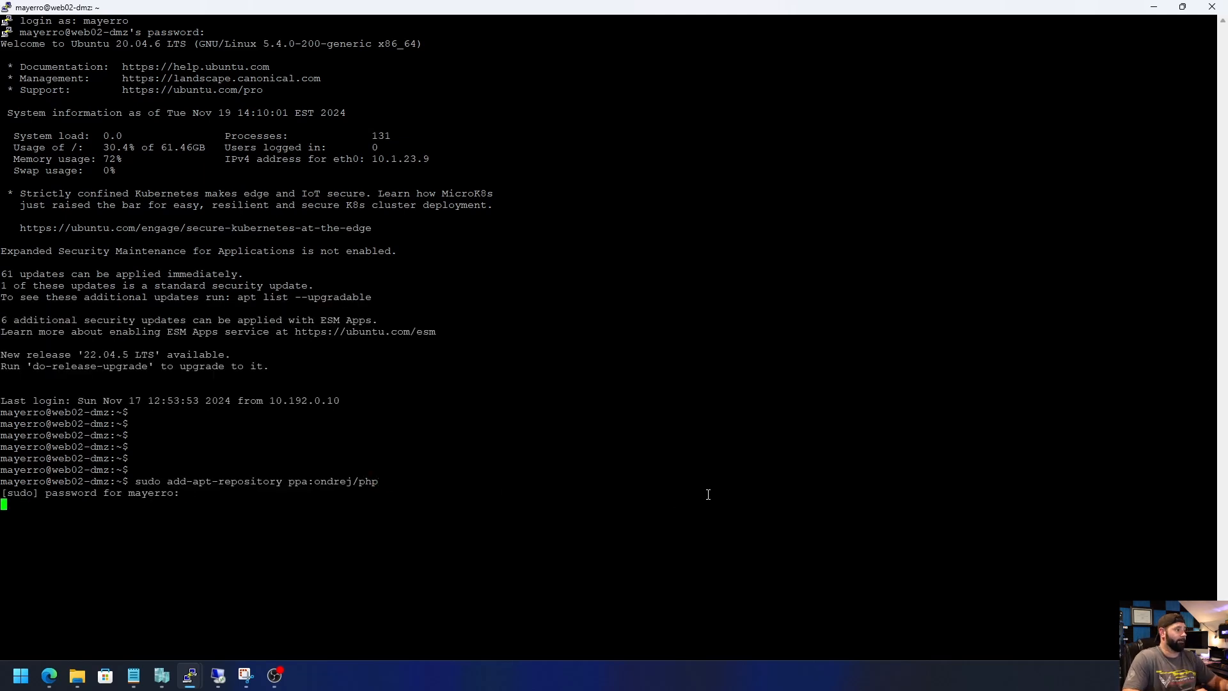
key("Return")
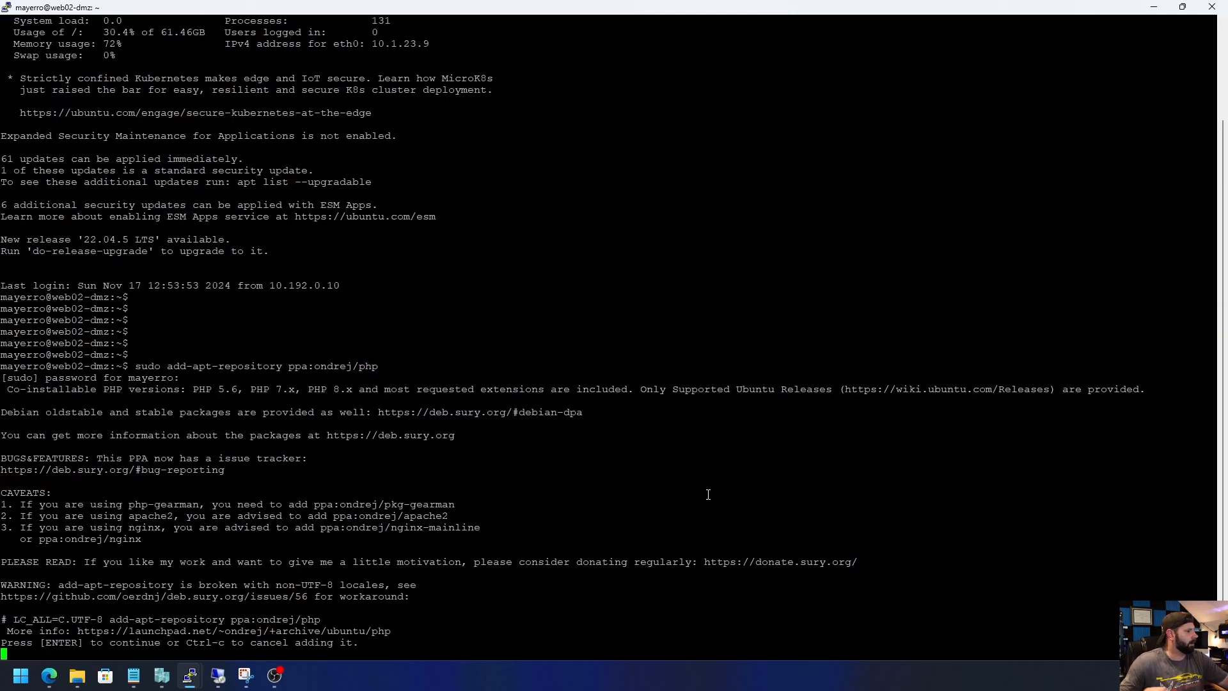
scroll("up", 3)
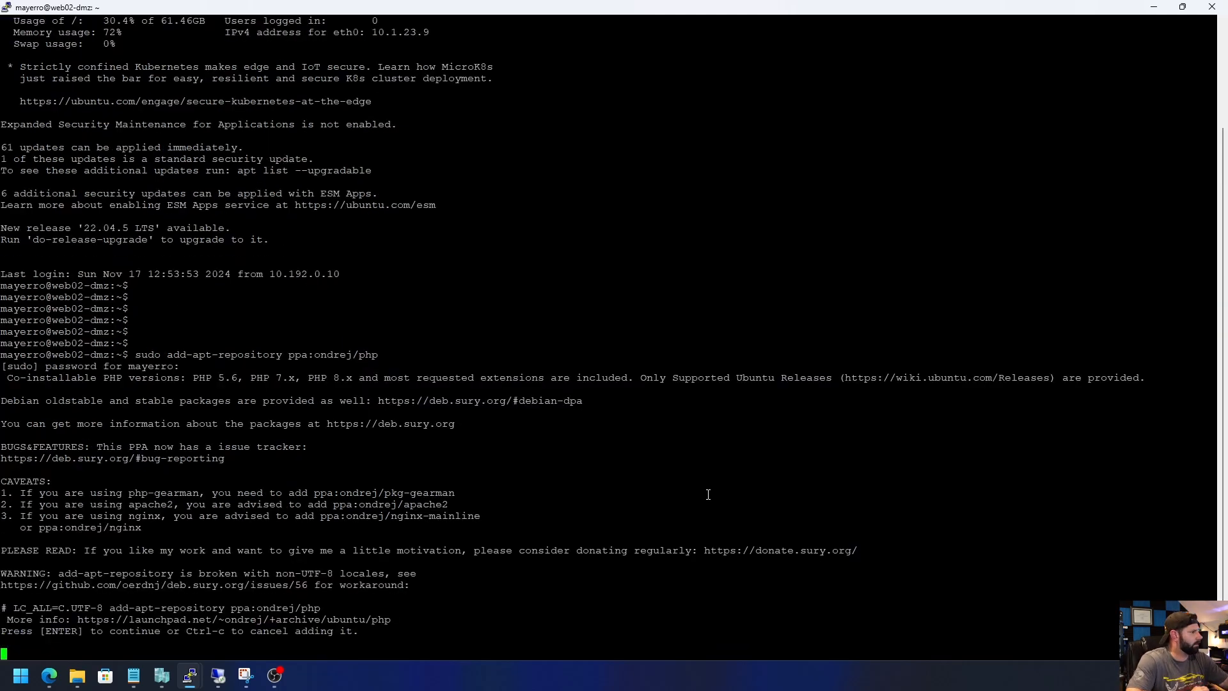
key("Return")
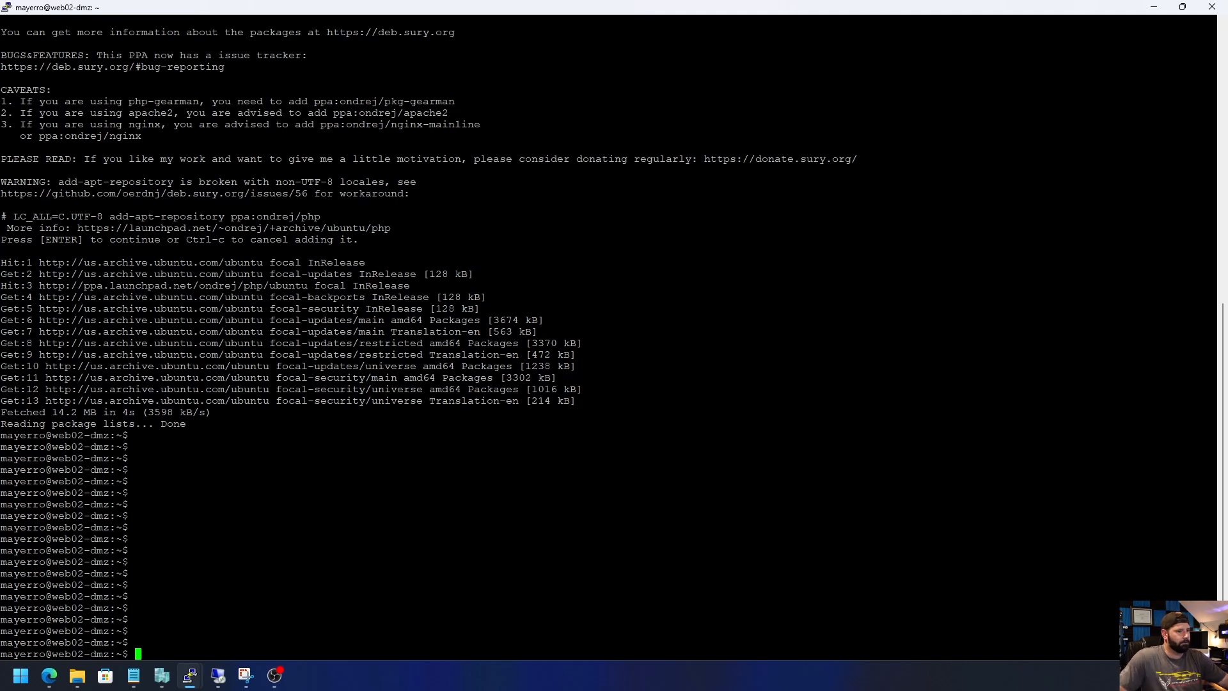
mouse_move(768, 405)
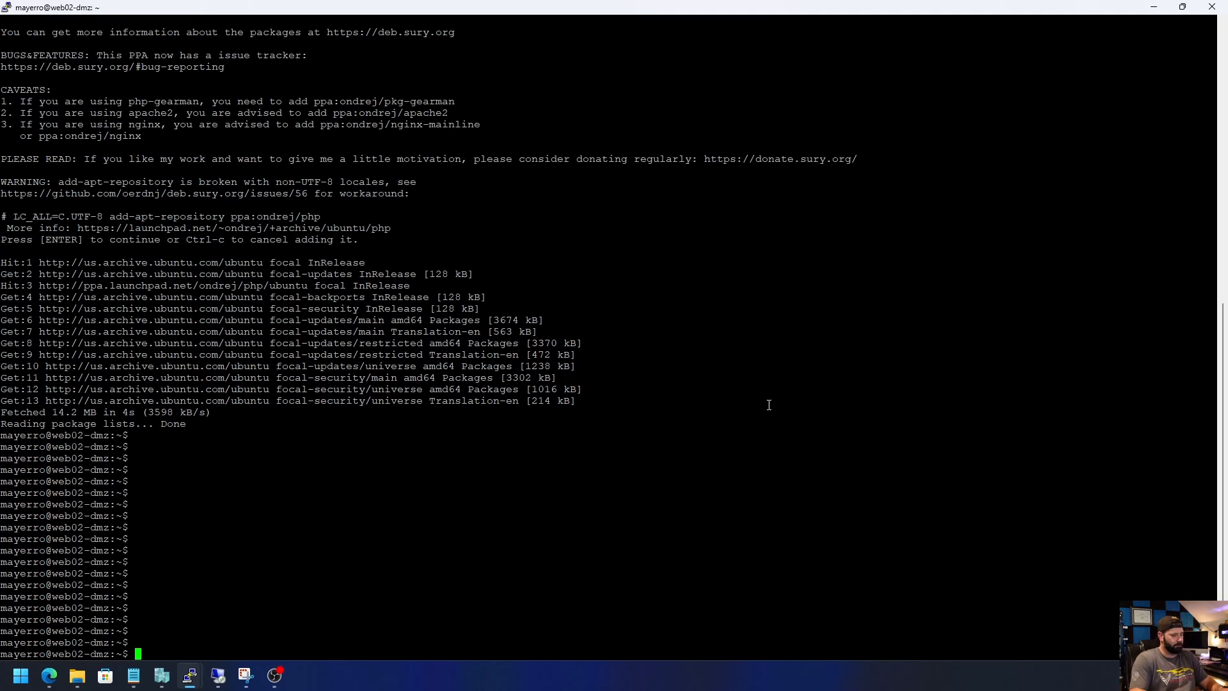
- Run sudo apt update, then recall it as sudo apt upgrade to upgrade the server's packages
type("sudo apt")
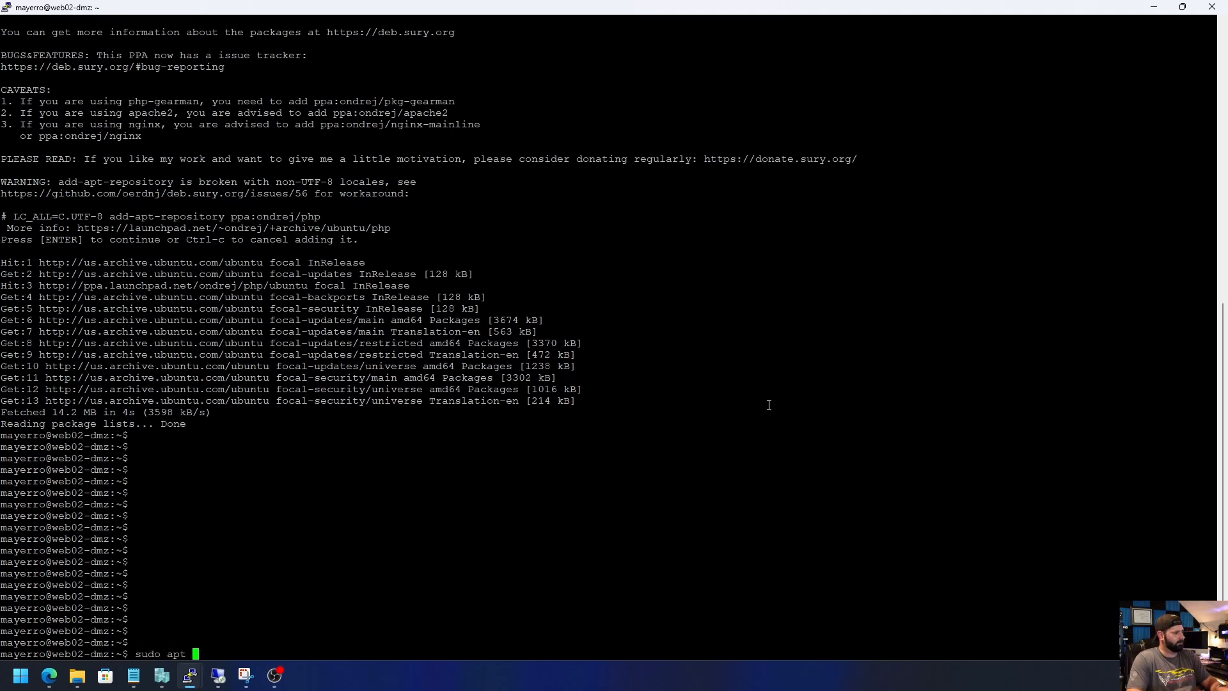
type("update")
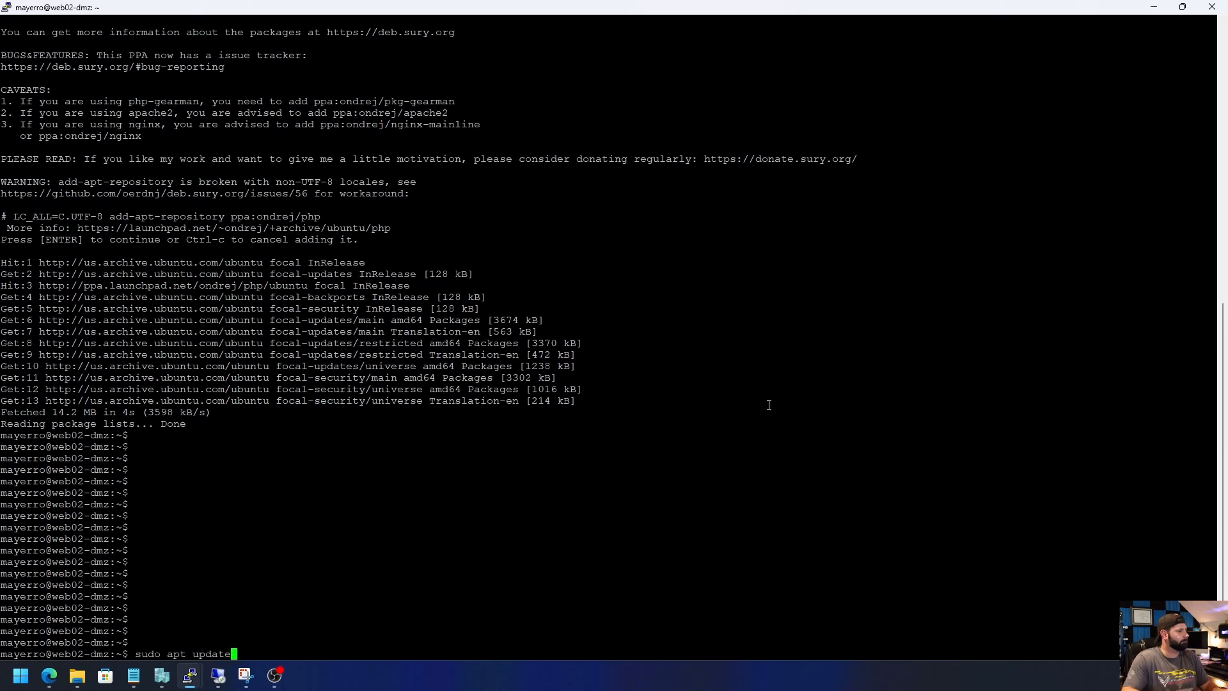
key("Return")
type("sudo apt updat")
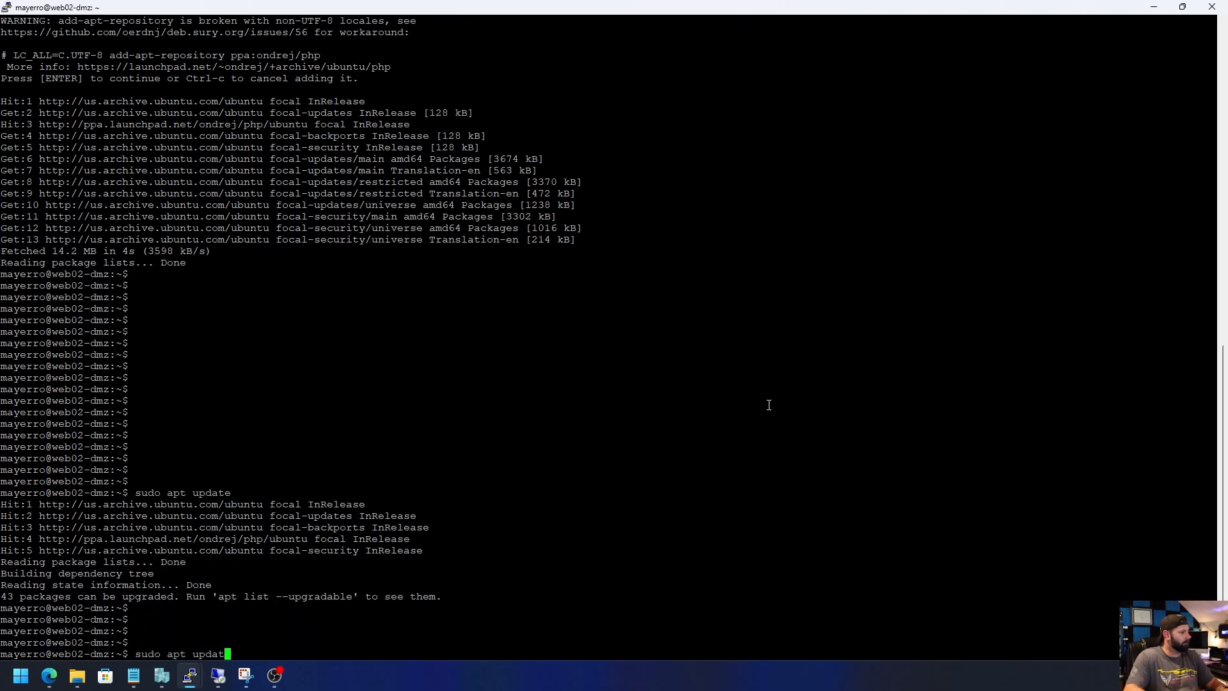
key("BackSpace")
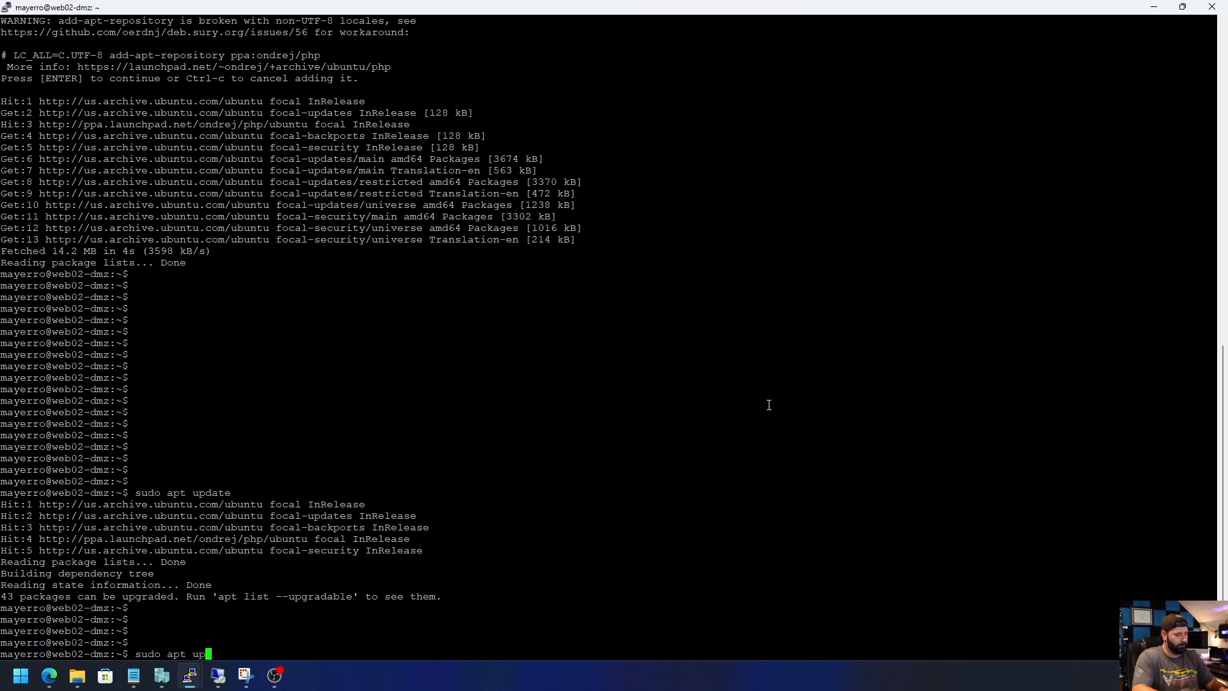
key("Return")
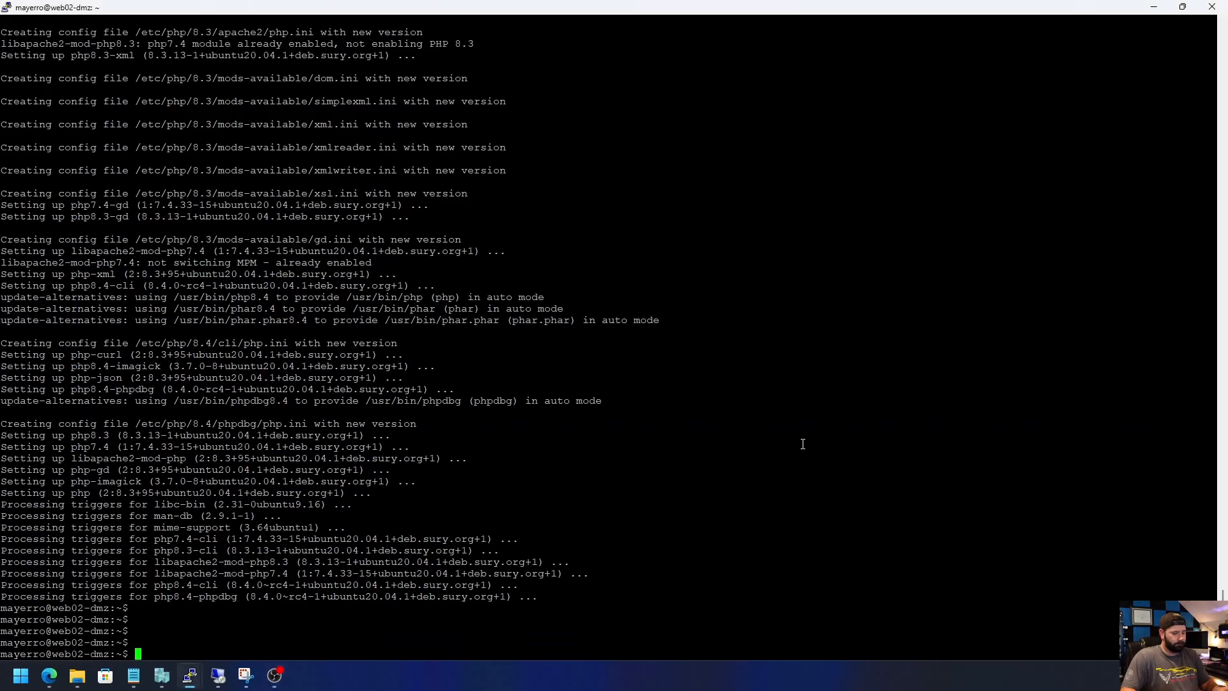
- List the loaded PHP modules with php -m and copy the module list
type("php")
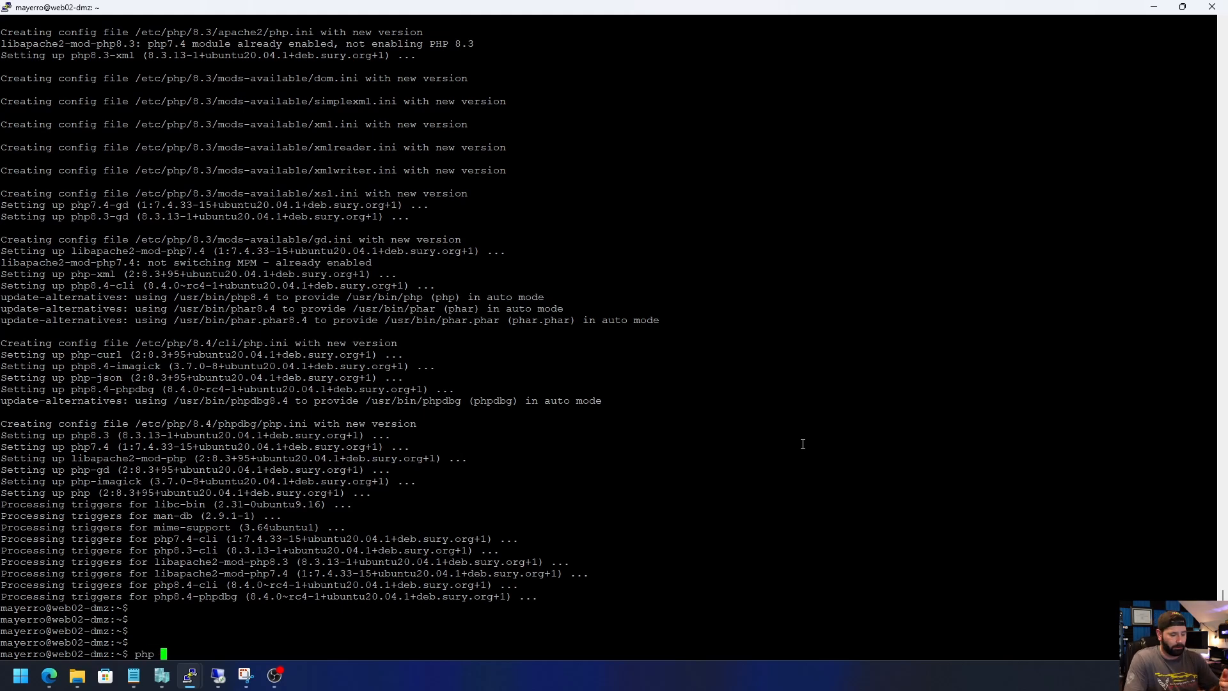
type("-m")
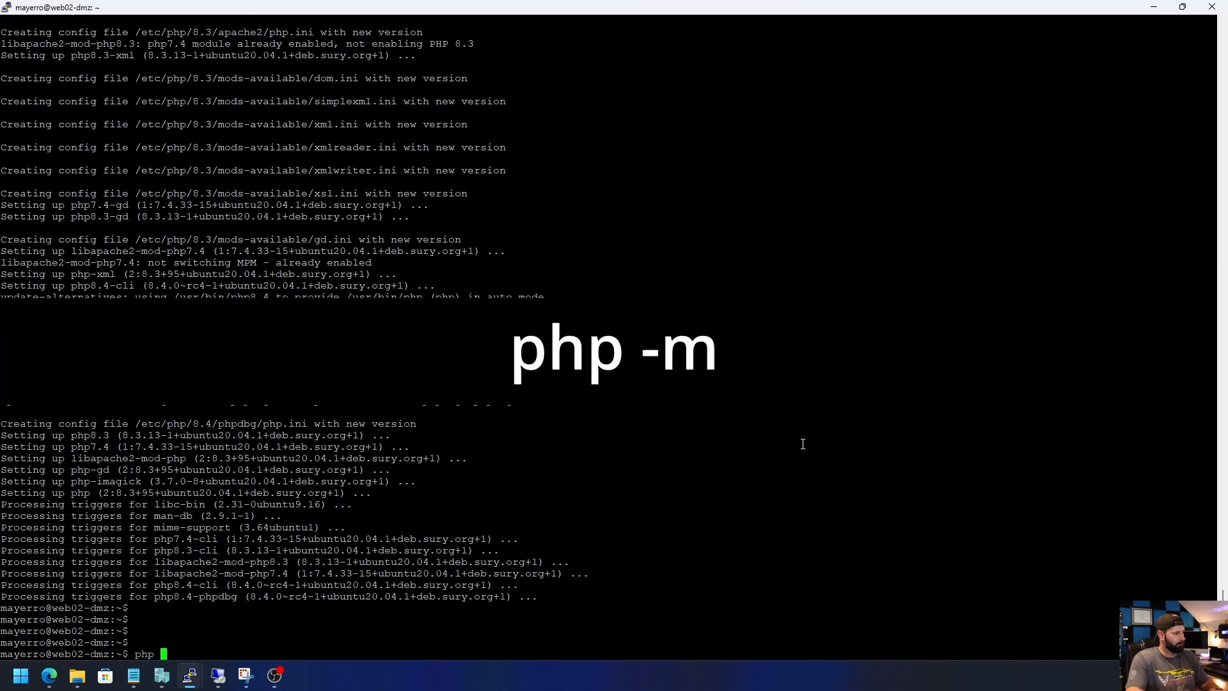
key("Return")
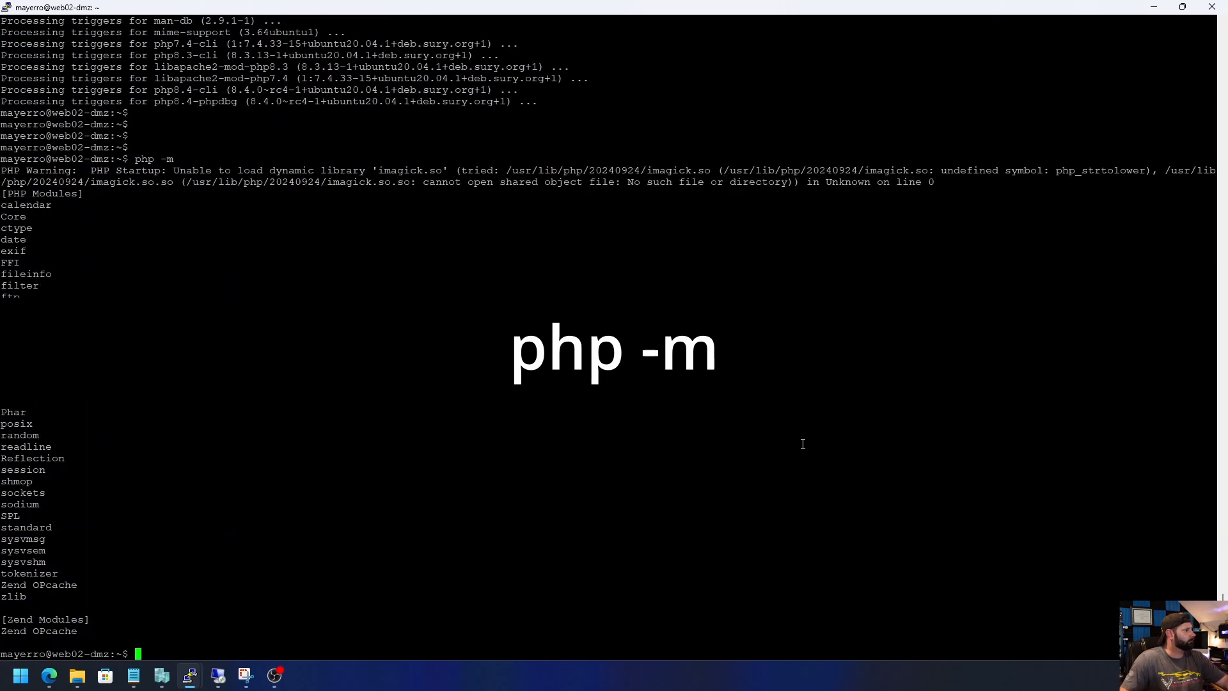
mouse_move(88, 185)
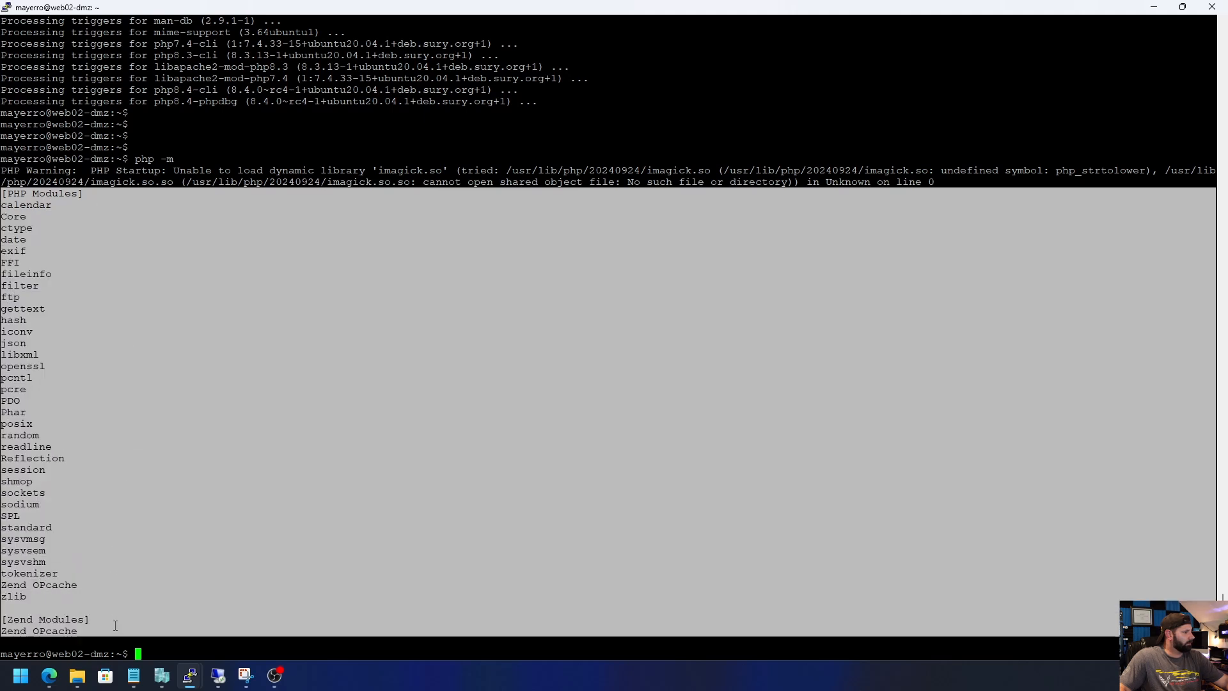
mouse_move(171, 373)
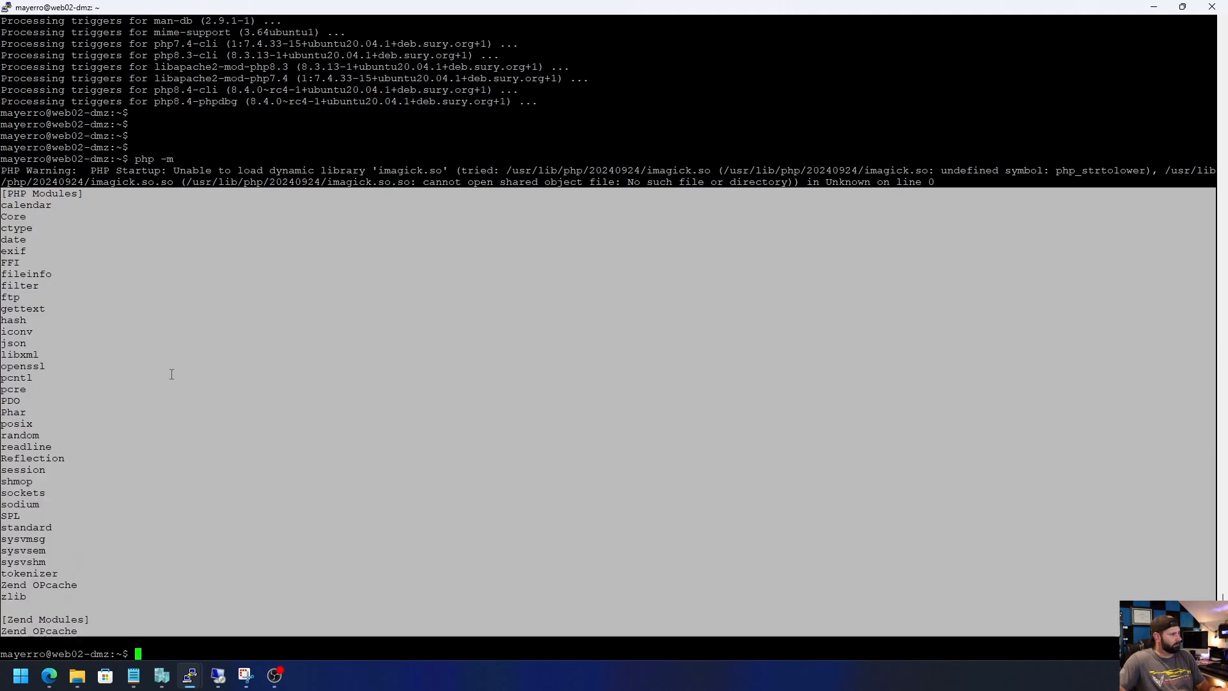
key("ctrl+c")
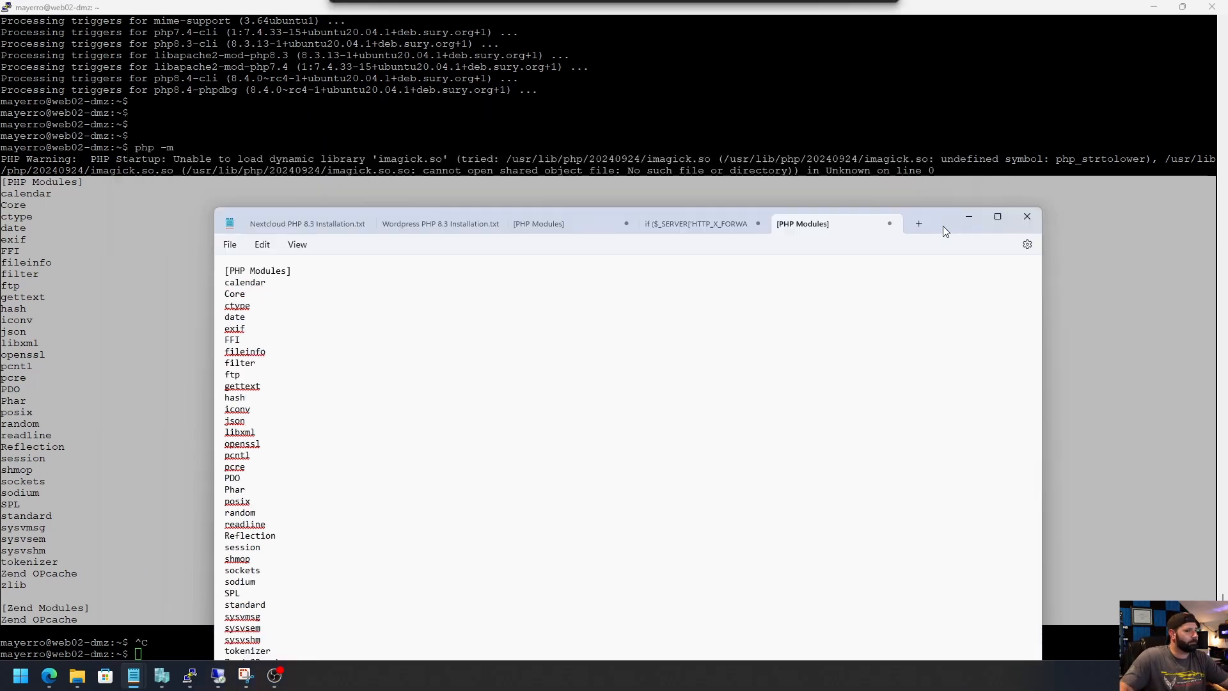
- Minimize Notepad after pasting the module list, returning to the web02-dmz terminal
left_click(1025, 217)
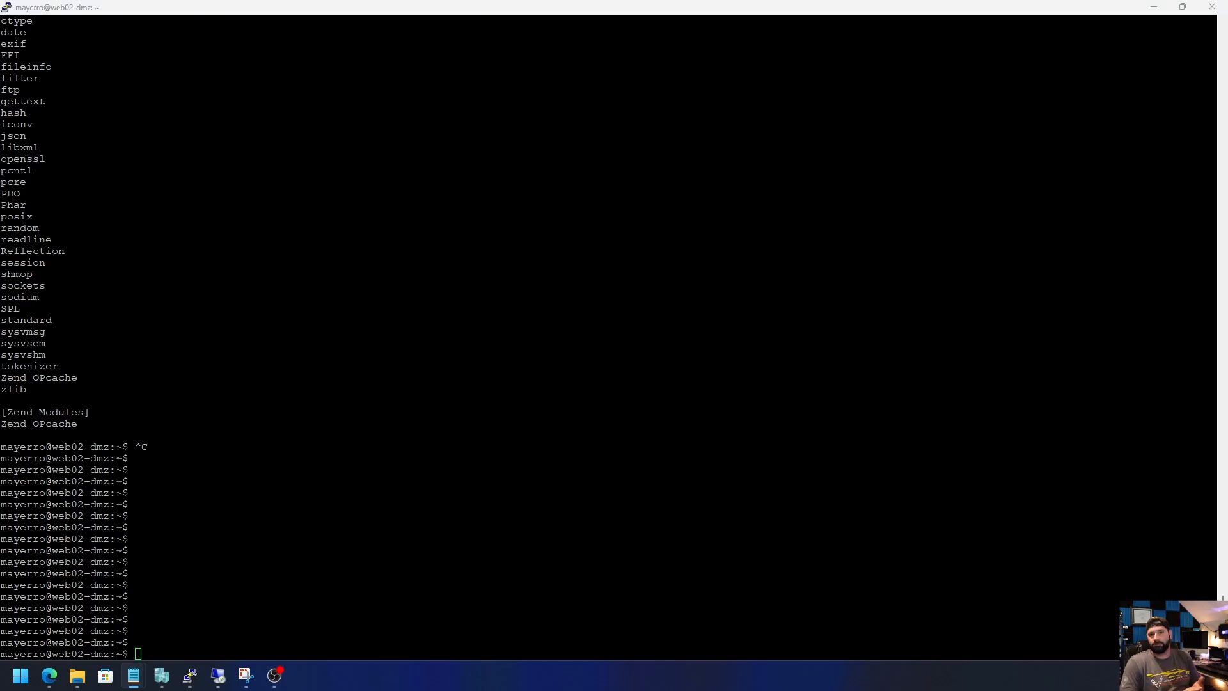
mouse_move(462, 472)
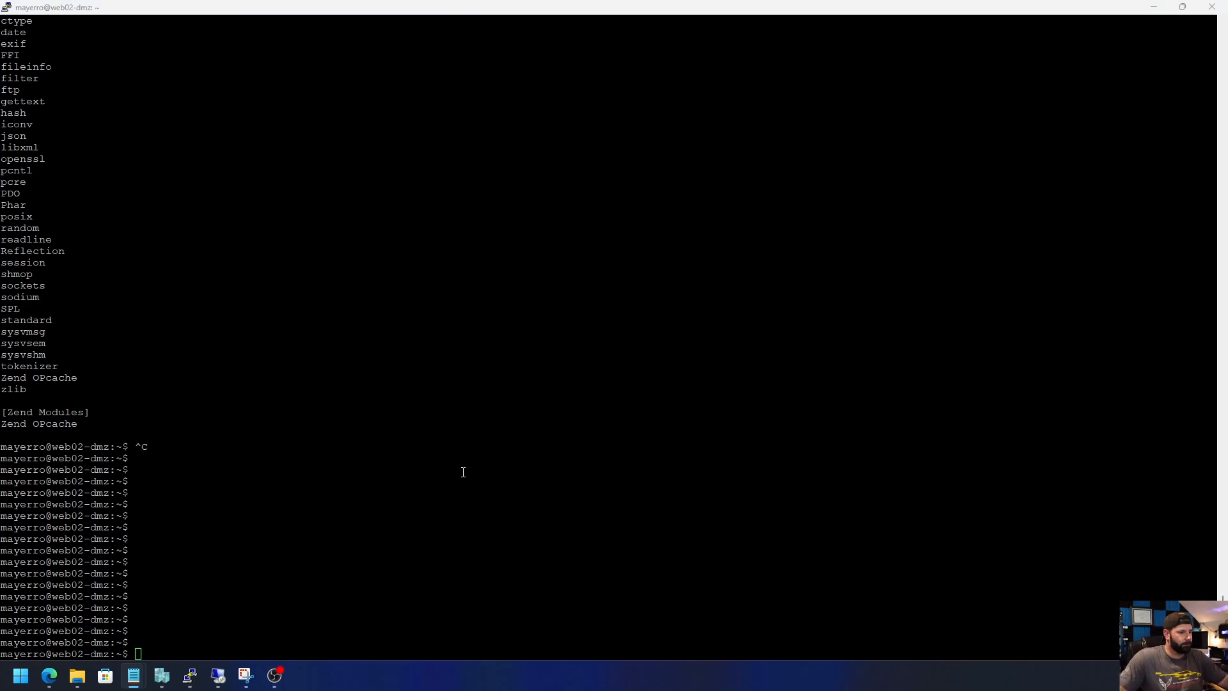
- Install php8.3-fpm and libapache2-mod-fcgid with sudo apt install
type("sudo apt install php8.3 libapache2-mod-php8.3")
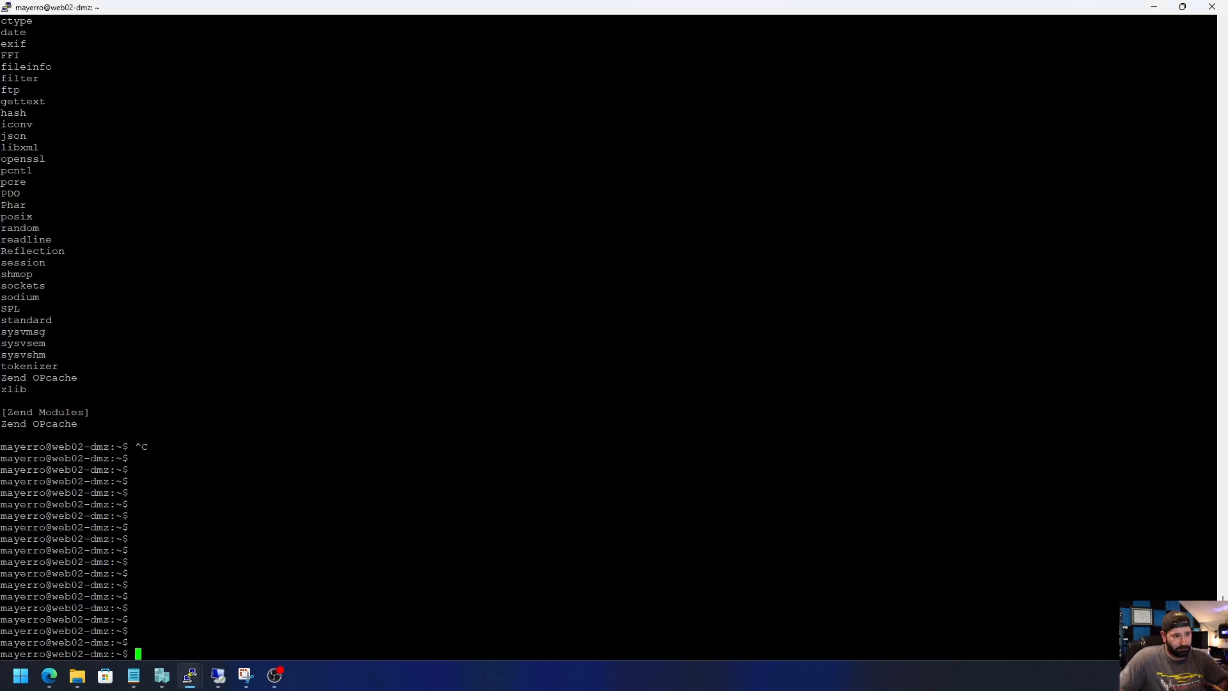
mouse_move(698, 500)
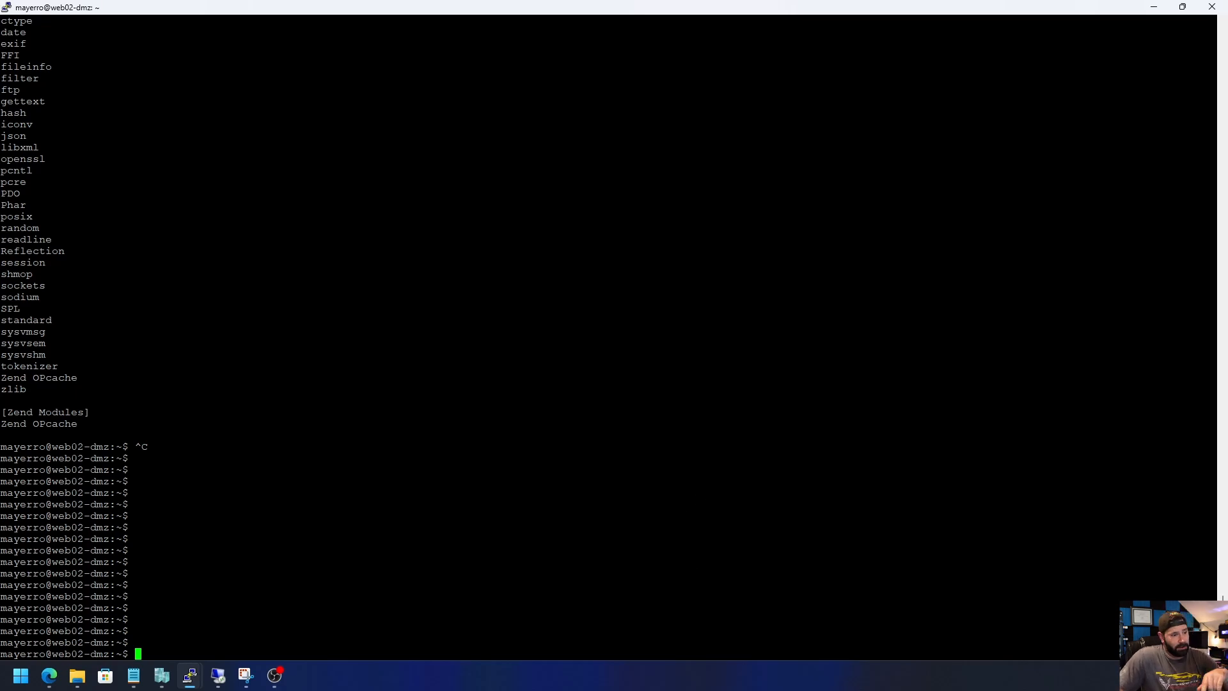
type("sudo apt install php8.3-fpm libapache2-mod-fcgid")
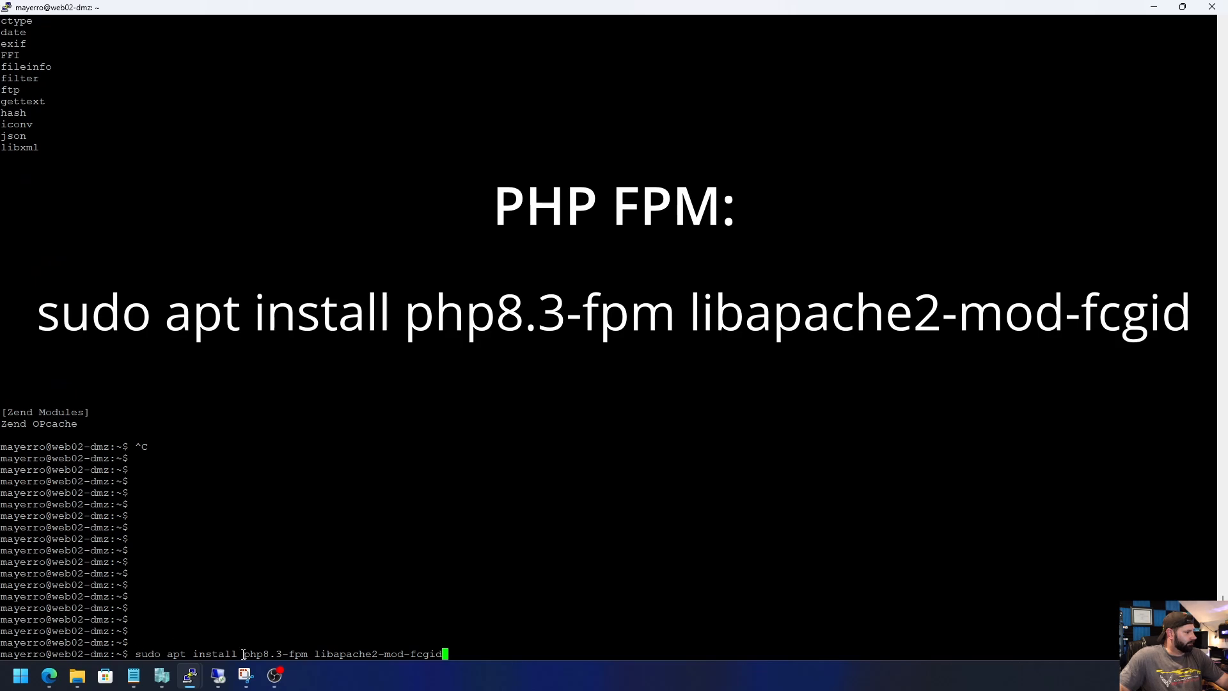
key("Return")
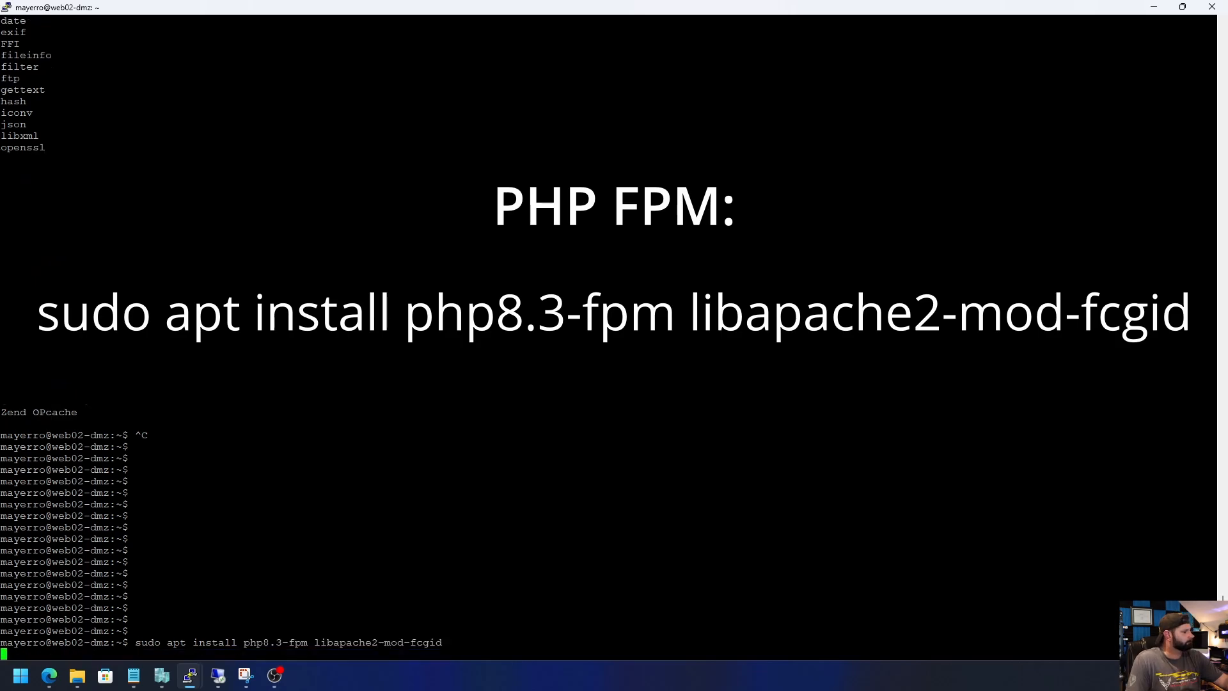
key("Return")
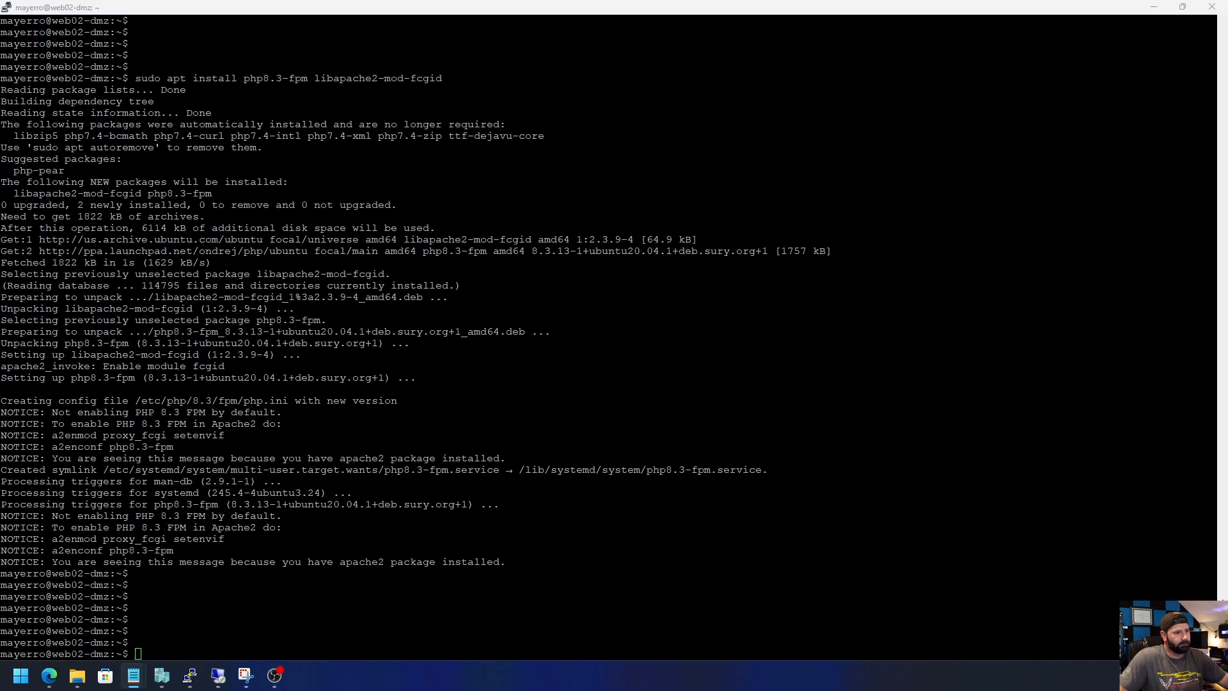
- Run sudo apt install php8.3-common, which reports it is already the newest version
type("sudo apt install php8.3-common")
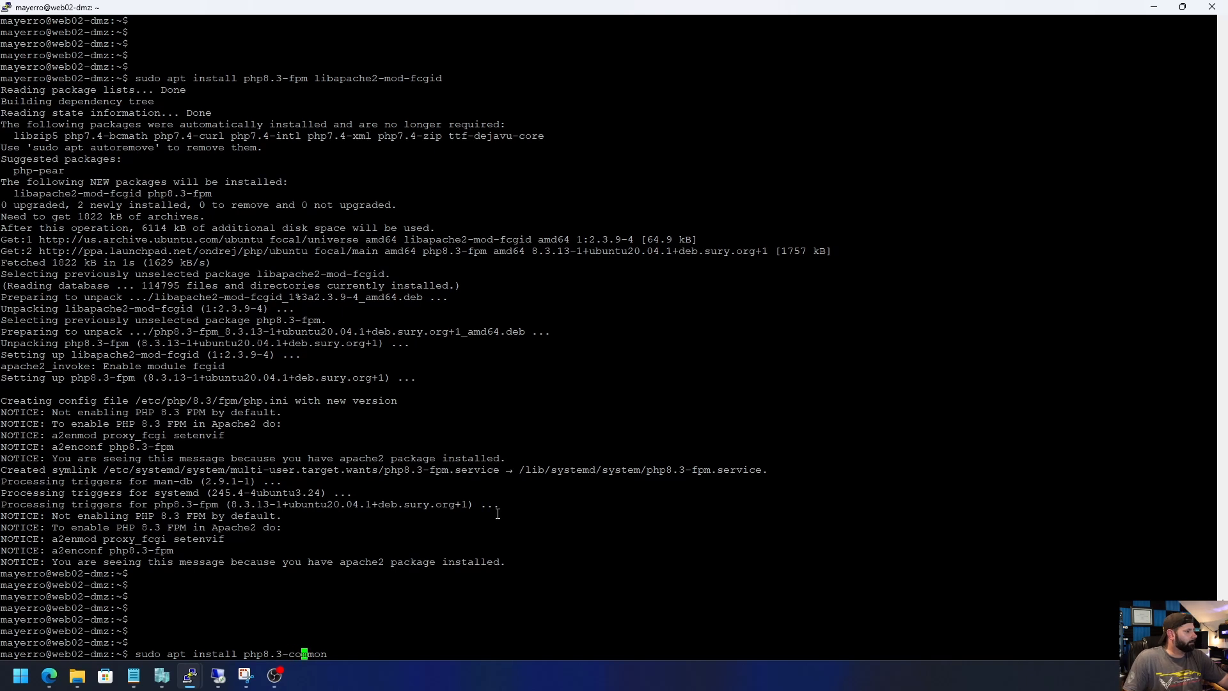
key("Return")
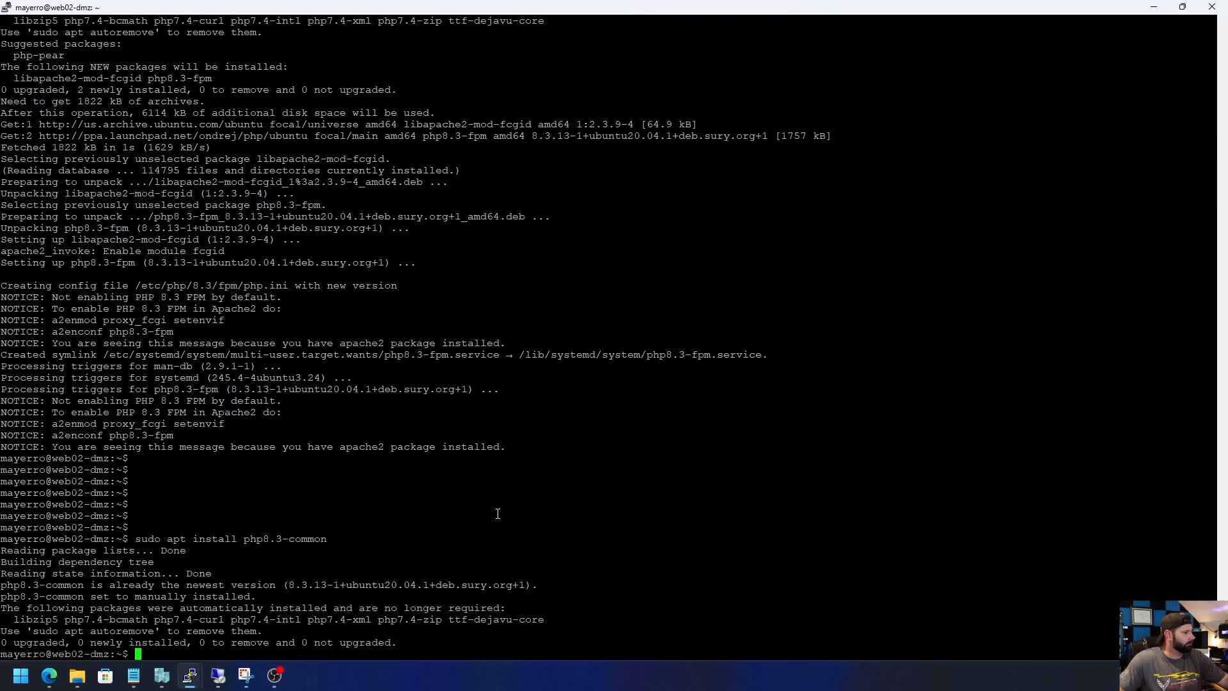
mouse_move(516, 490)
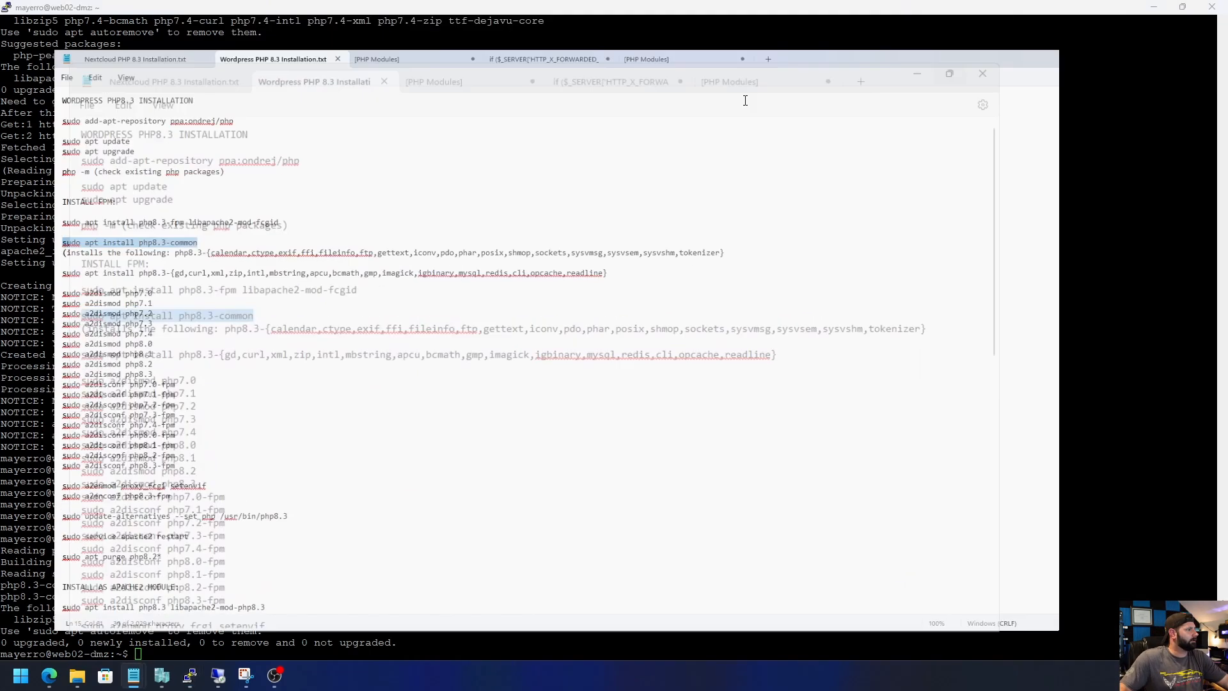
- Review the extension list php8.3-common provides in the WordPress PHP 8.3 Installation.txt notes
left_click(949, 73)
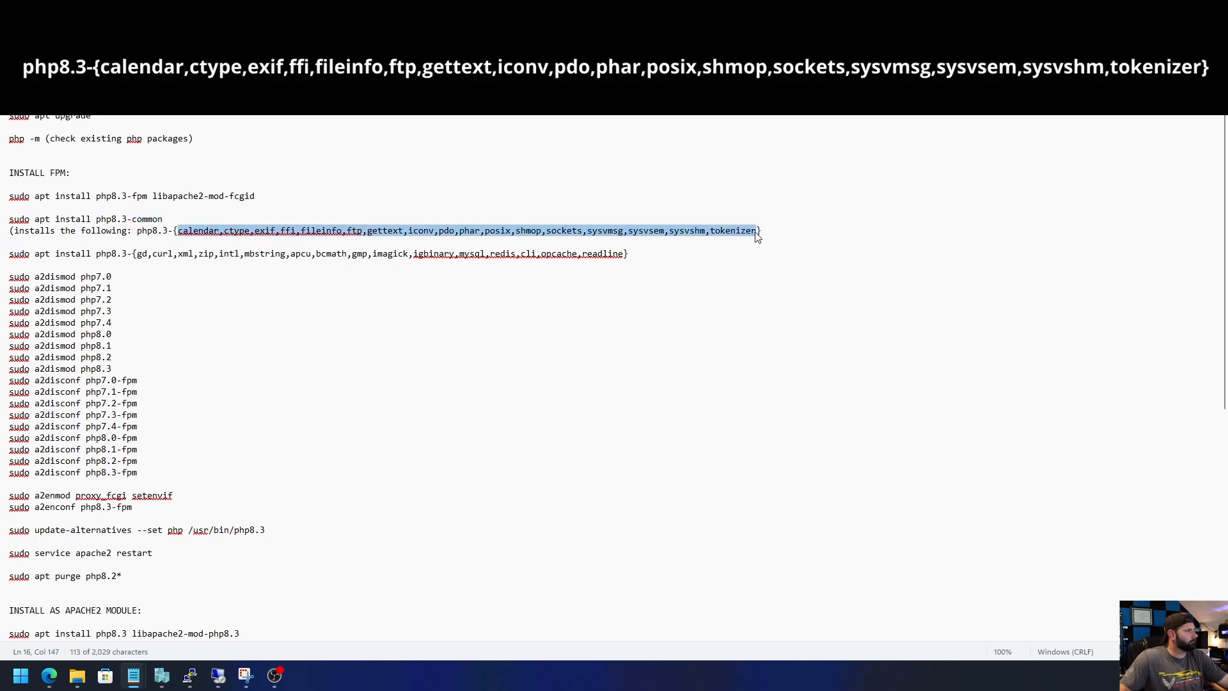
mouse_move(656, 267)
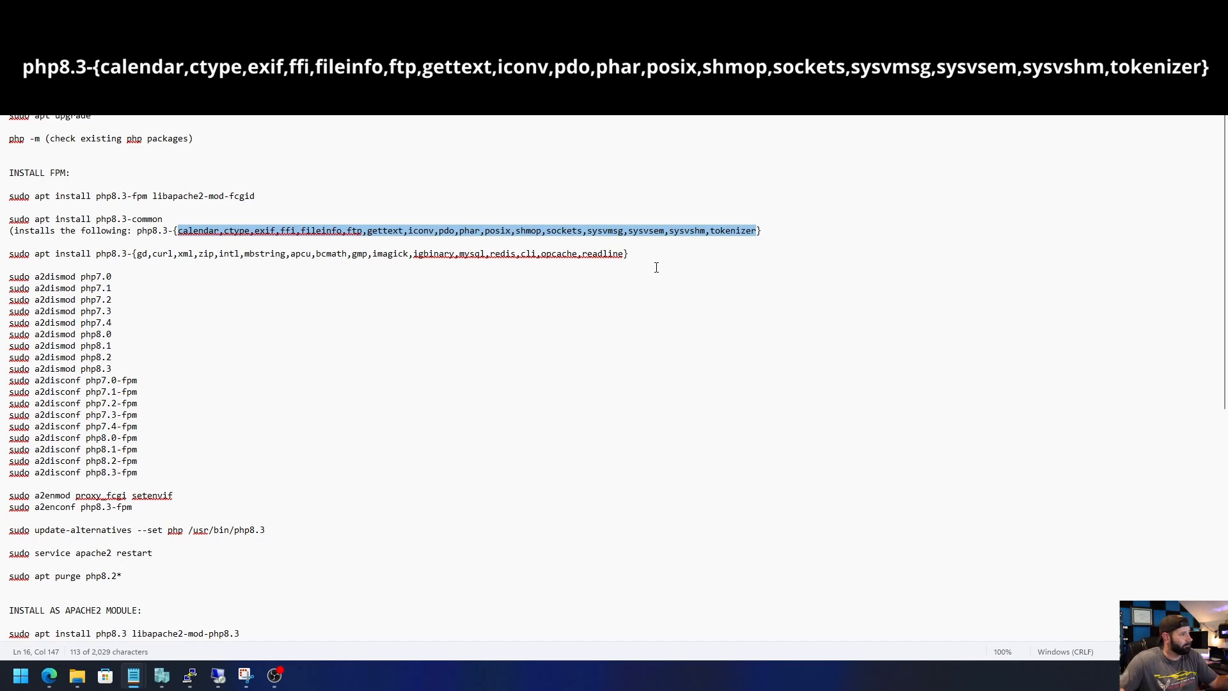
mouse_move(559, 234)
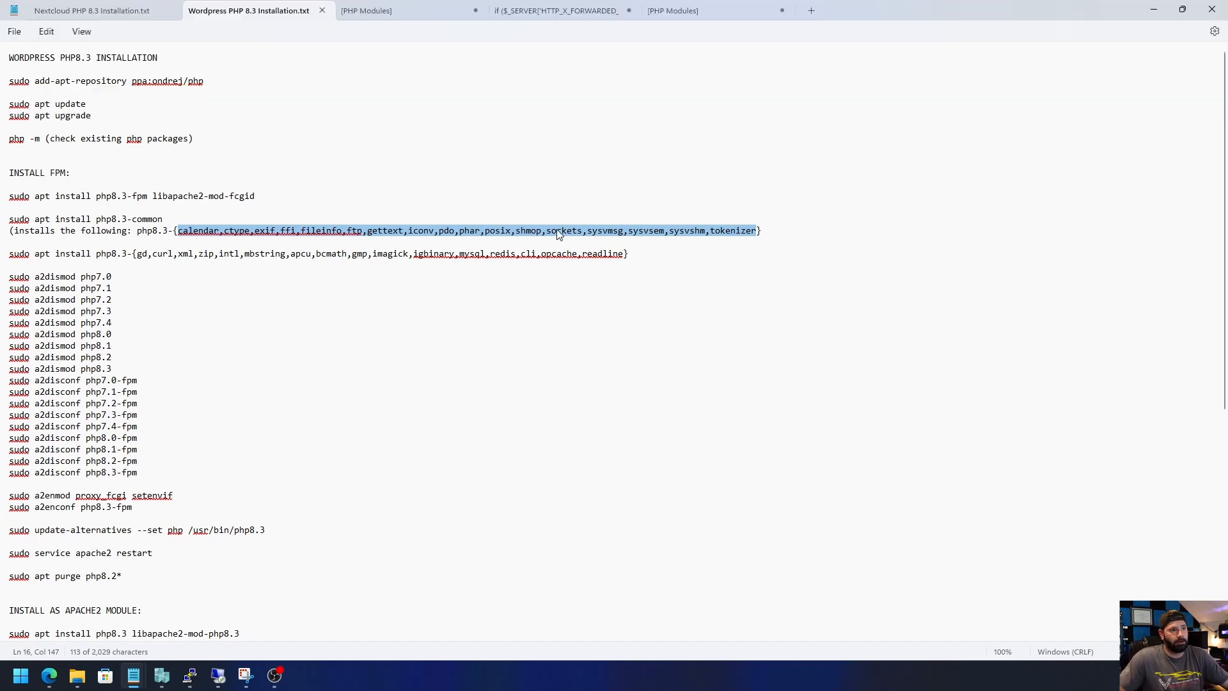
left_click(494, 308)
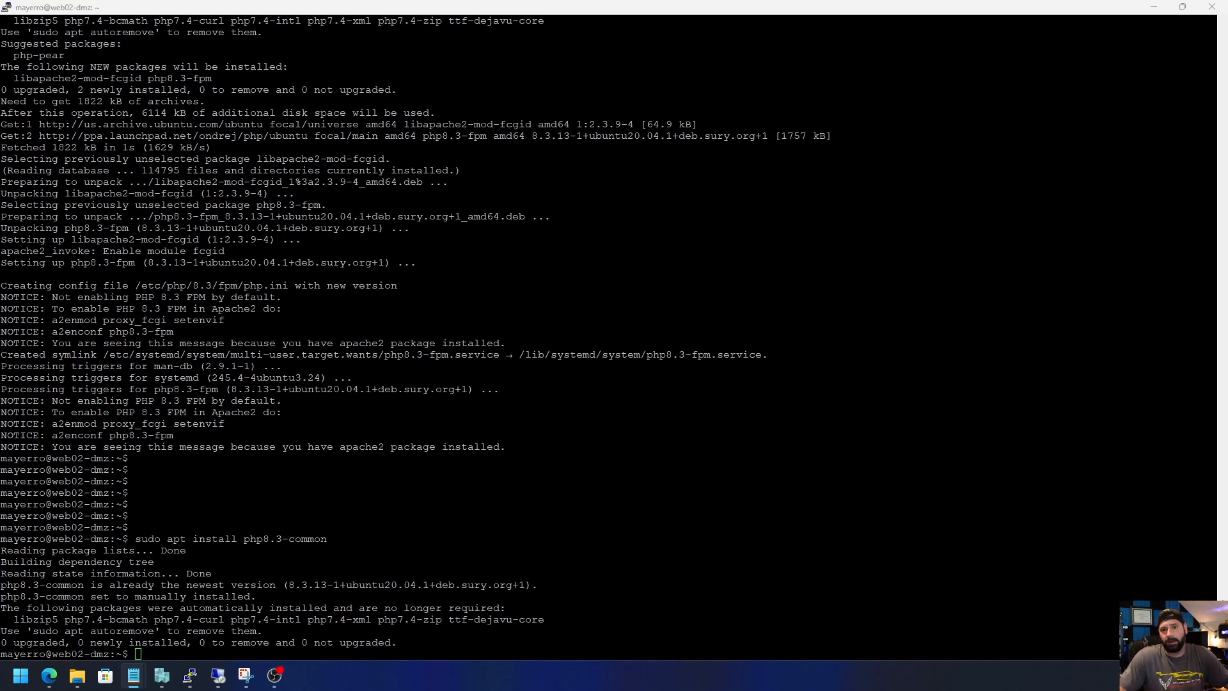
mouse_move(706, 524)
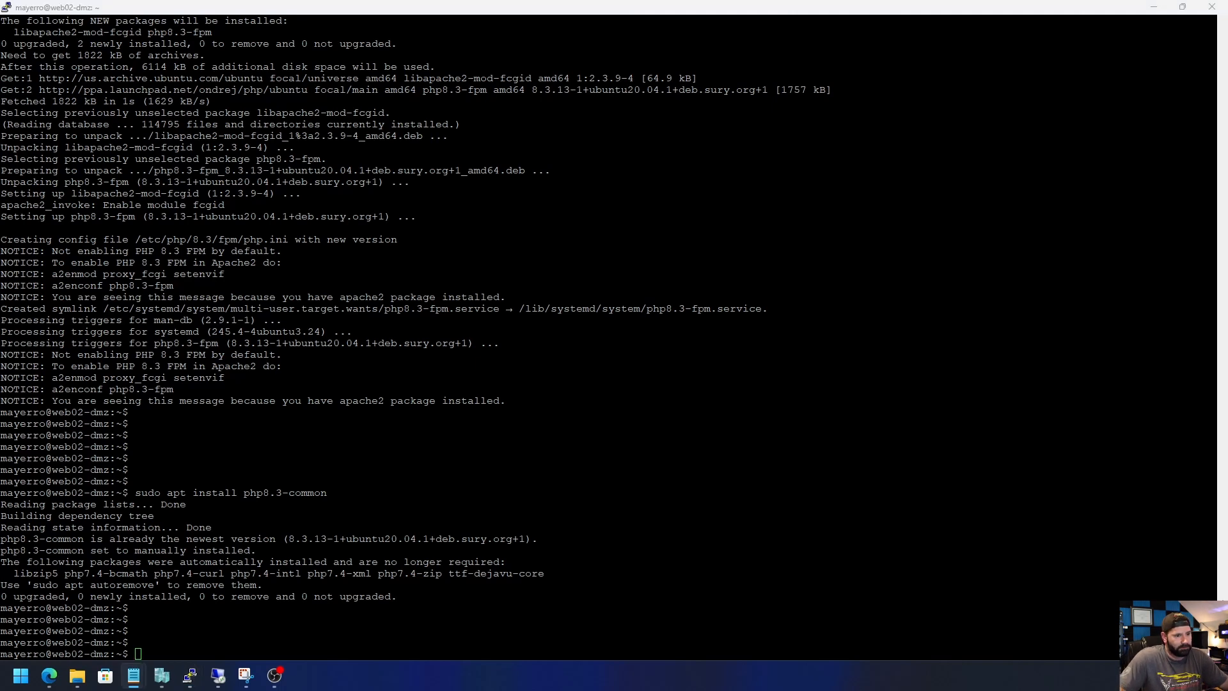
mouse_move(860, 670)
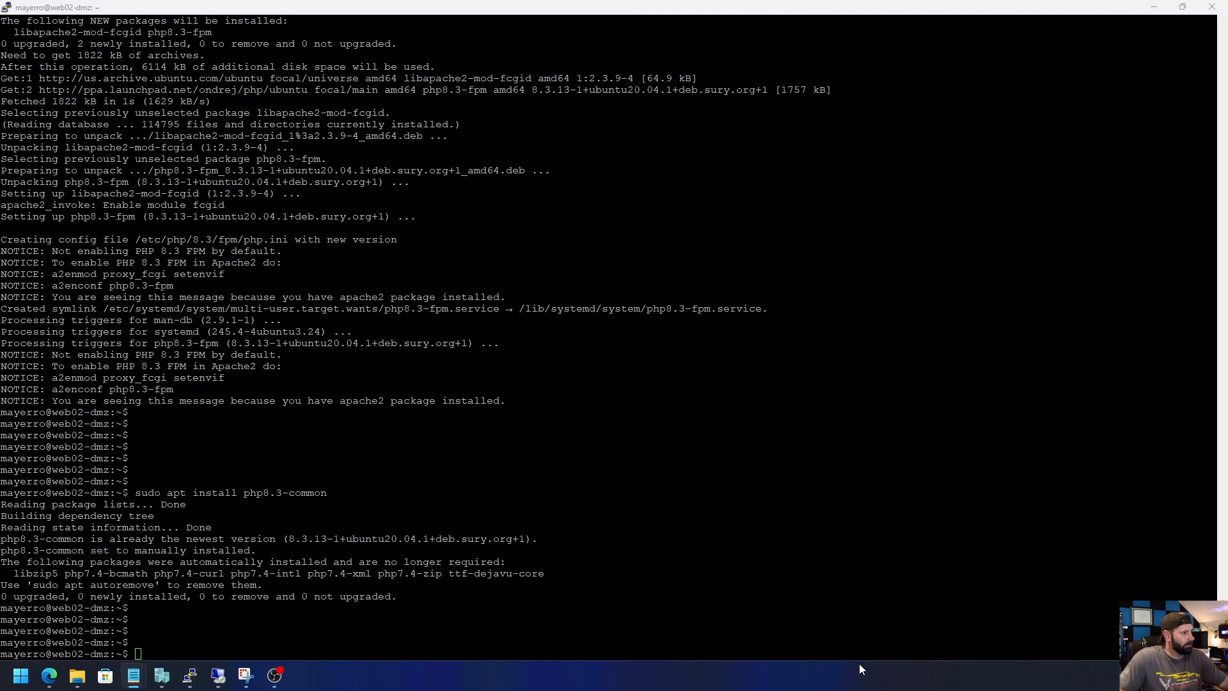
- Install the PHP 8.3 extension bundle (gd, curl, xml, zip, intl, mbstring, apcu, bcmath, gmp, imagick, igbinary…) and return to the notes
type("sudo apt install php8.3-{gd,curl,xml,zip,intl,mbstring,apcu,bcmath,gmp,imagick,igbinary,mysql,redis,cli,opcache,readline}")
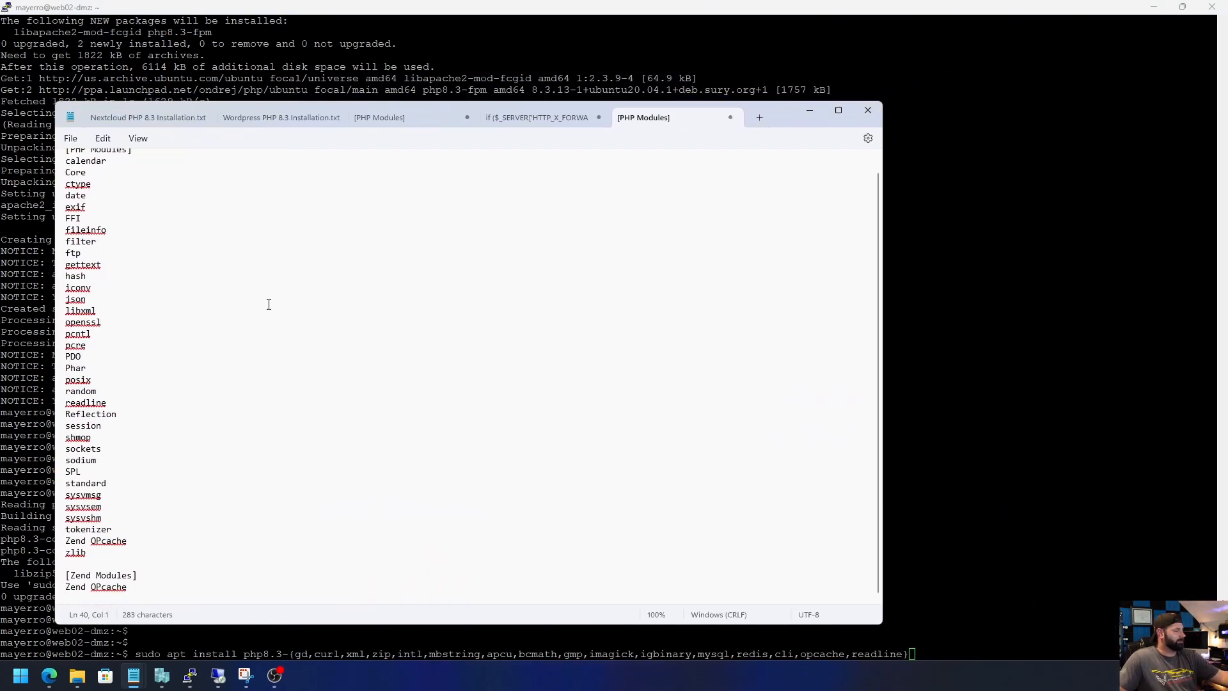
mouse_move(213, 288)
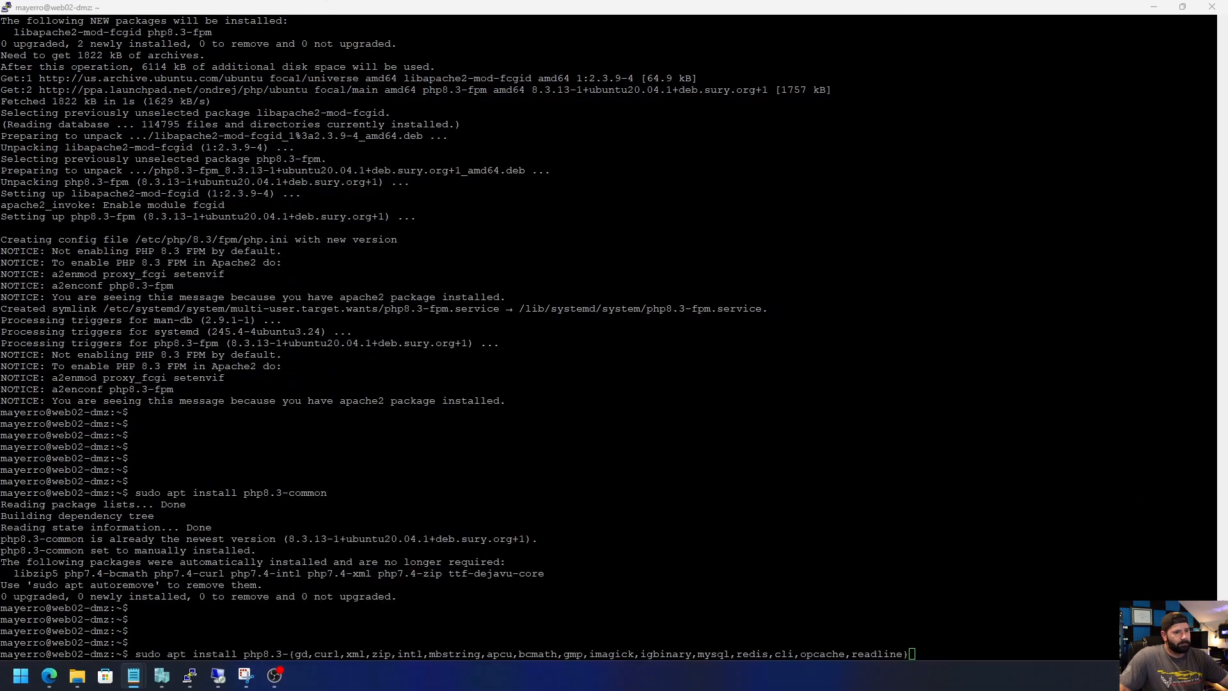
mouse_move(896, 502)
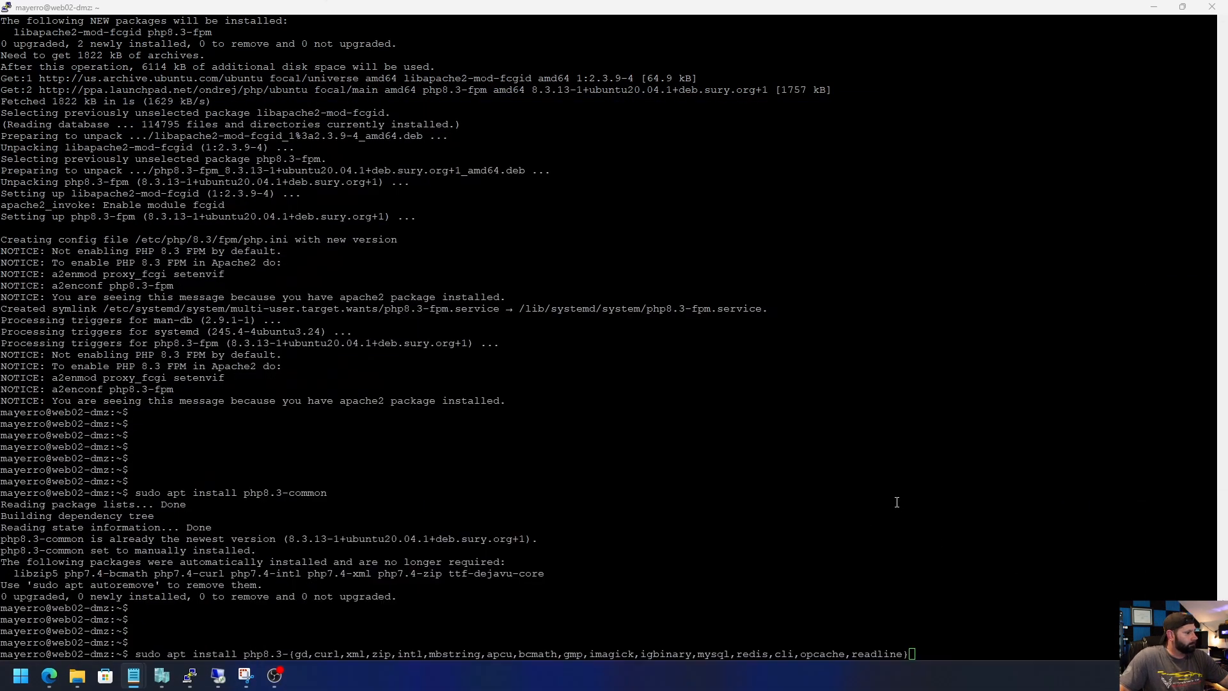
key("Return")
type("y")
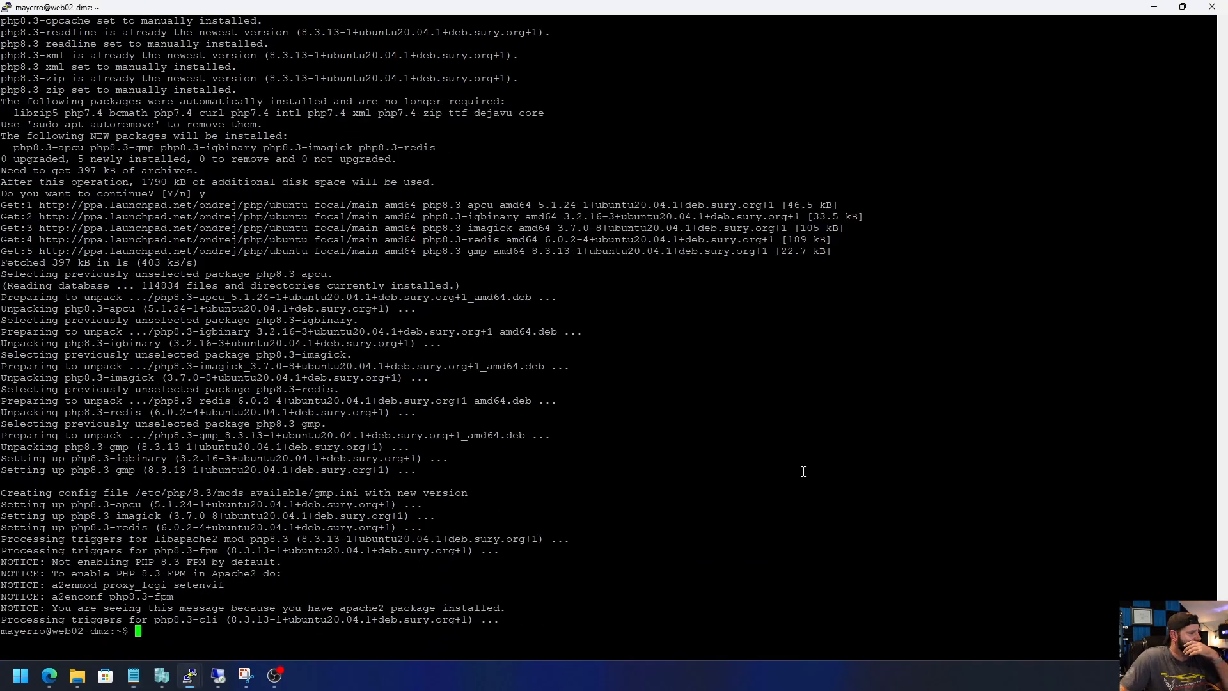
key("Return")
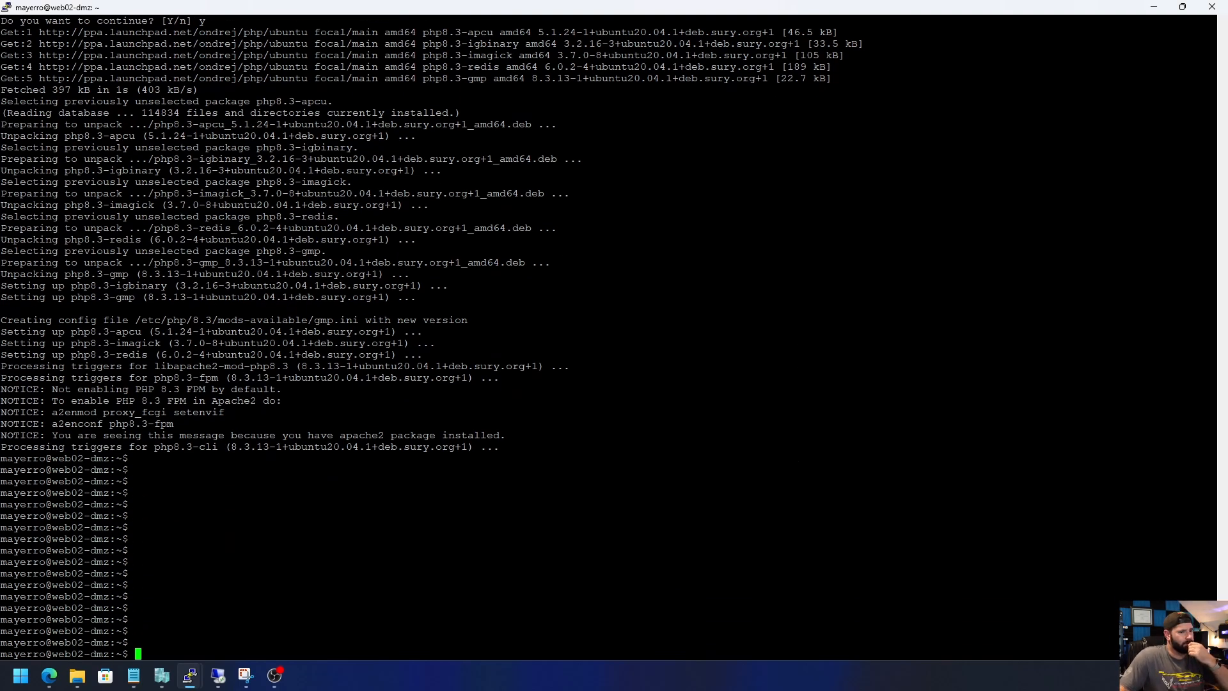
left_click(133, 674)
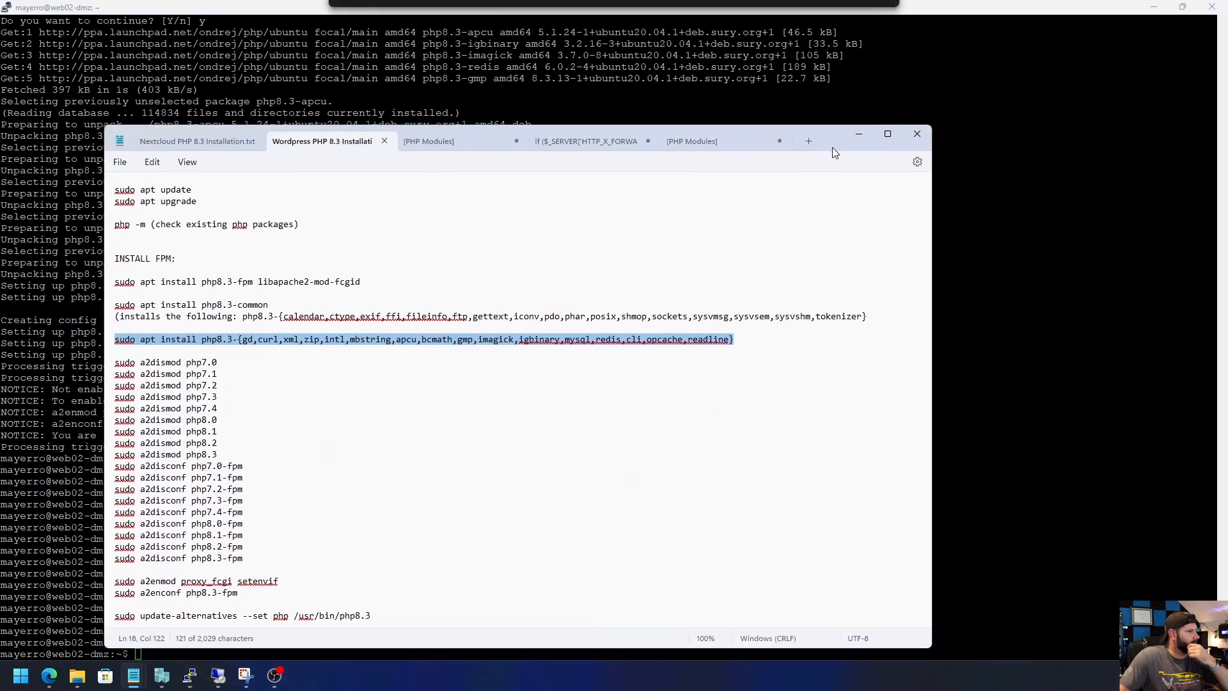
- Select the a2dismod/a2disconf lines from php7.0 through php8.3-fpm in the notes and switch back to PuTTY
left_click(887, 133)
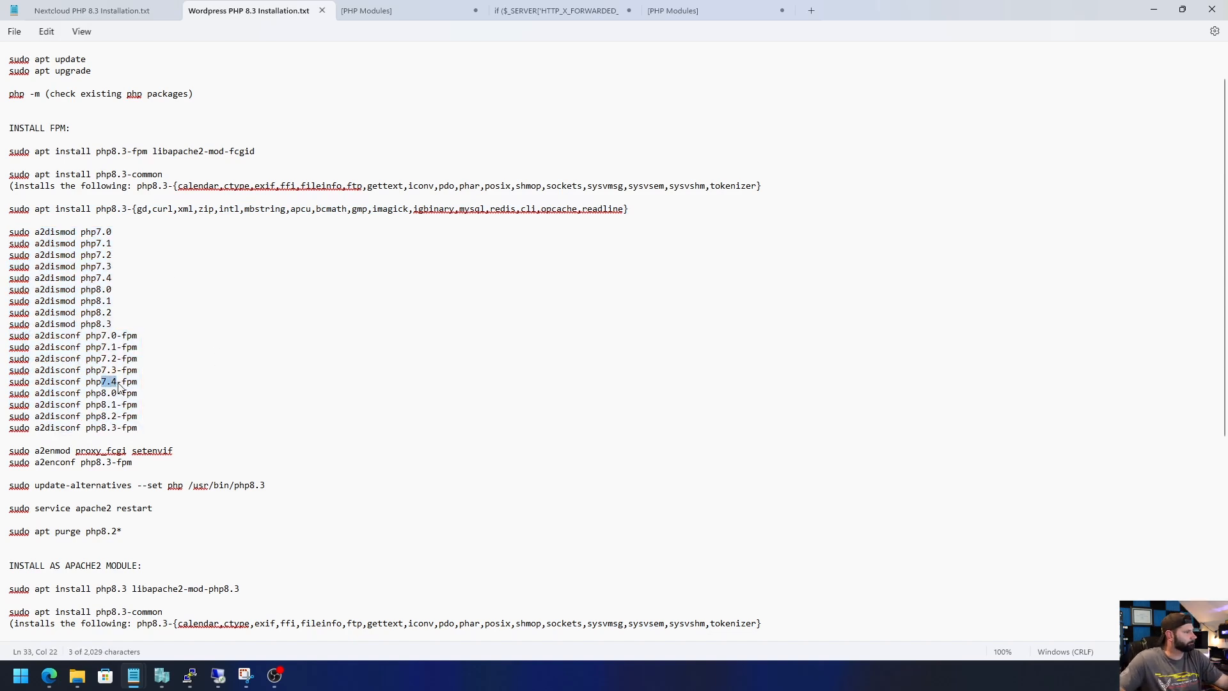
left_click(115, 323)
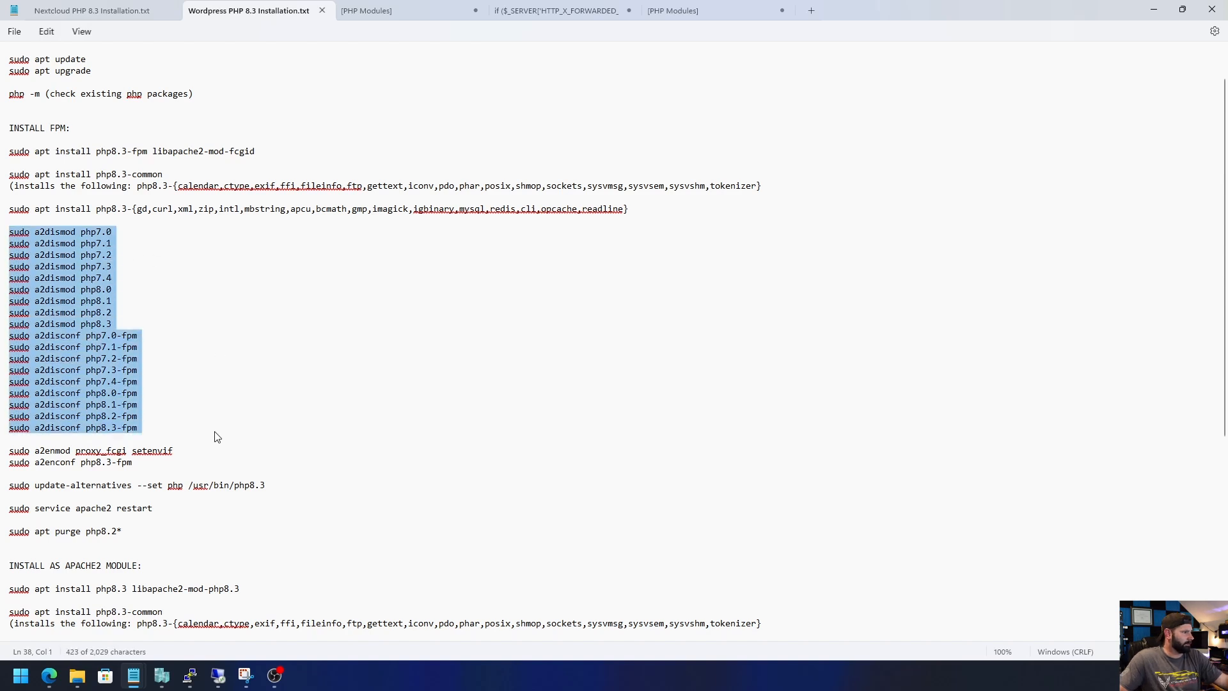
mouse_move(554, 368)
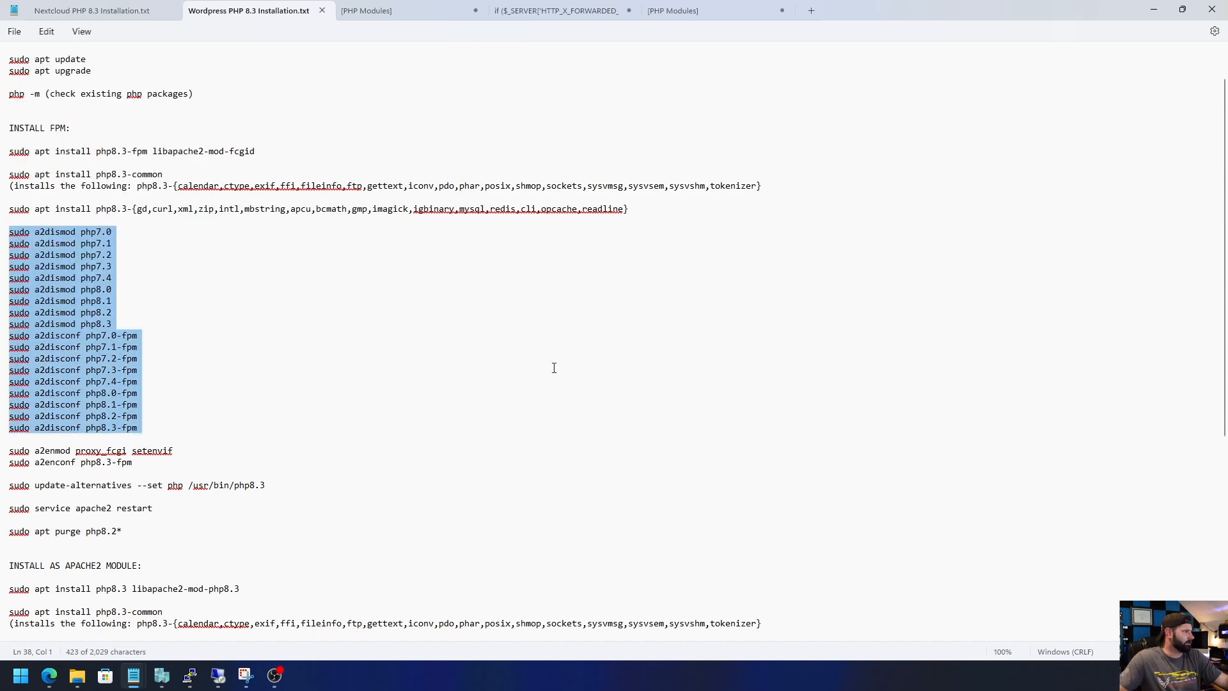
mouse_move(563, 399)
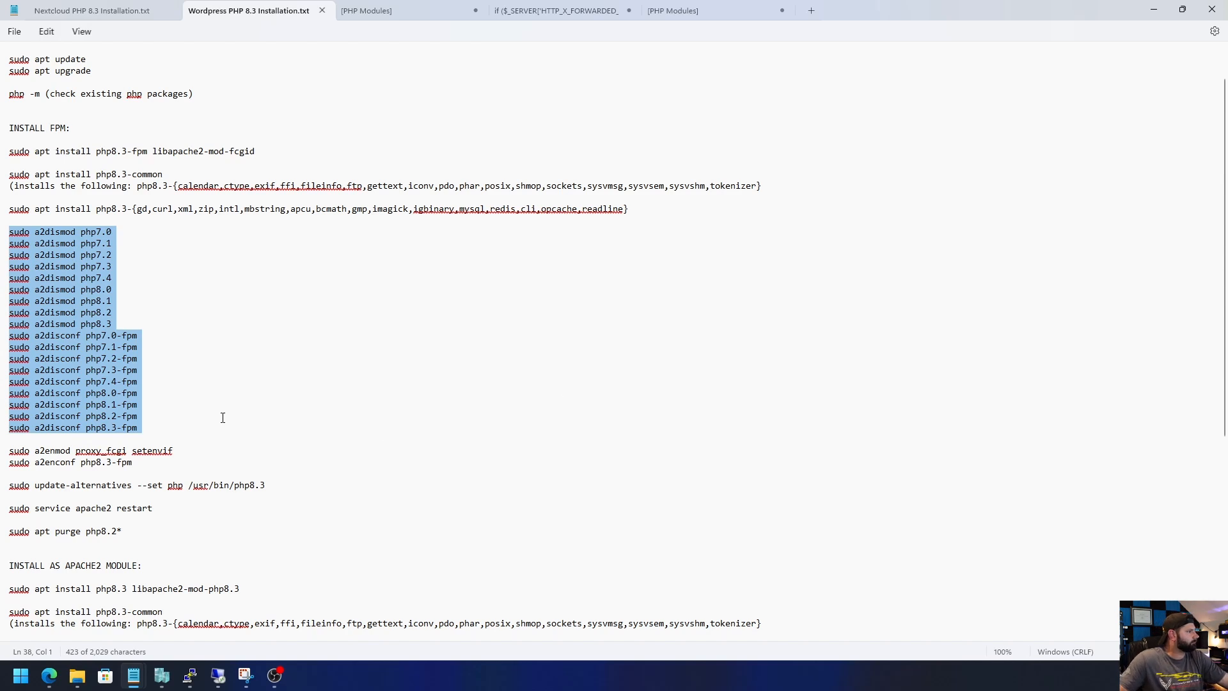
mouse_move(141, 422)
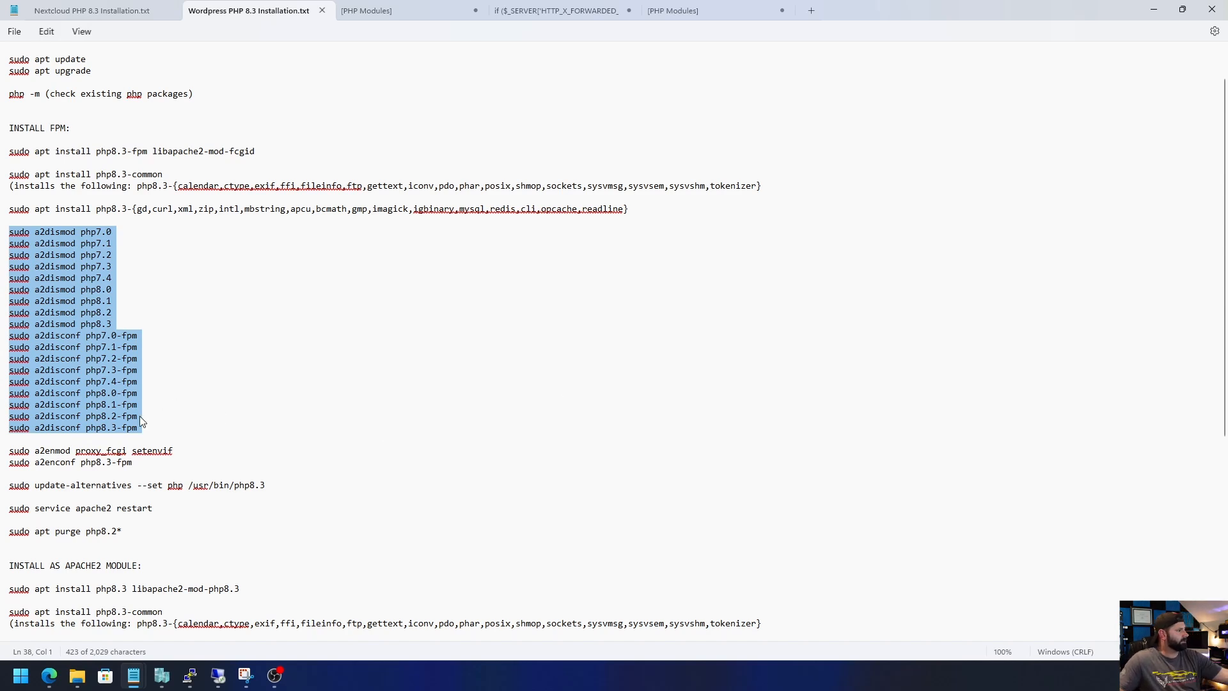
mouse_move(181, 436)
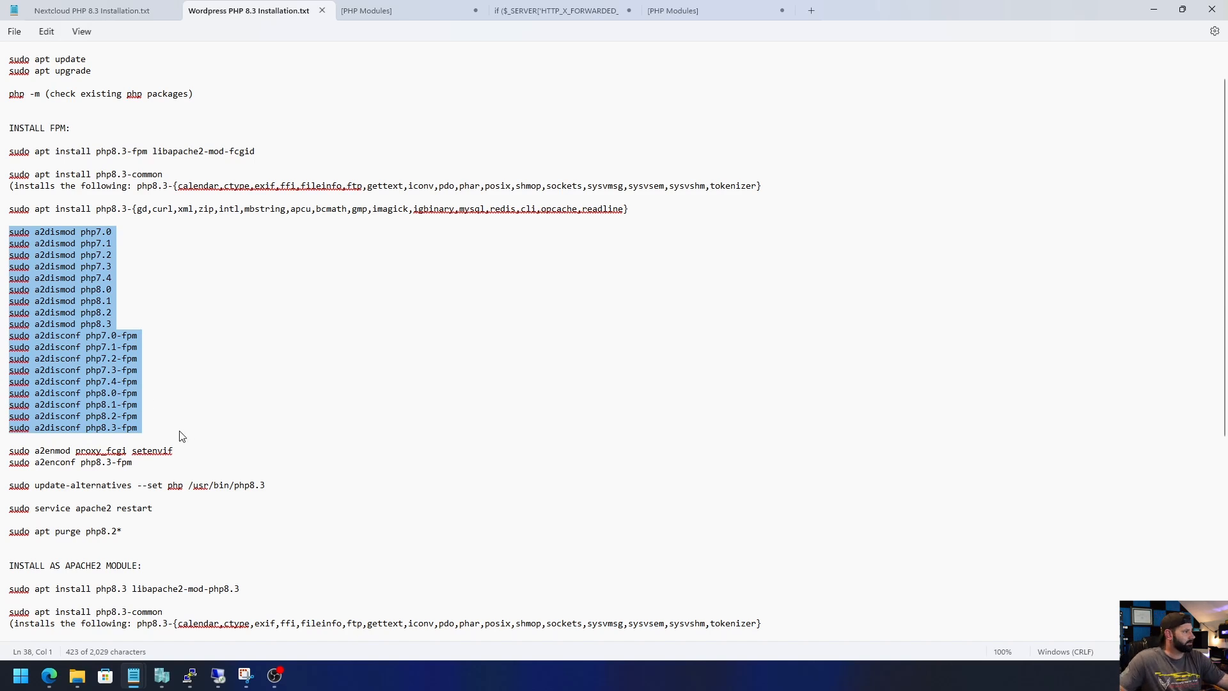
scroll("down", 3)
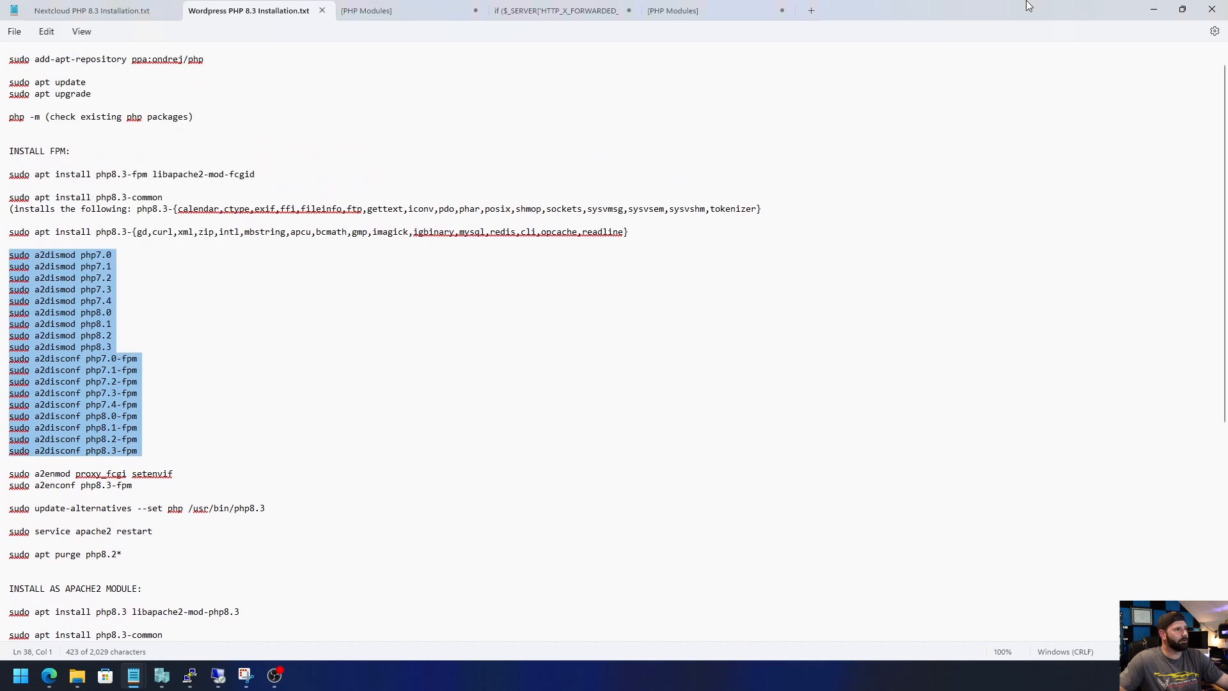
left_click(190, 674)
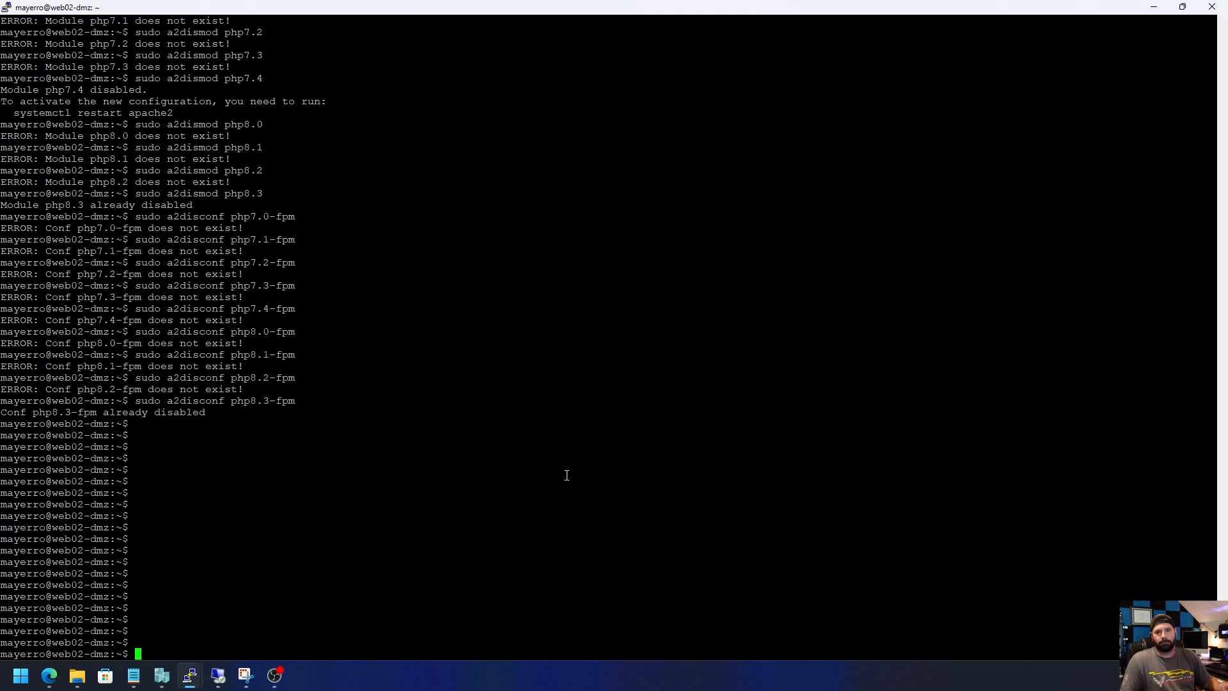
type("a2")
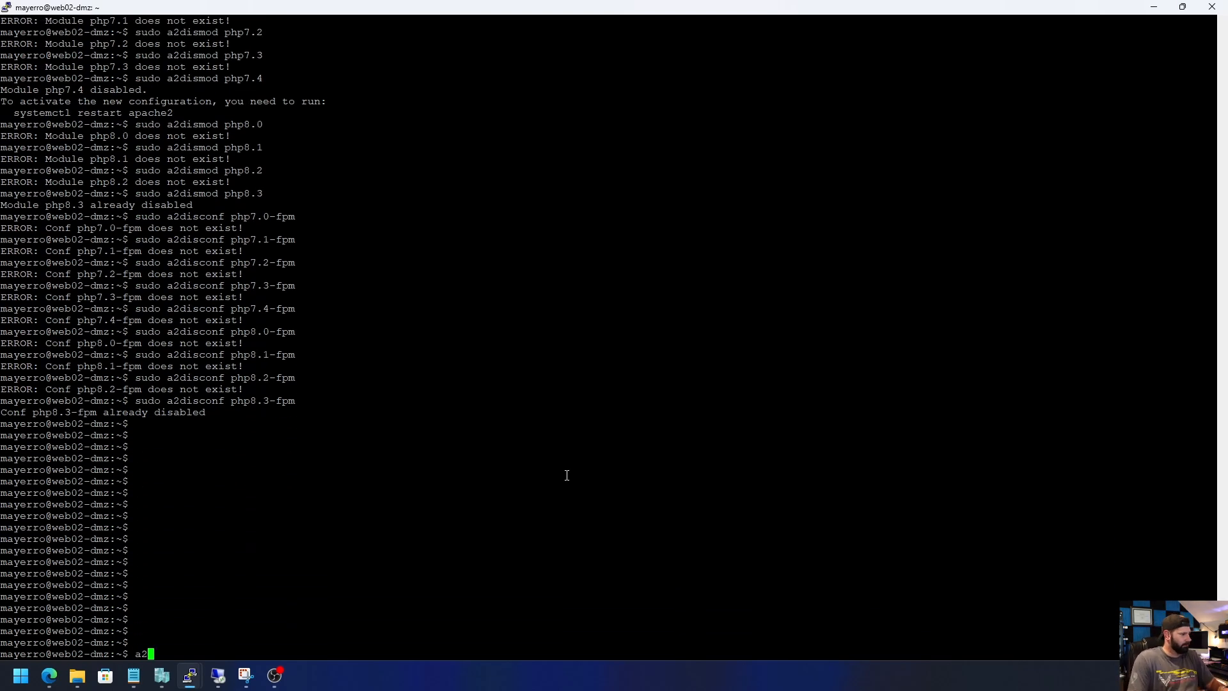
type("dis")
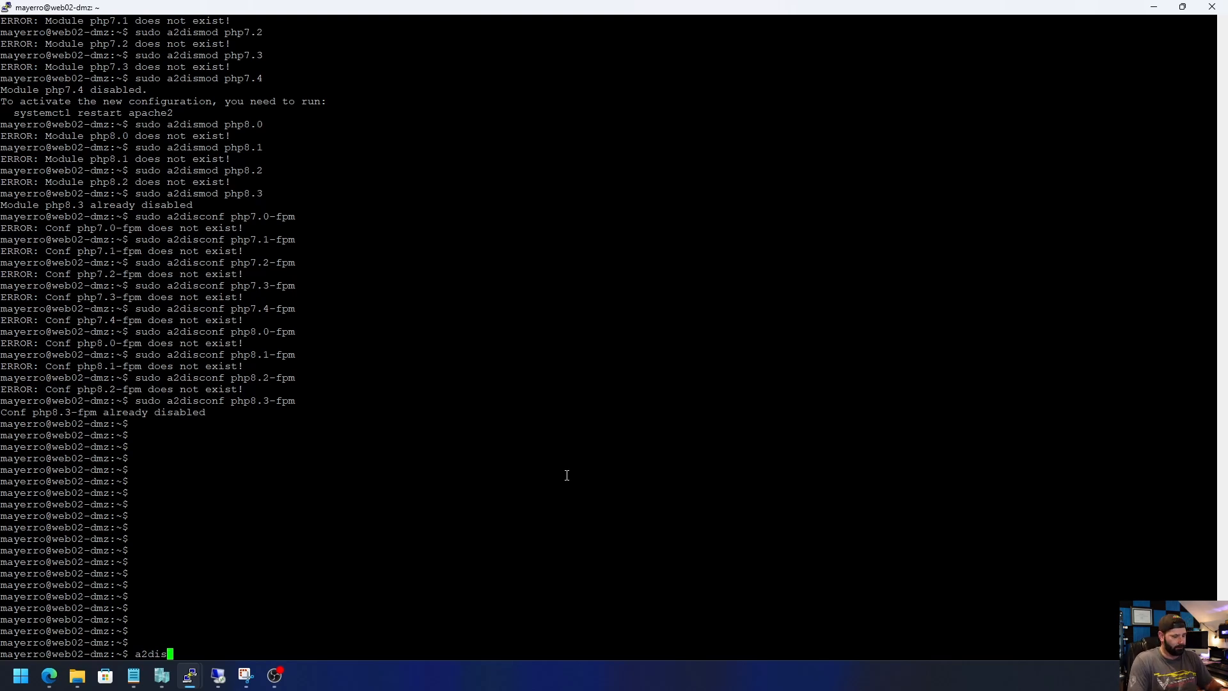
type("mod")
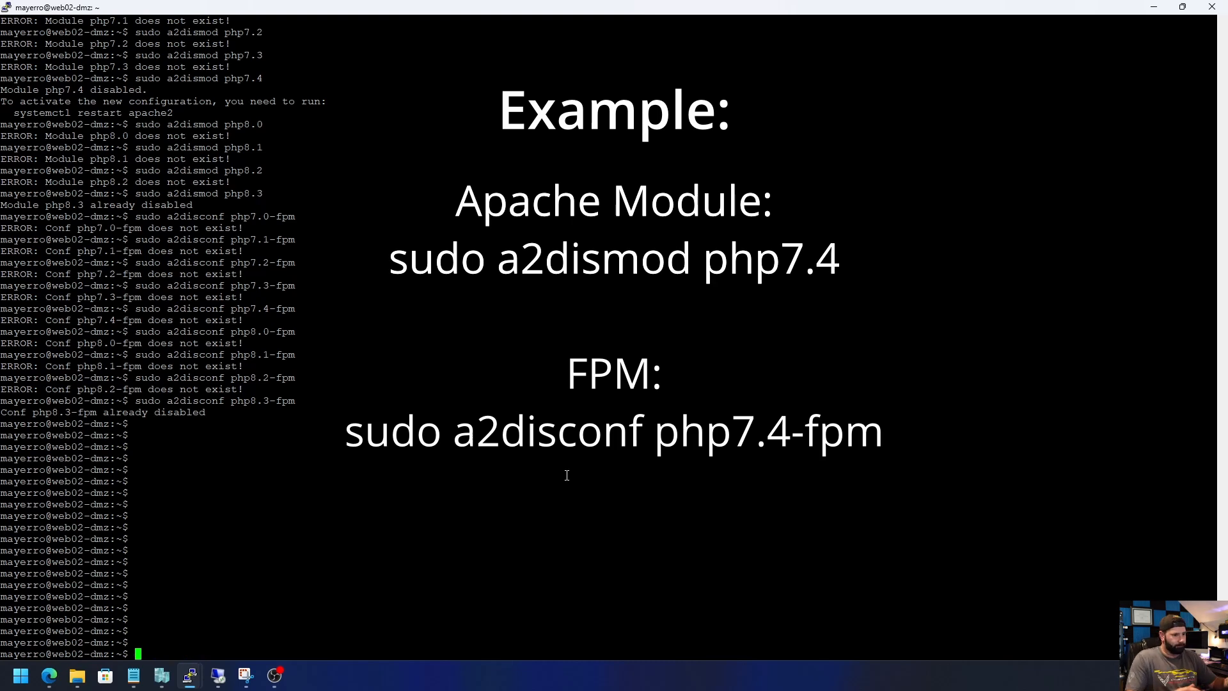
type("php7")
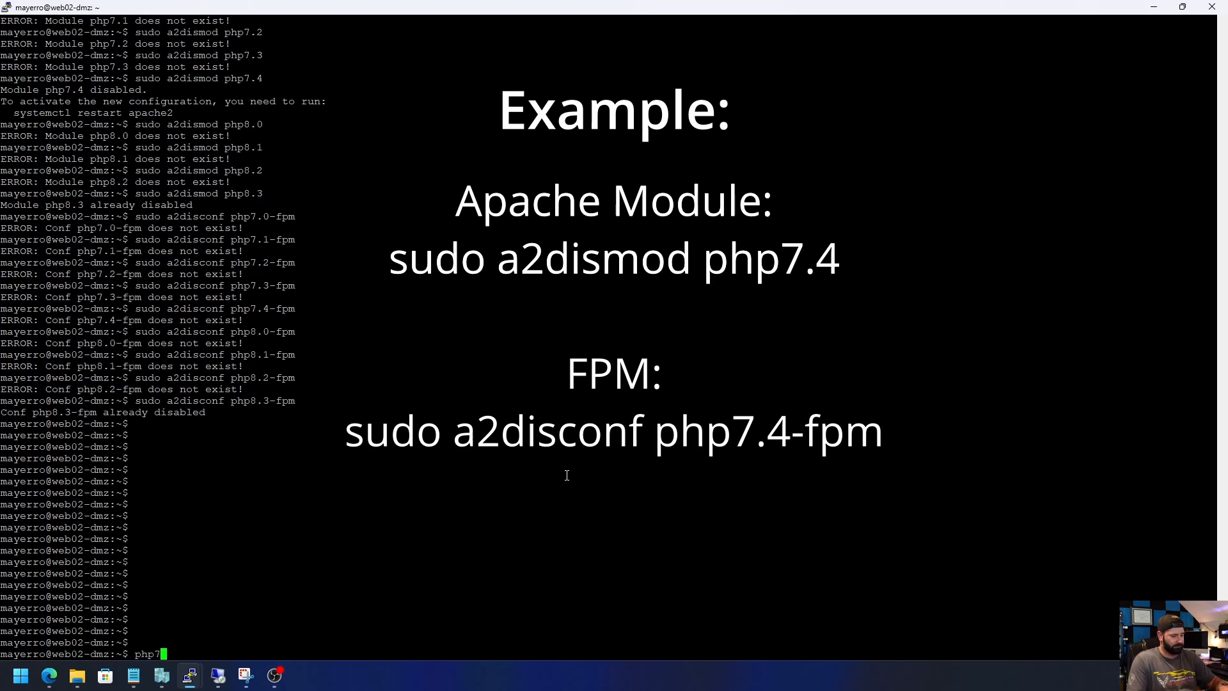
key("ctrl+u")
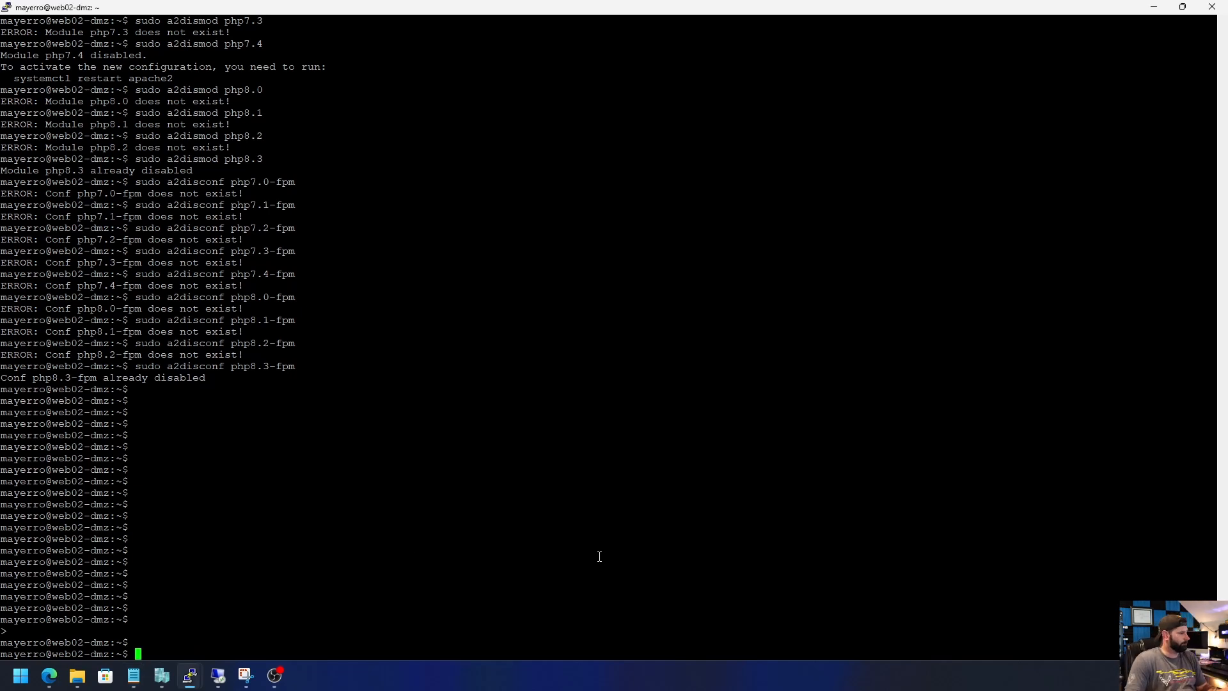
- Start sudo a2enmod php8.3 and discard it unrun with Ctrl+C
type("sudo")
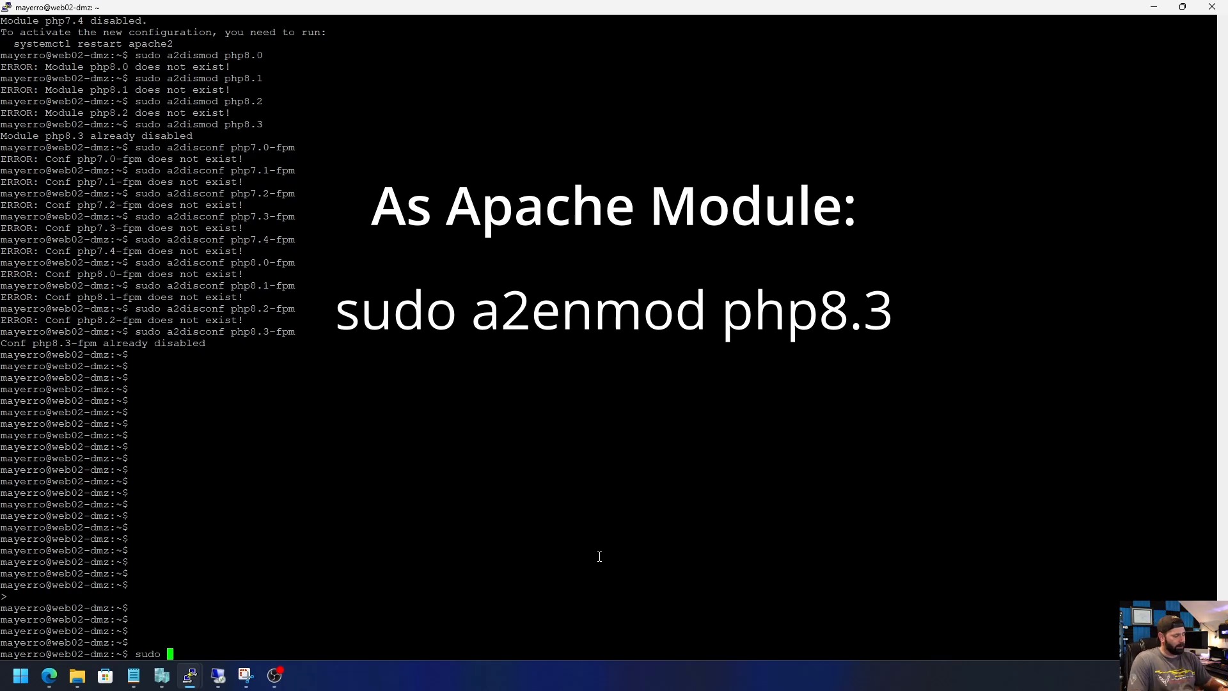
type("a2e")
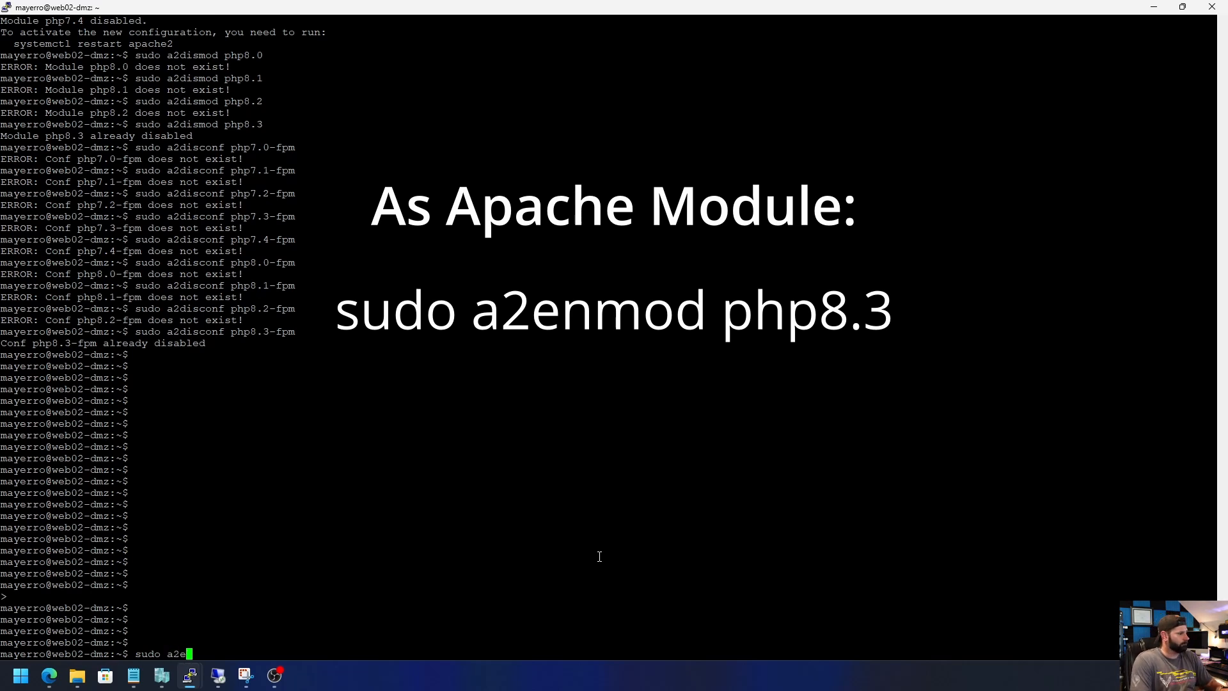
type("nmod")
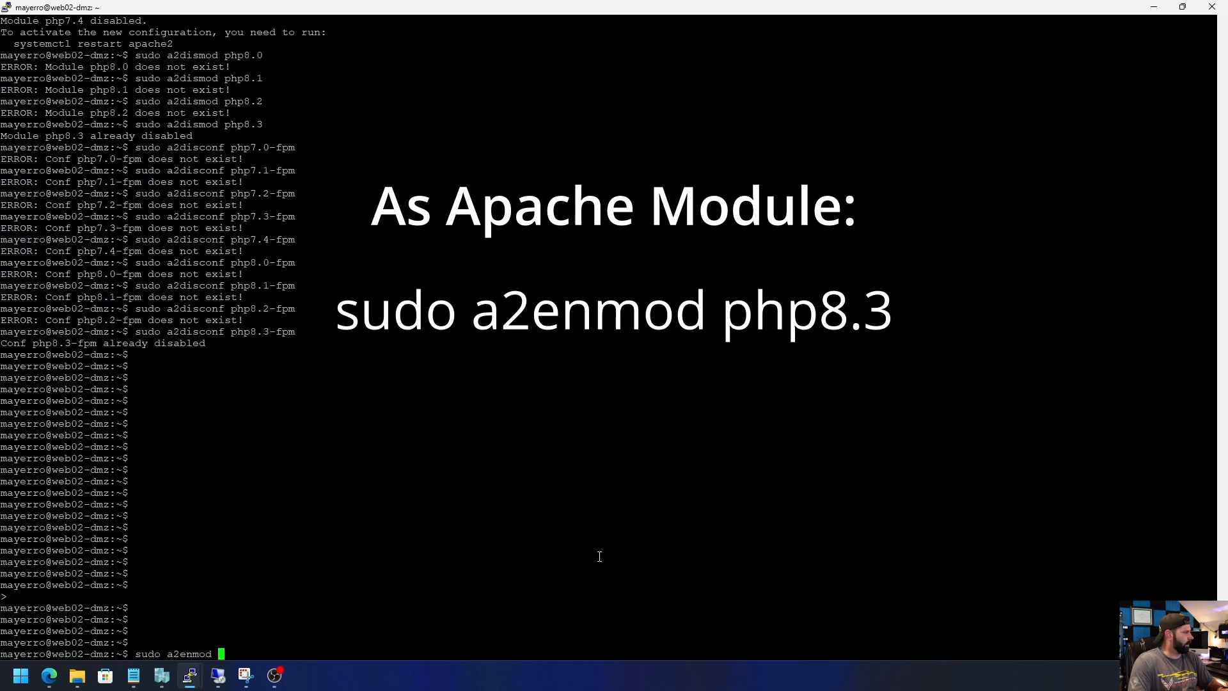
type("php8")
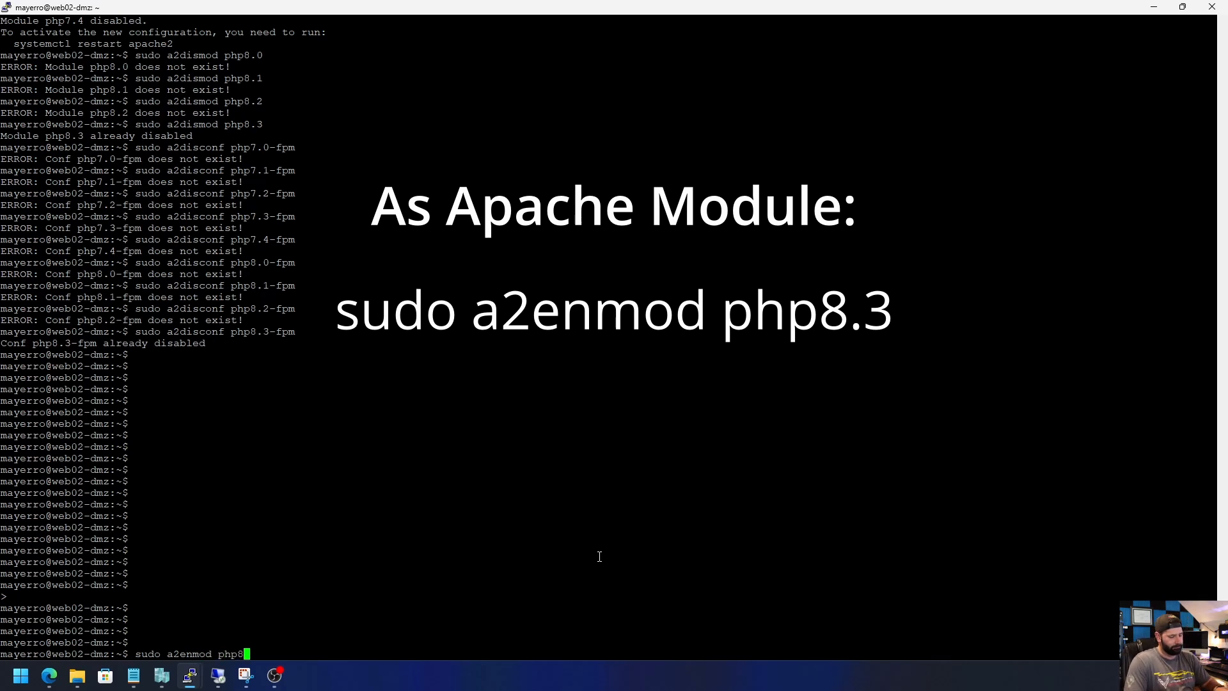
type(".3")
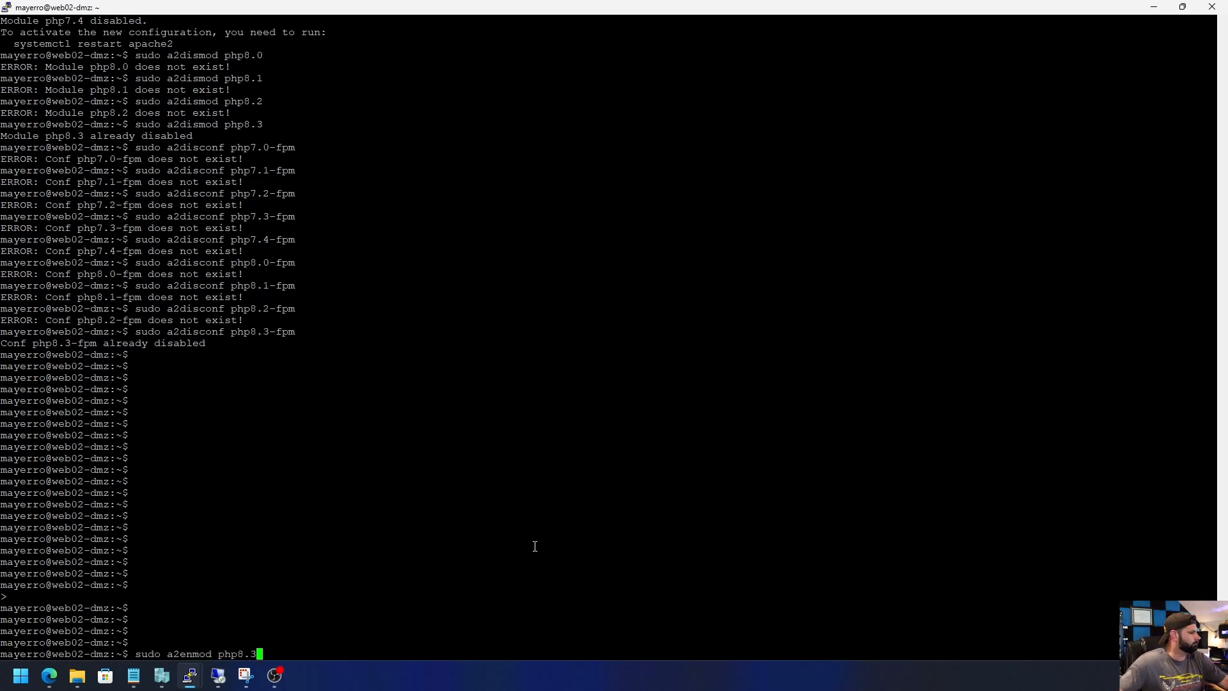
mouse_move(556, 533)
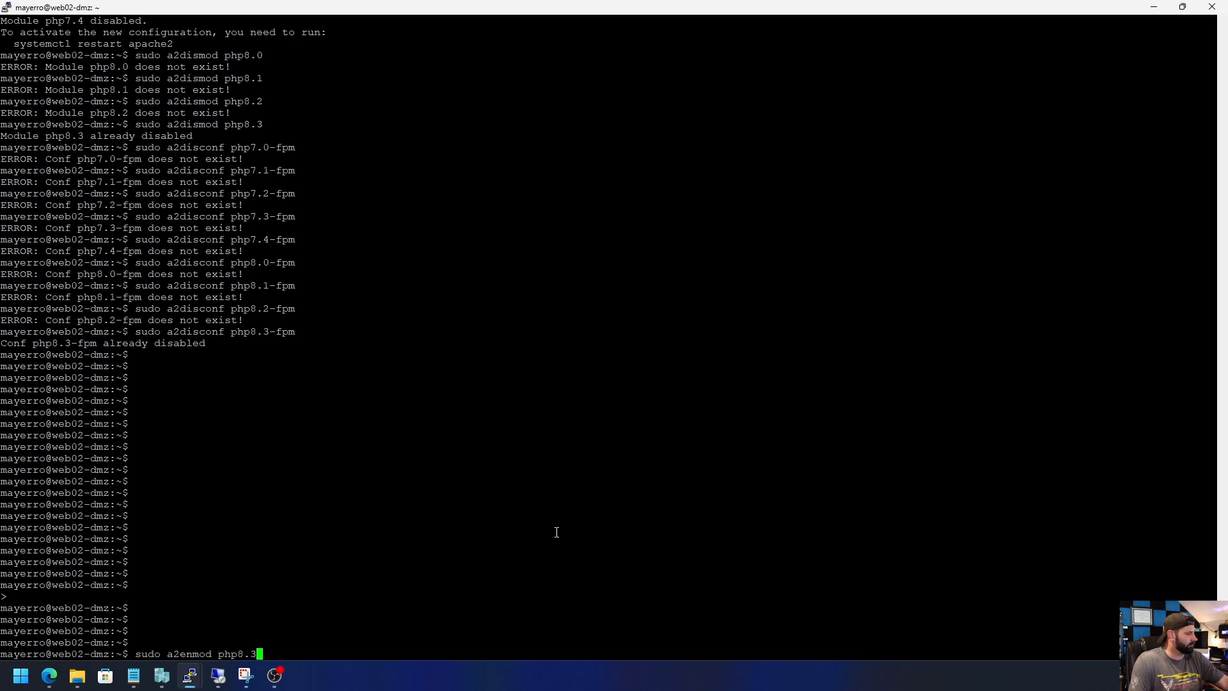
key("ctrl+c")
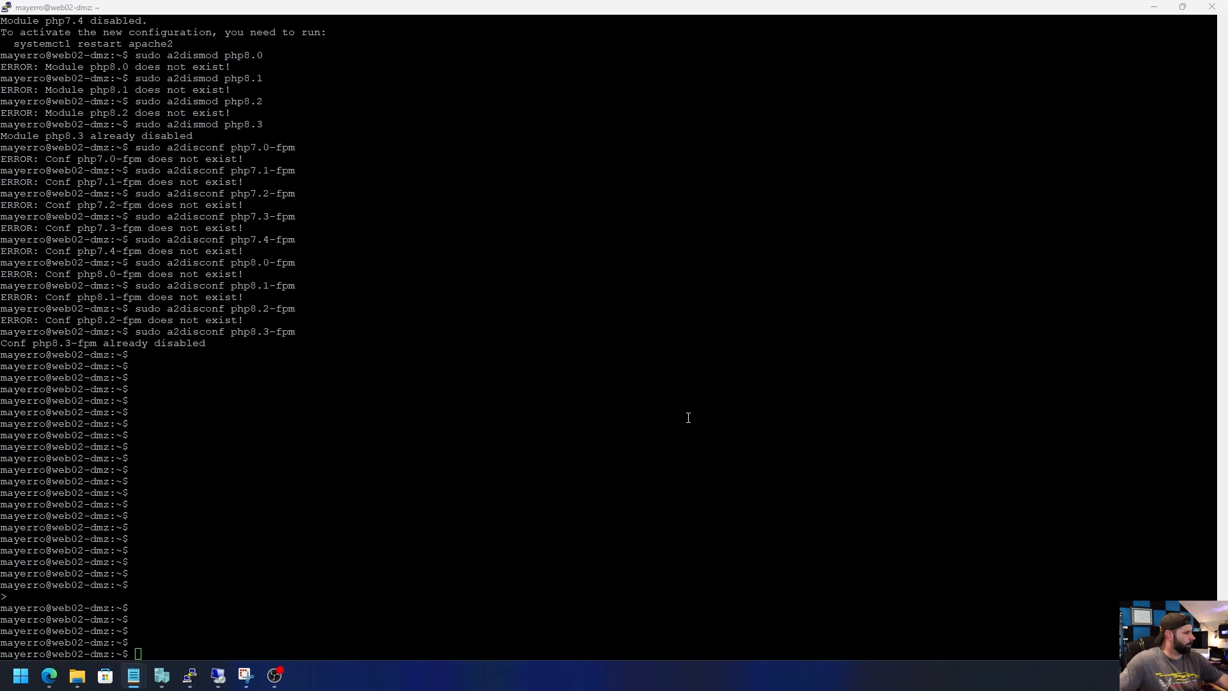
- Enable Apache's proxy_fcgi and setenvif modules with sudo a2enmod
type("sudo a2enmod proxy_fcgi setenvif")
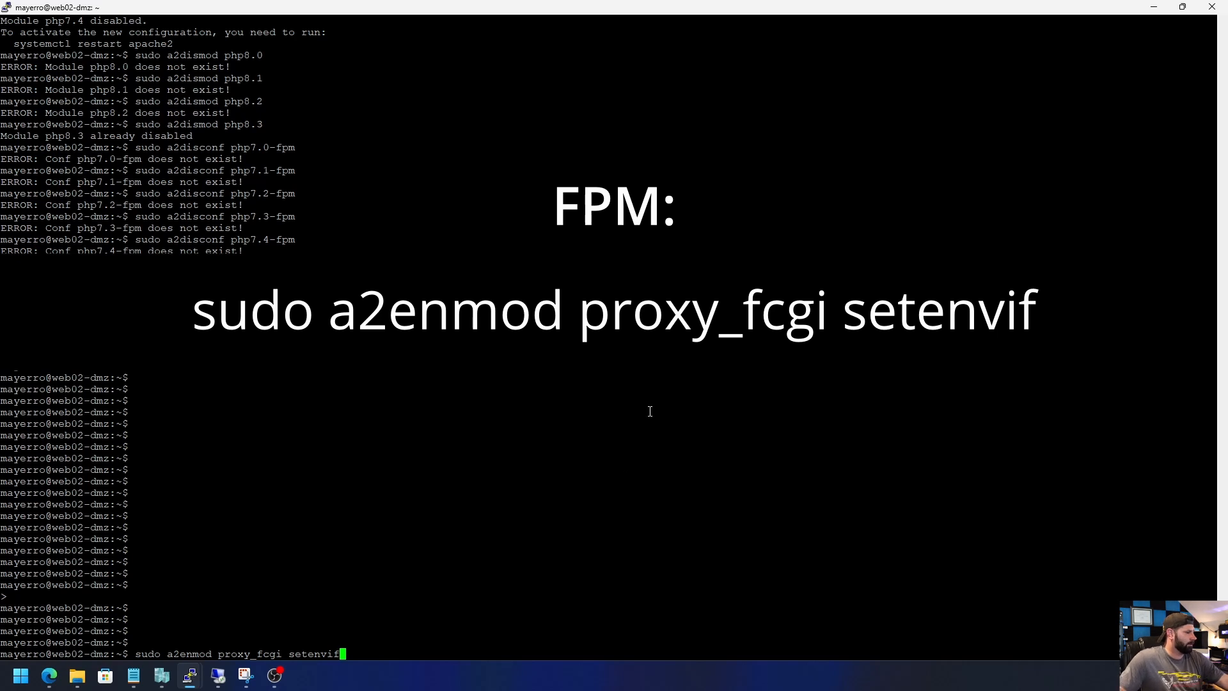
mouse_move(618, 421)
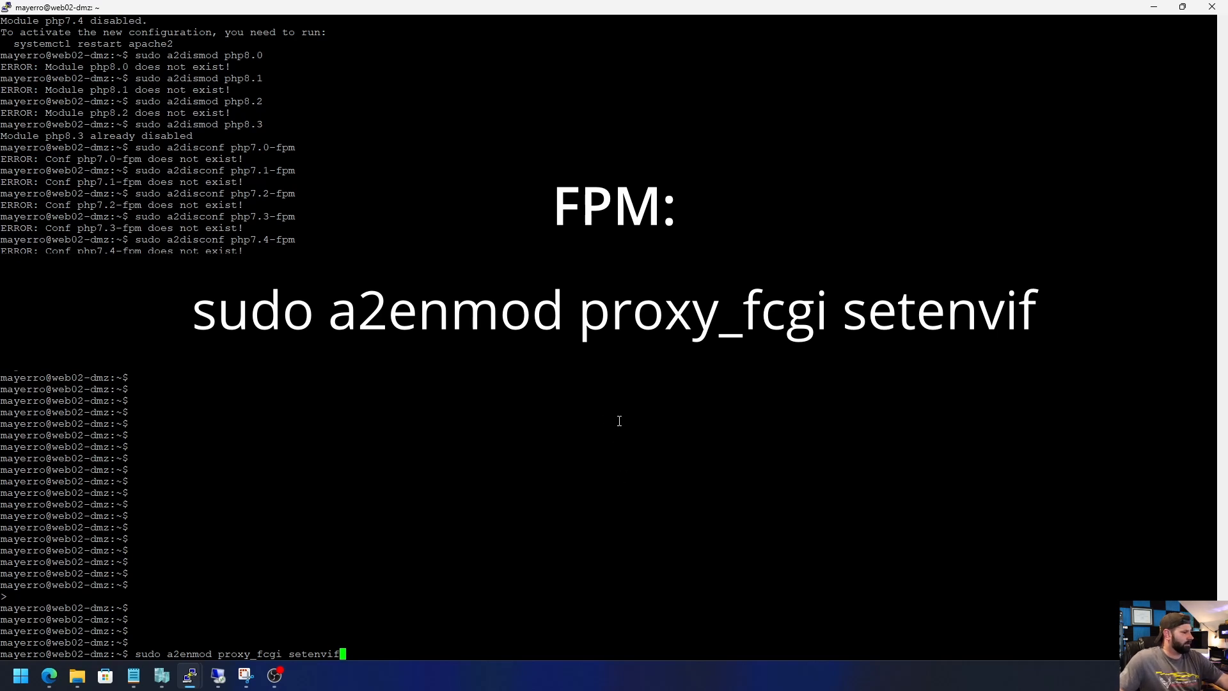
key("Return")
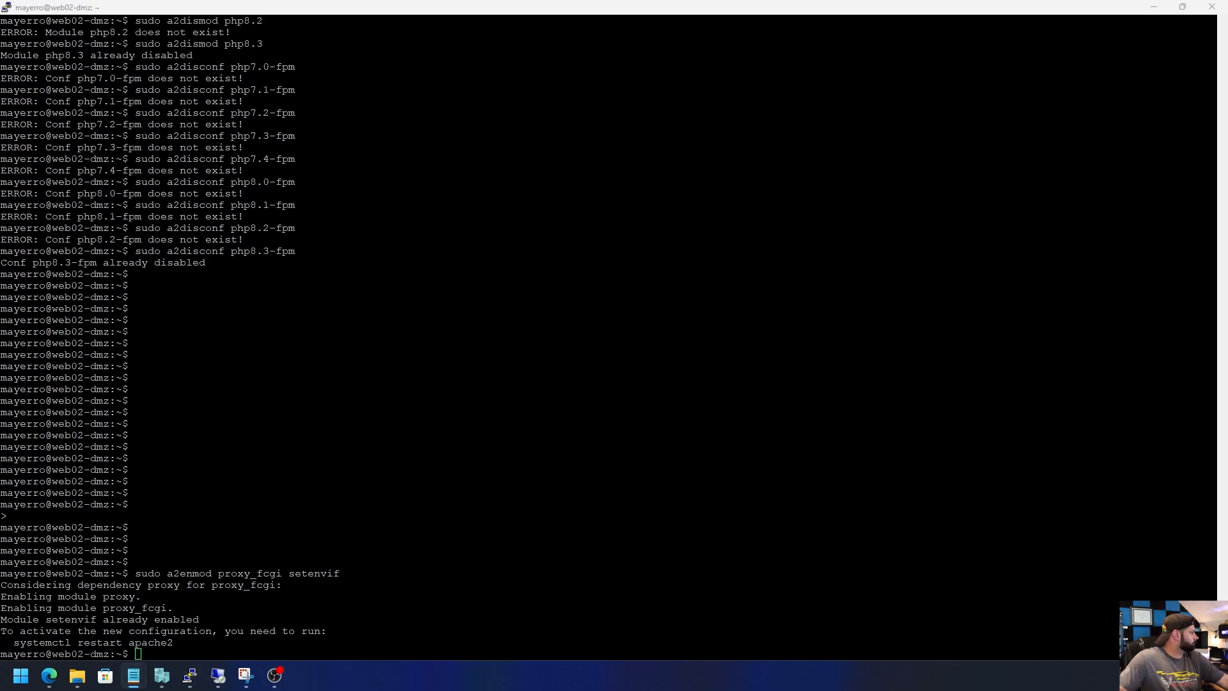
- Enable the php8.3-fpm Apache configuration with a2enconf
type("sudo a2enconf php8.3-fpm")
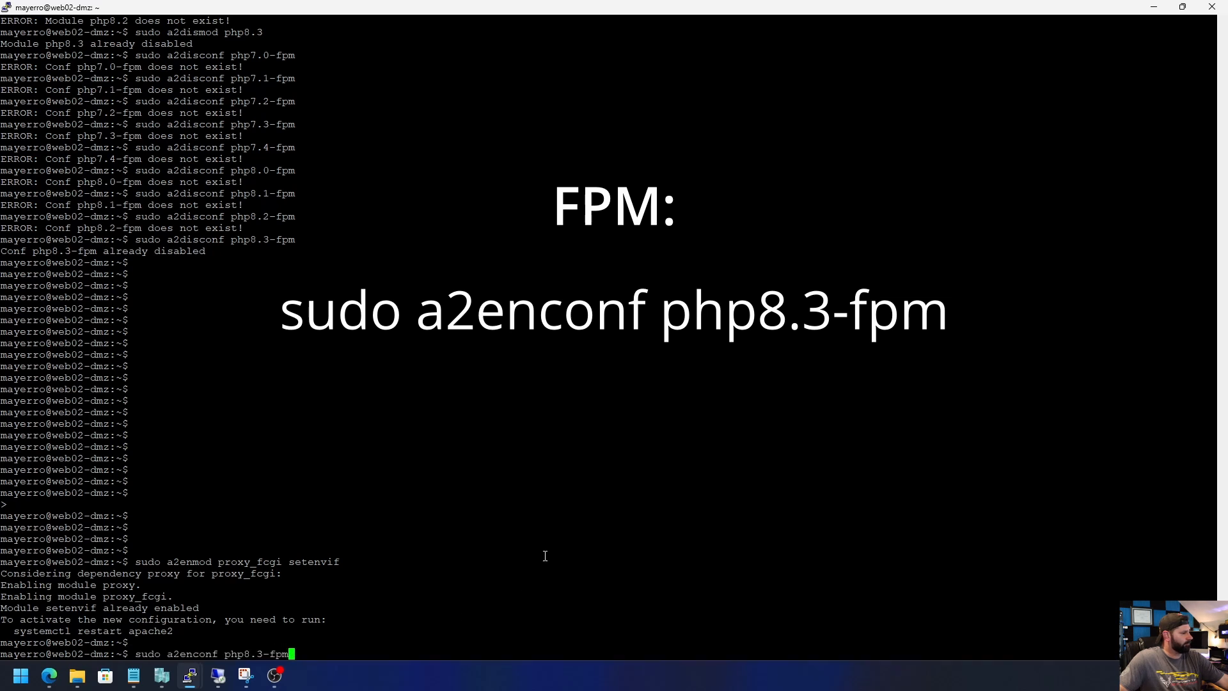
mouse_move(724, 489)
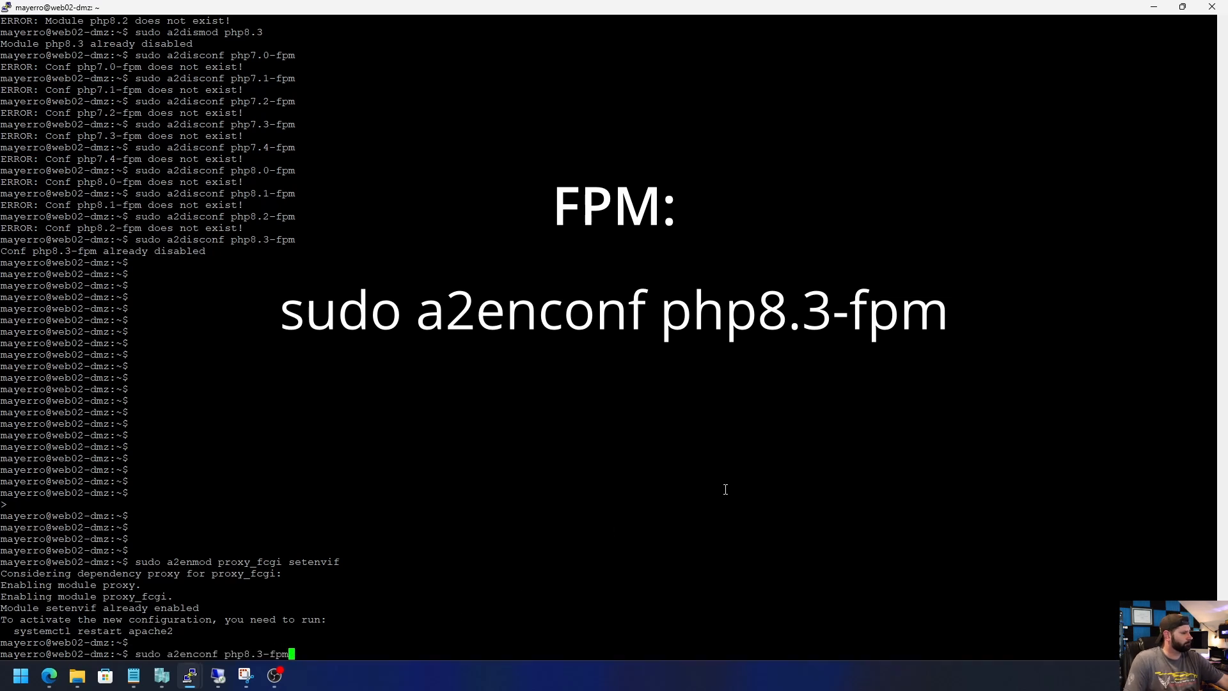
key("Return")
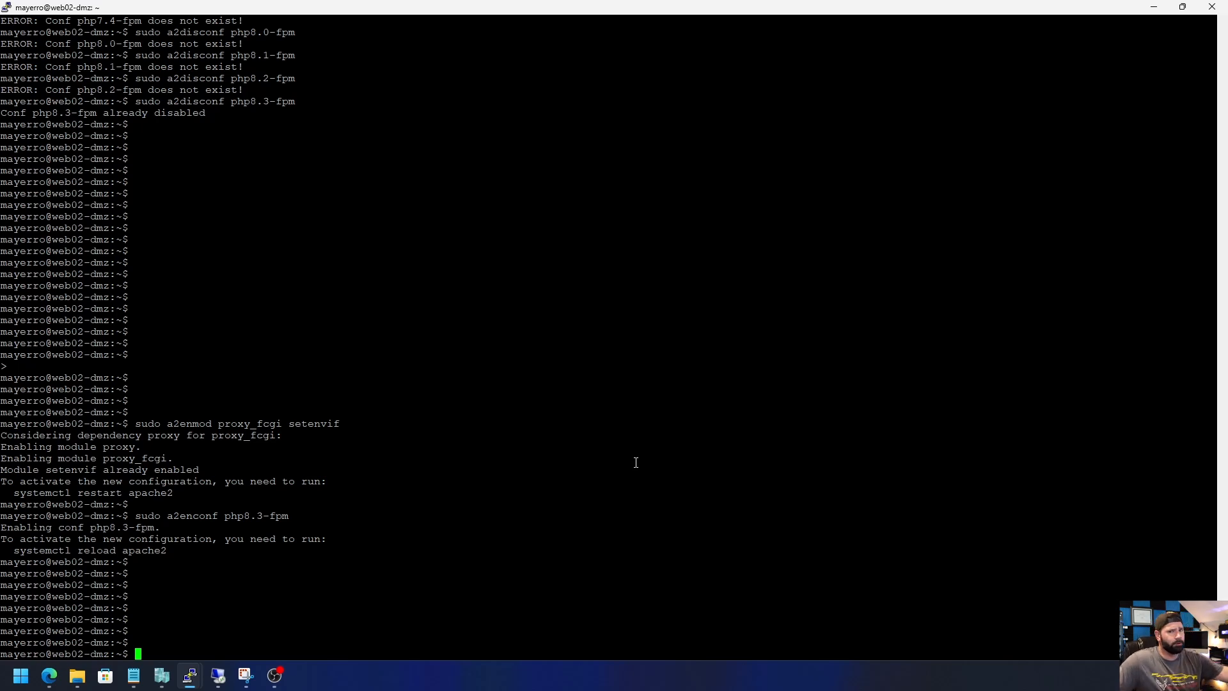
mouse_move(673, 498)
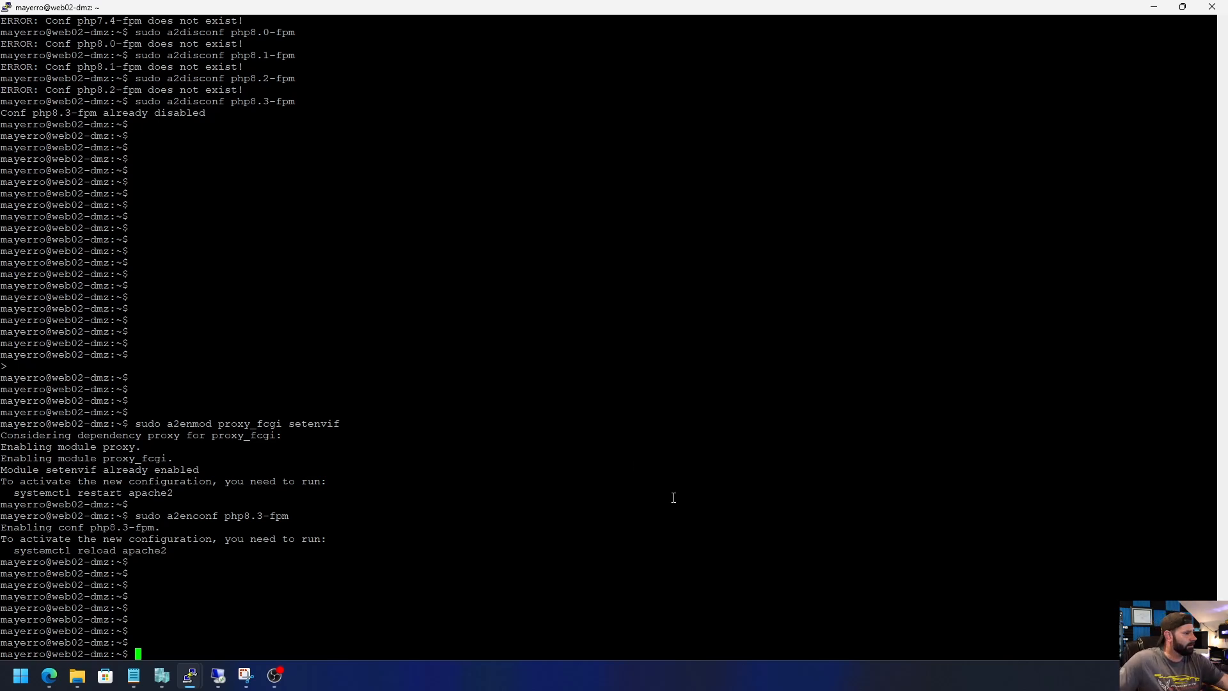
- Check the command-line PHP version, which reports 8.4.0RC4
type("php")
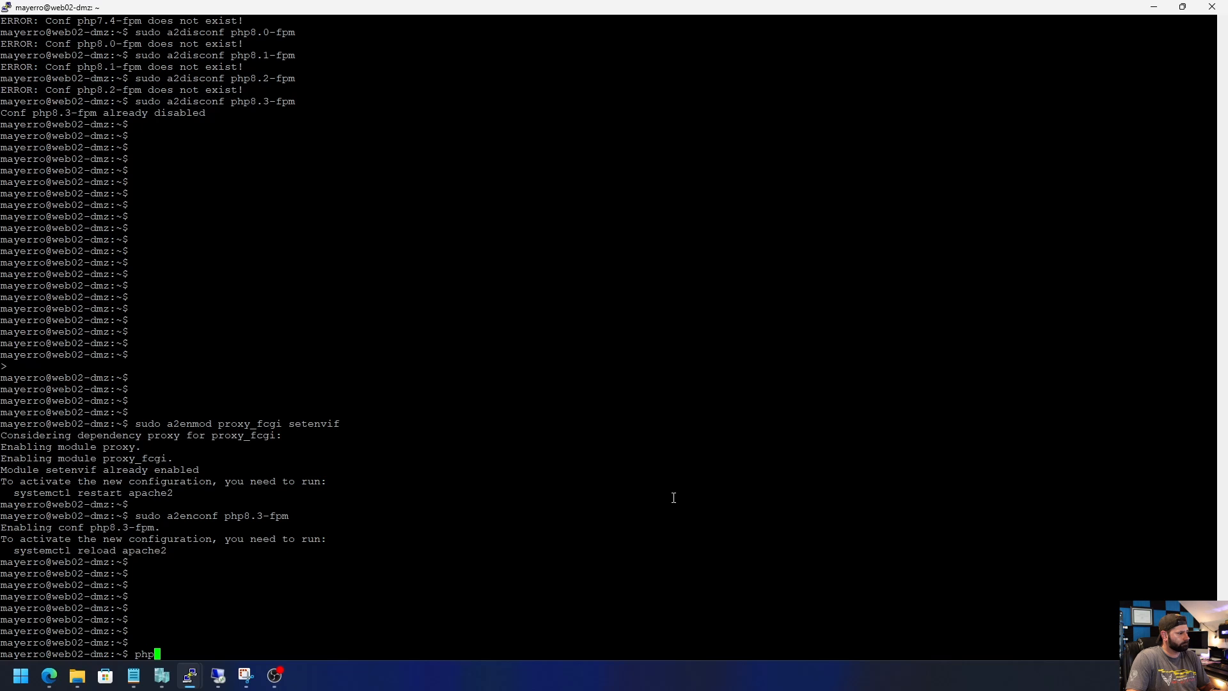
type("-")
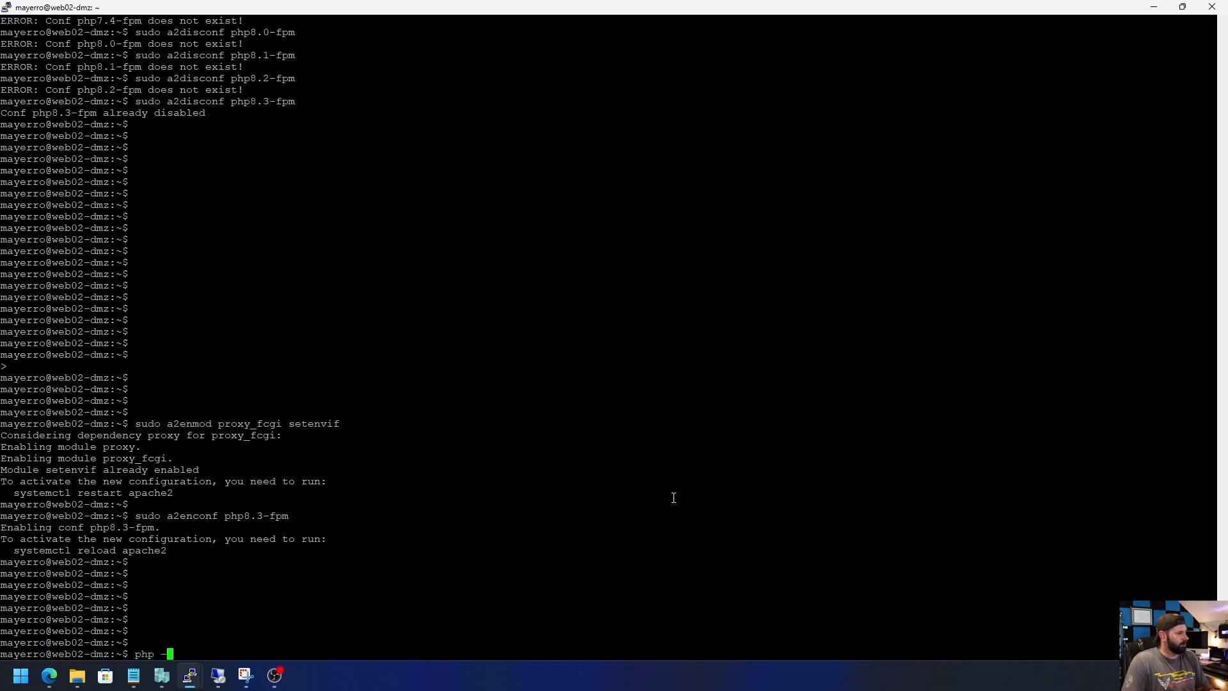
key("Return")
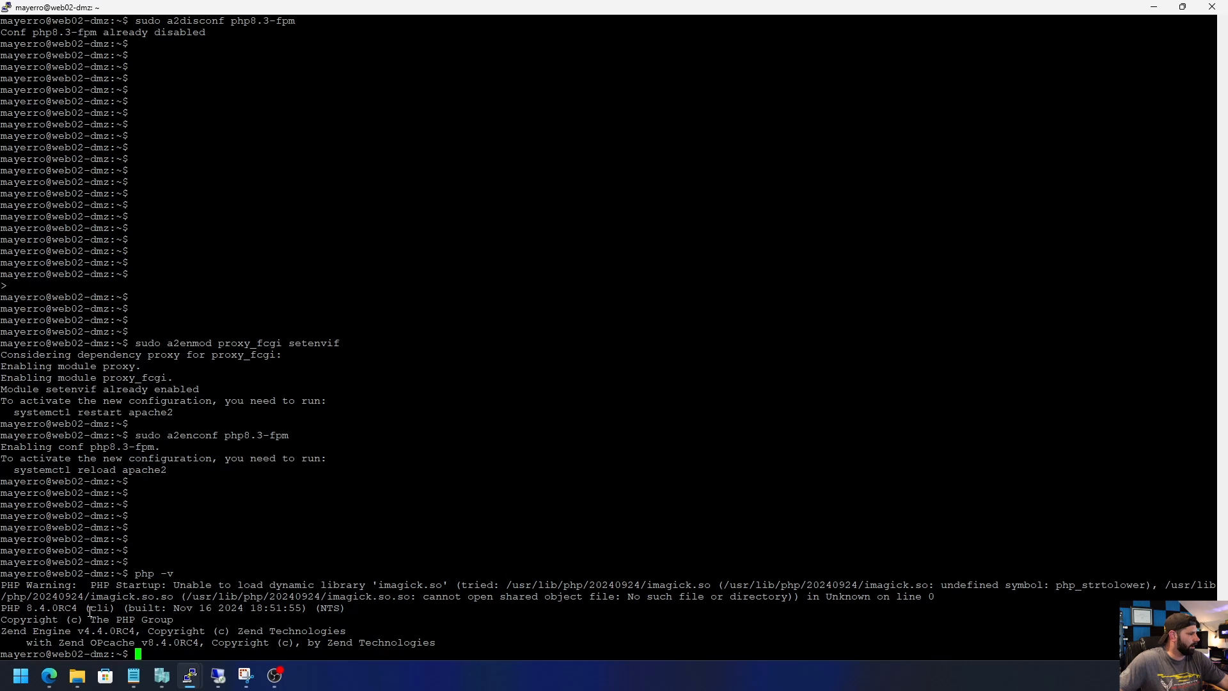
mouse_move(681, 370)
type("sudo a2enconf php8.3-fpm")
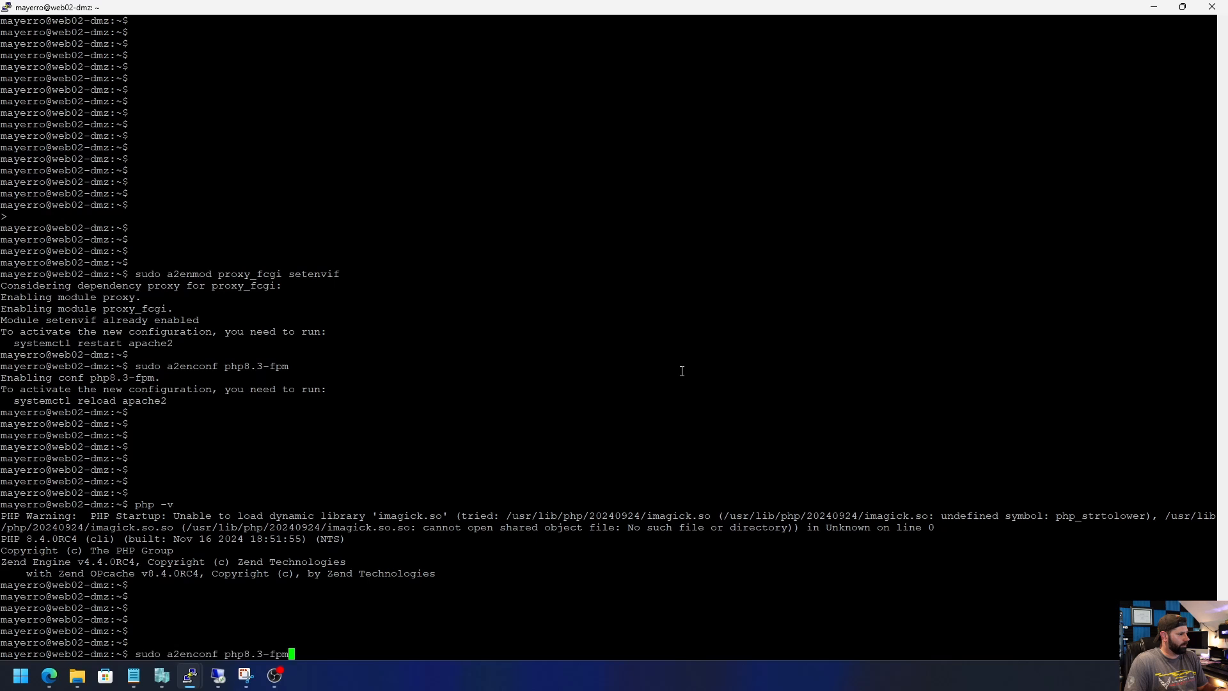
- Restart the apache2 service to apply the new configuration
type("sudo service apache2 restart")
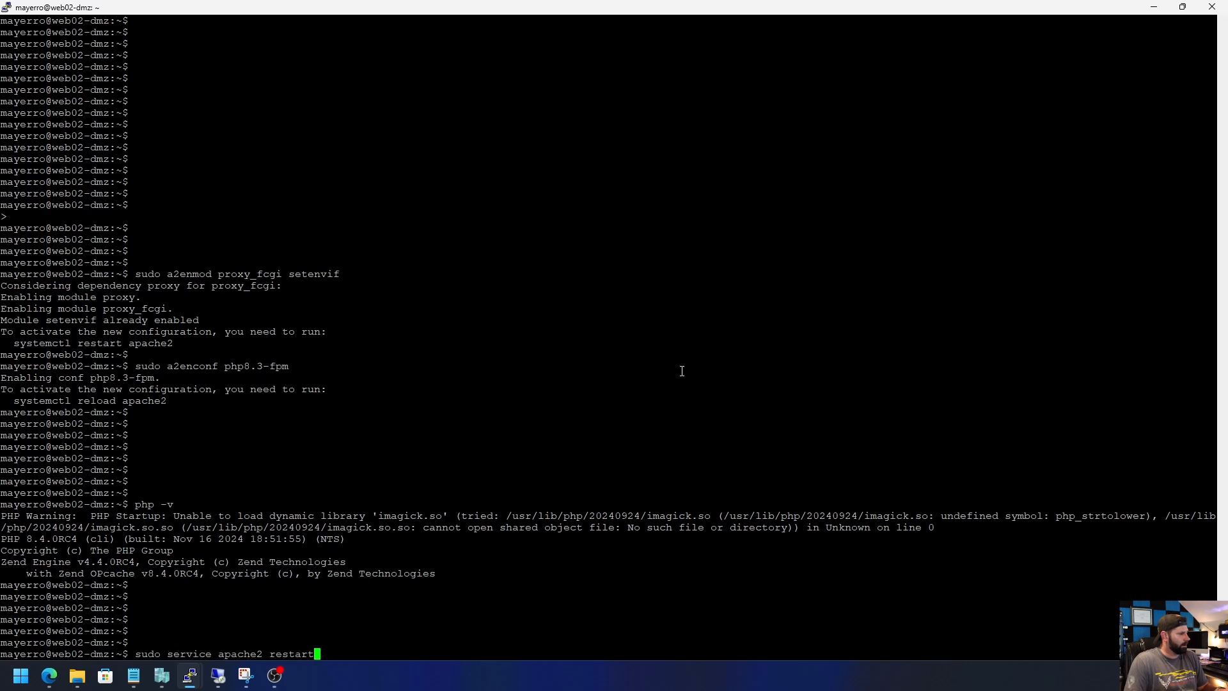
key("Return")
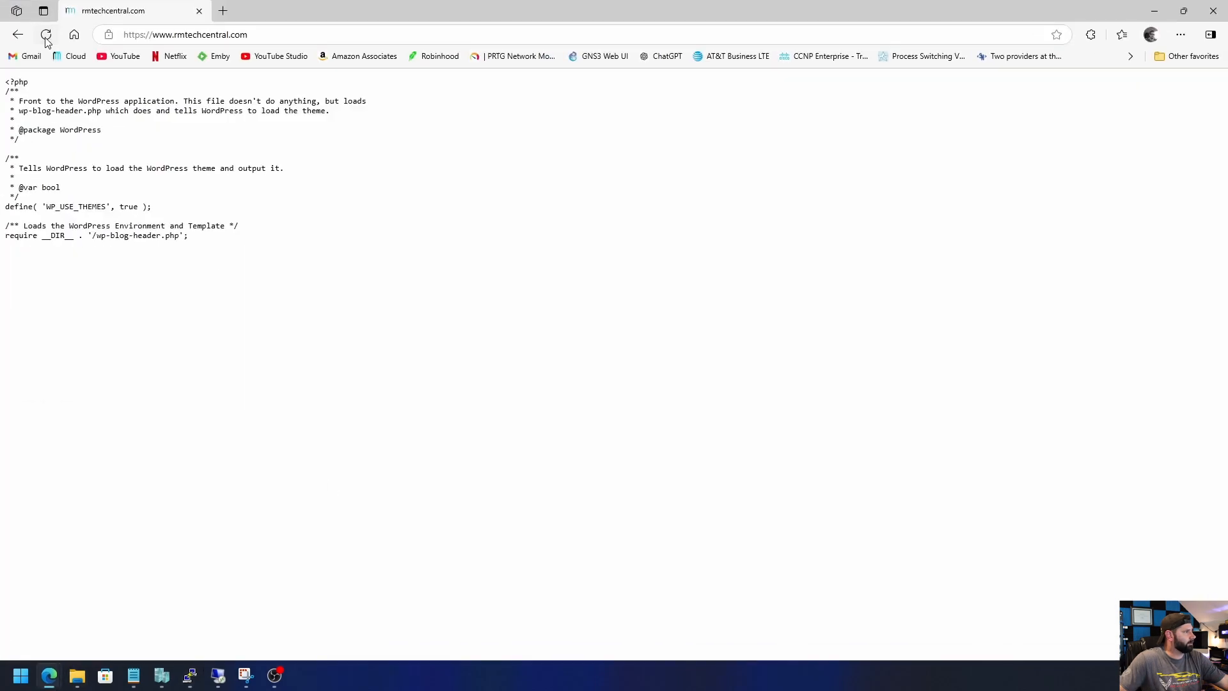
- Reload the site and confirm Site Health reports PHP 8.3.13 via fpm-fcgi, then return to the server
left_click(45, 35)
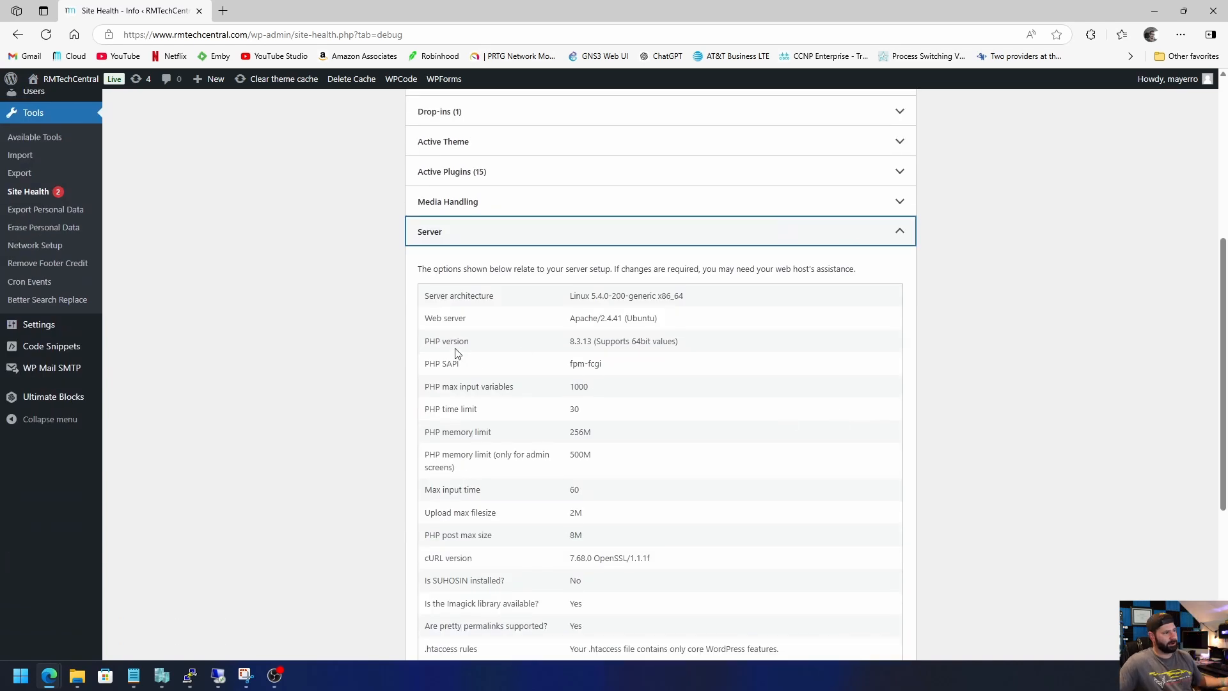
mouse_move(587, 351)
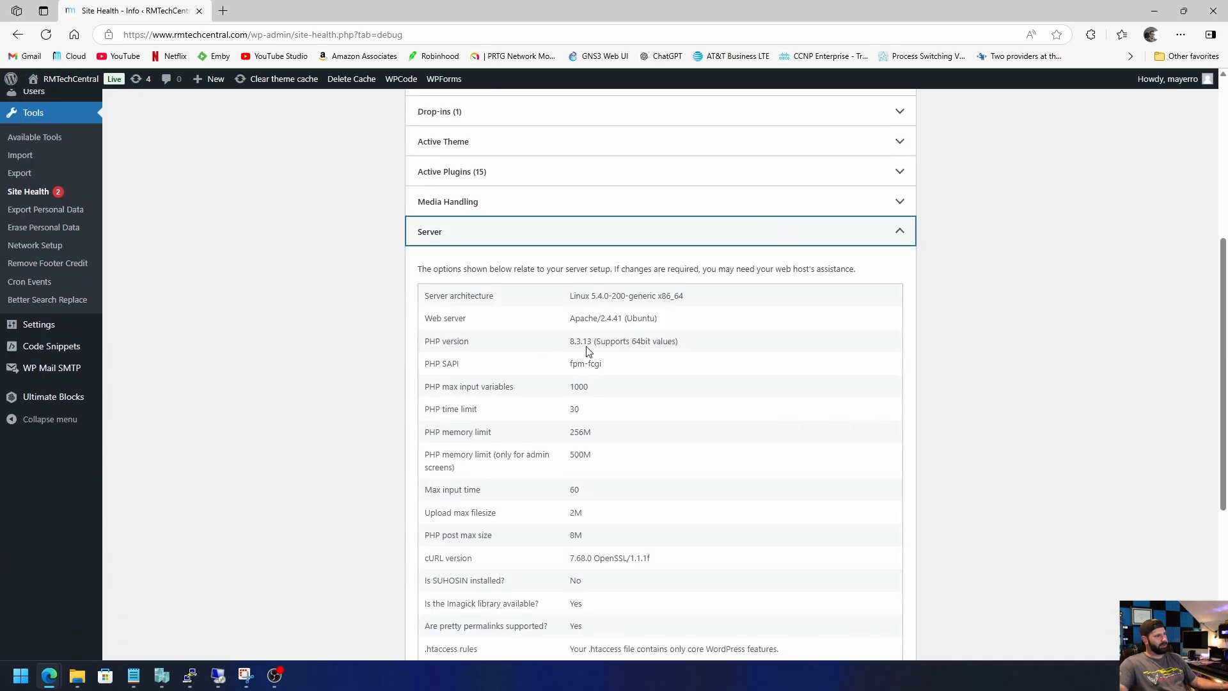
double_click(579, 341)
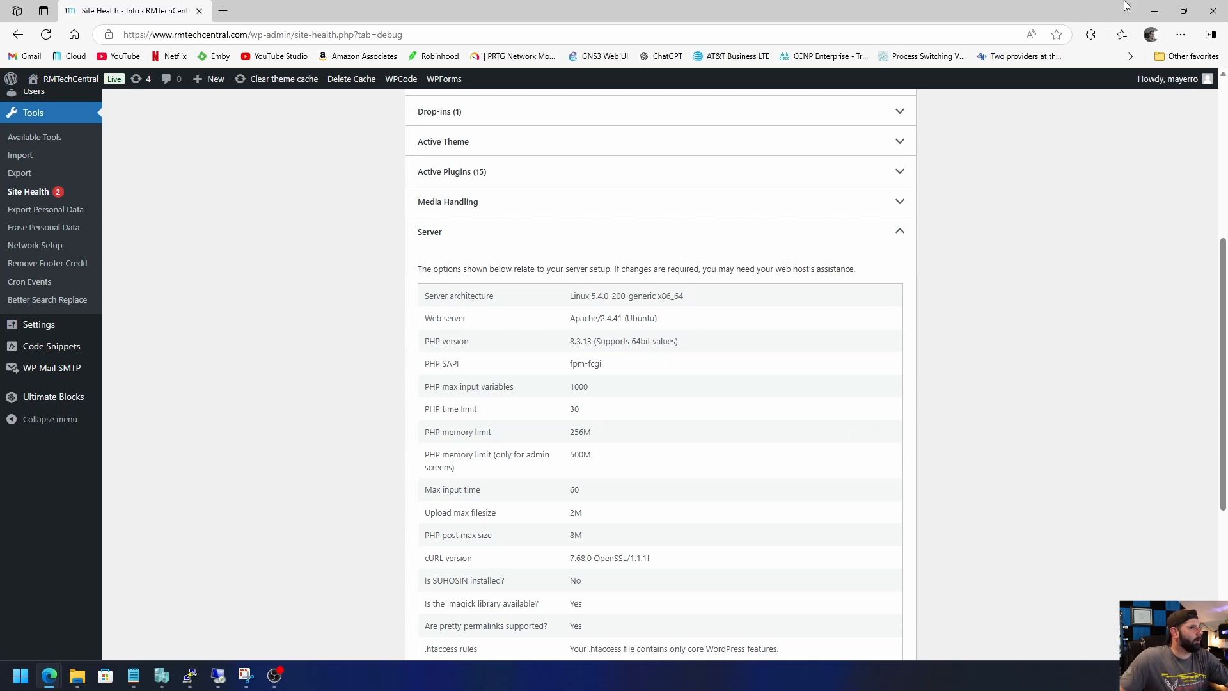
left_click(189, 676)
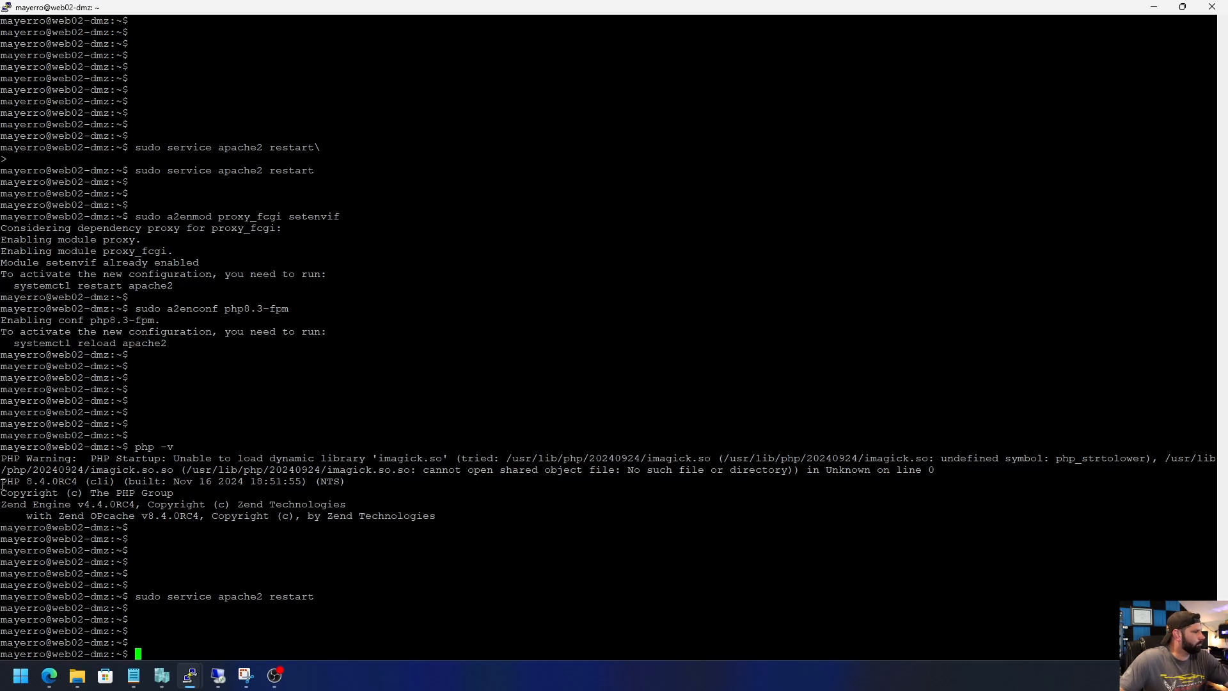
- Make /usr/bin/php8.3 the default command-line PHP with update-alternatives
double_click(55, 481)
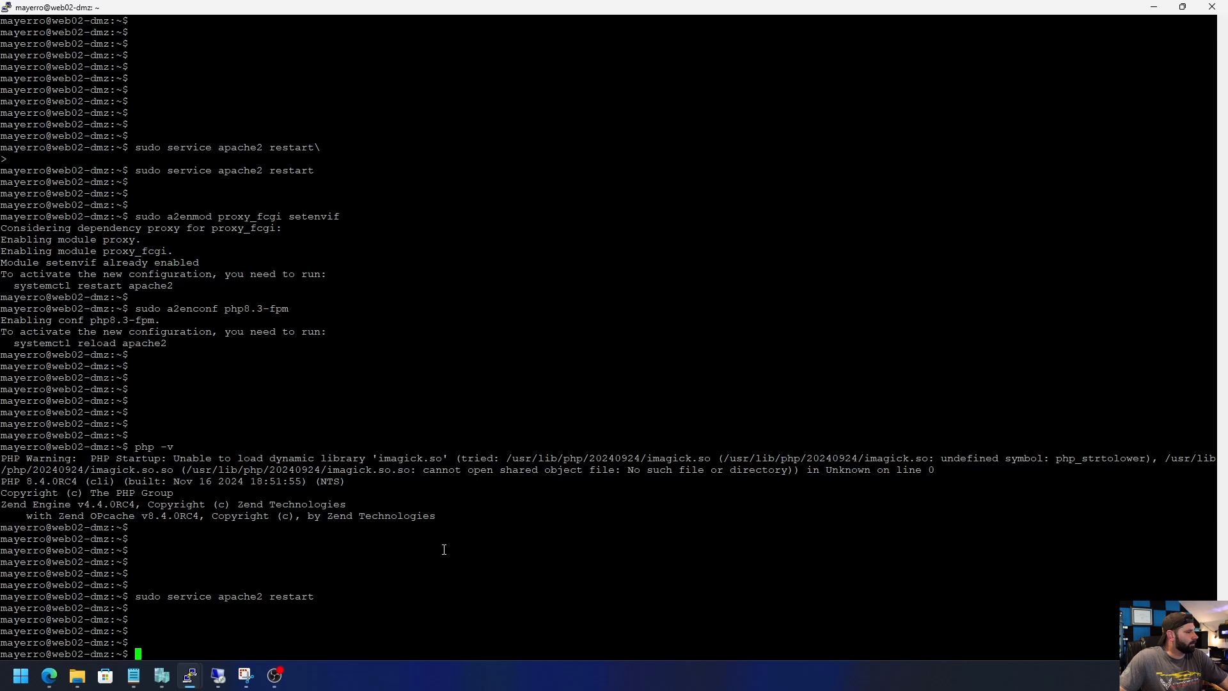
mouse_move(427, 544)
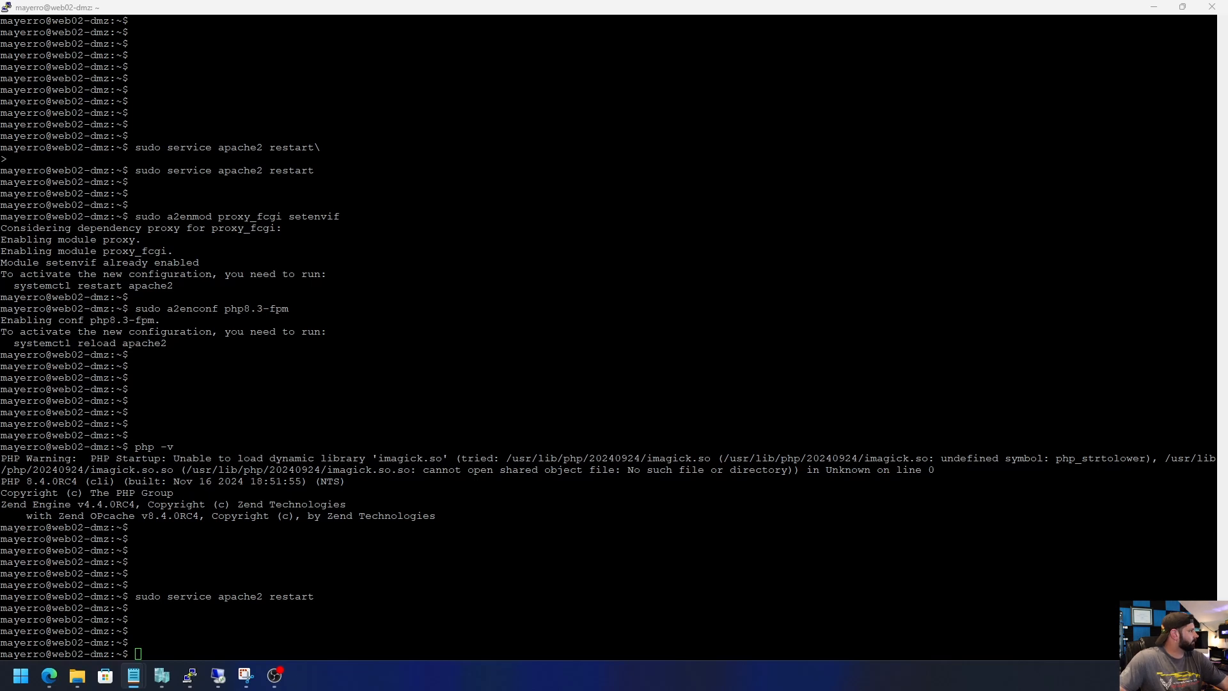
type("sudo update-alternatives --set php /usr/bin/php8.3")
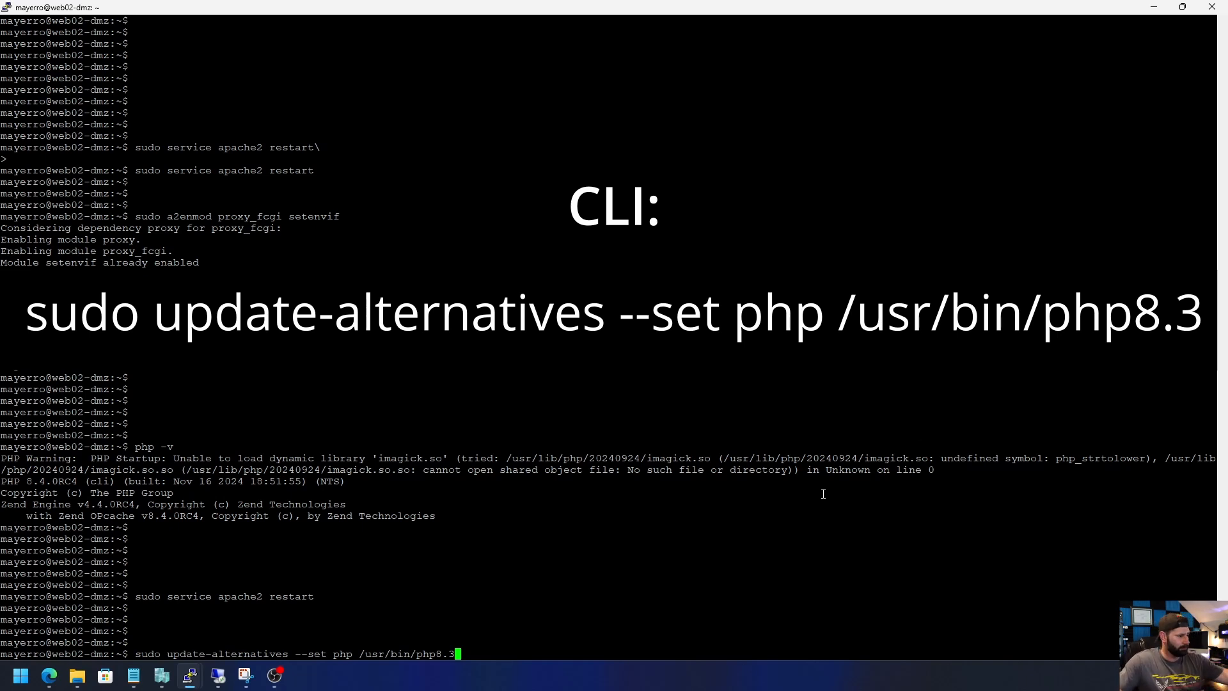
key("Return")
type("php")
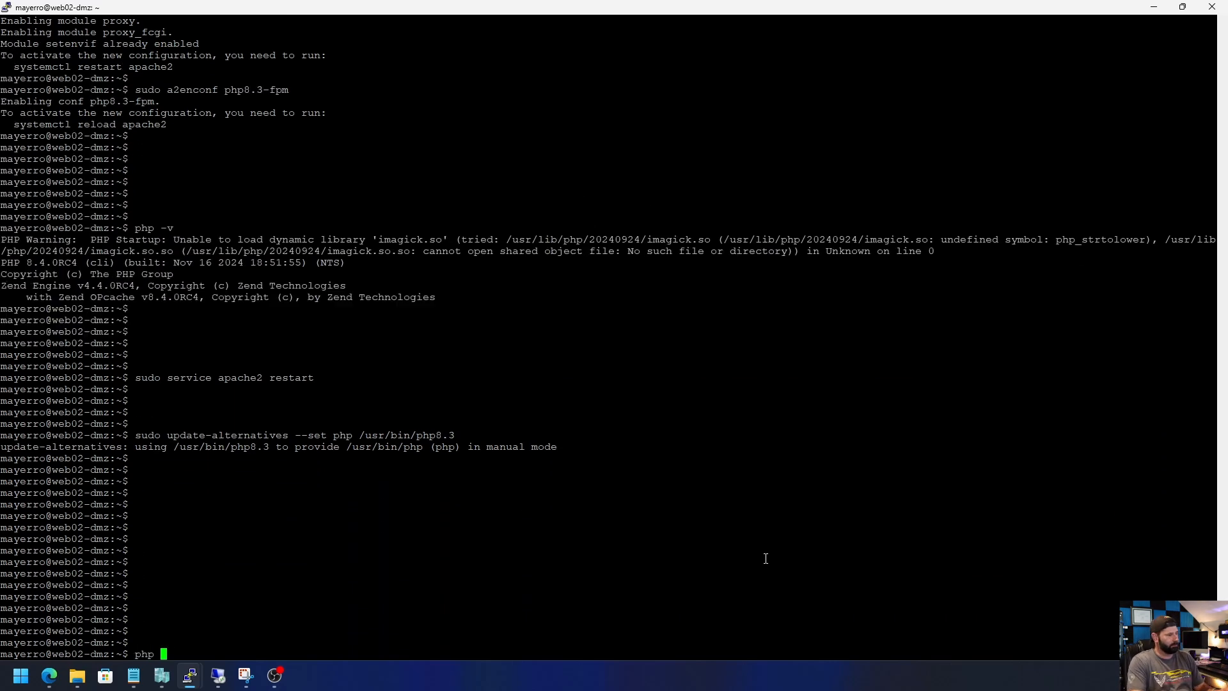
key("Return")
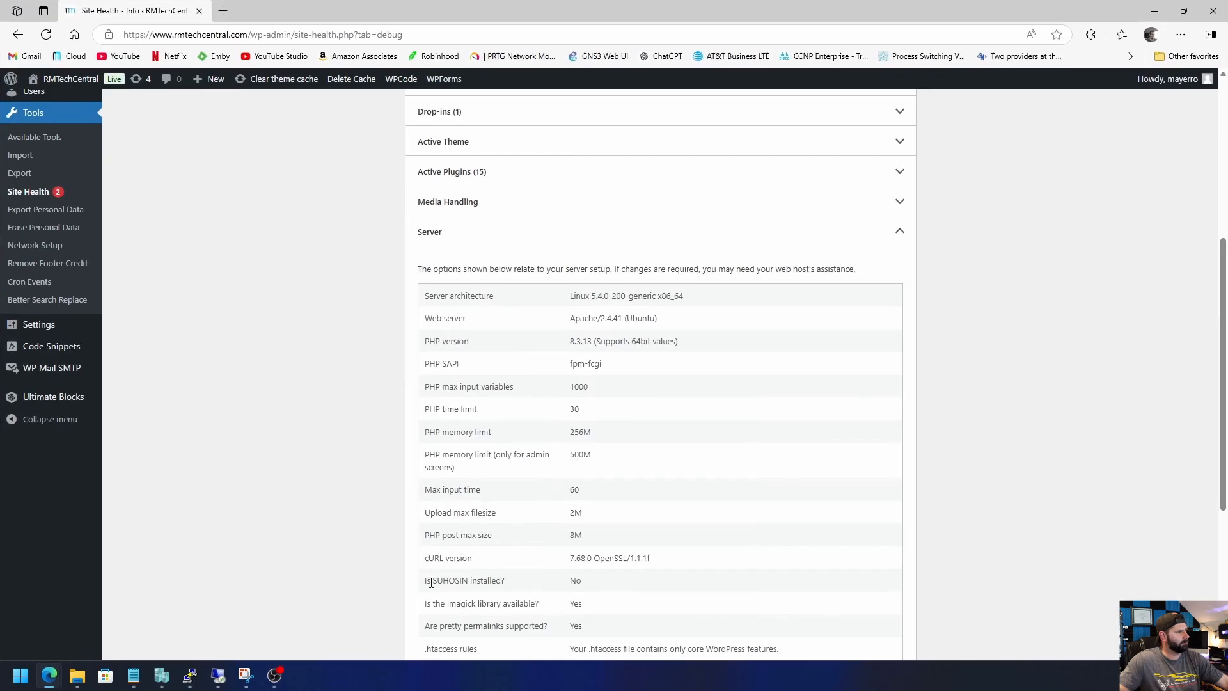
mouse_move(571, 345)
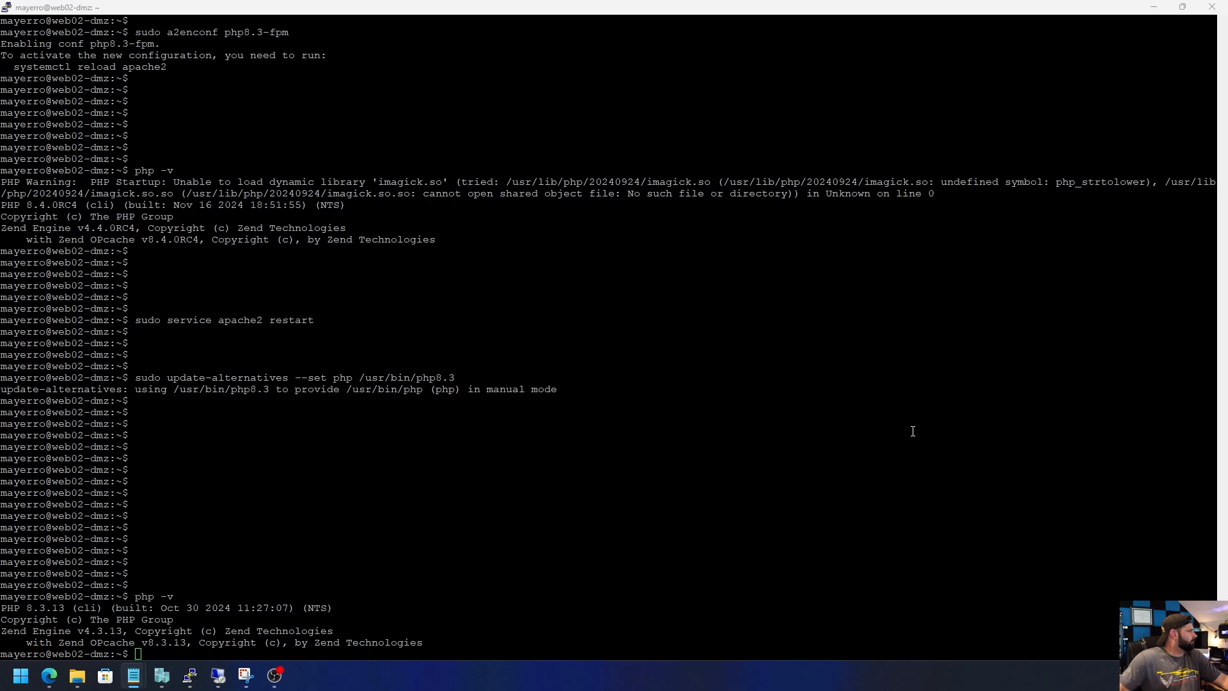
- Scroll the terminal to view the php -v output reporting PHP 8.3.13
scroll("down", 3)
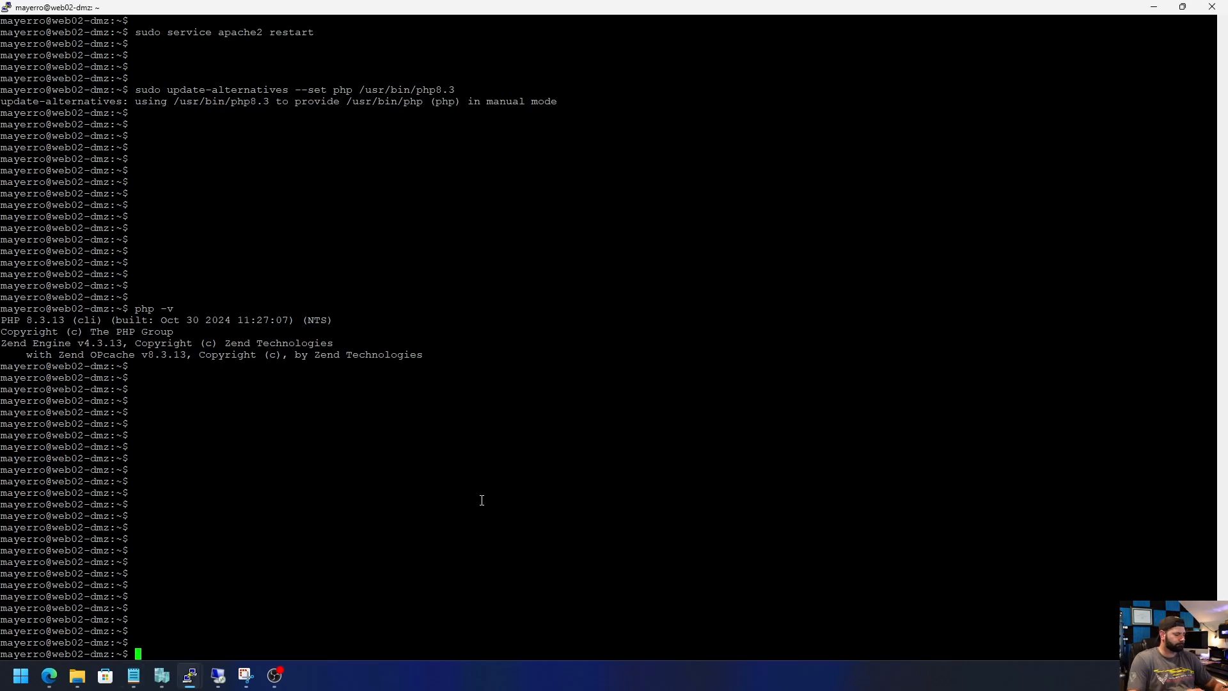
- Change into the /etc/php configuration directory
type("cd")
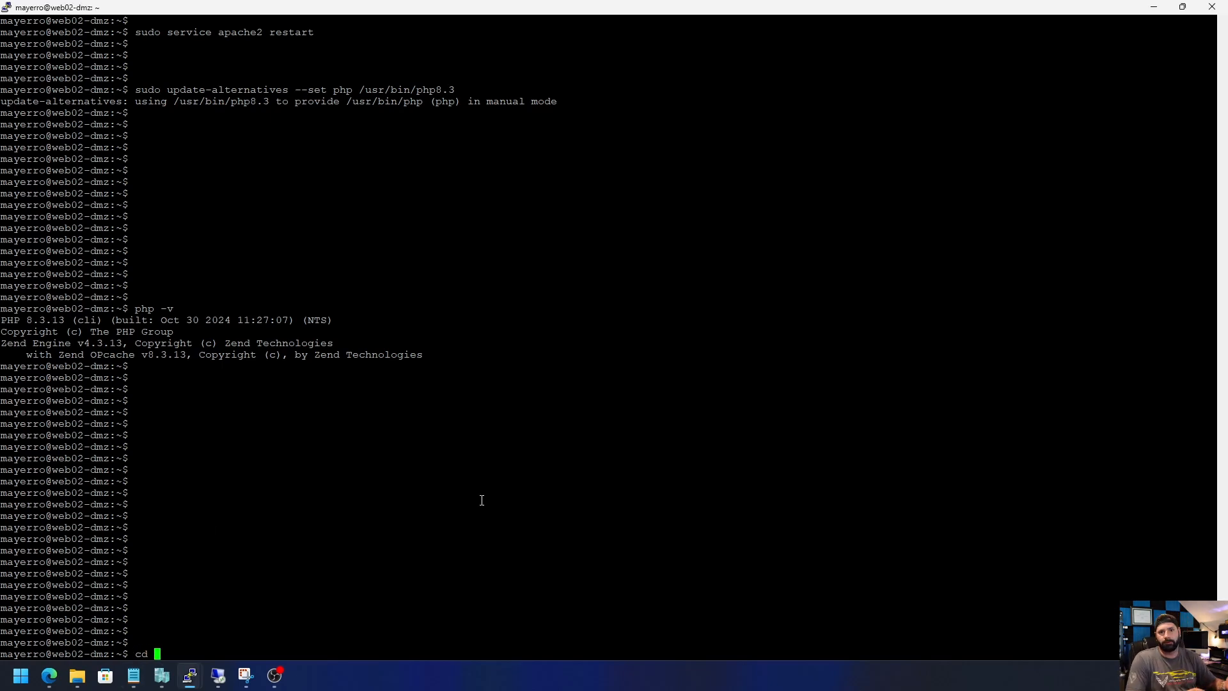
type("/etc")
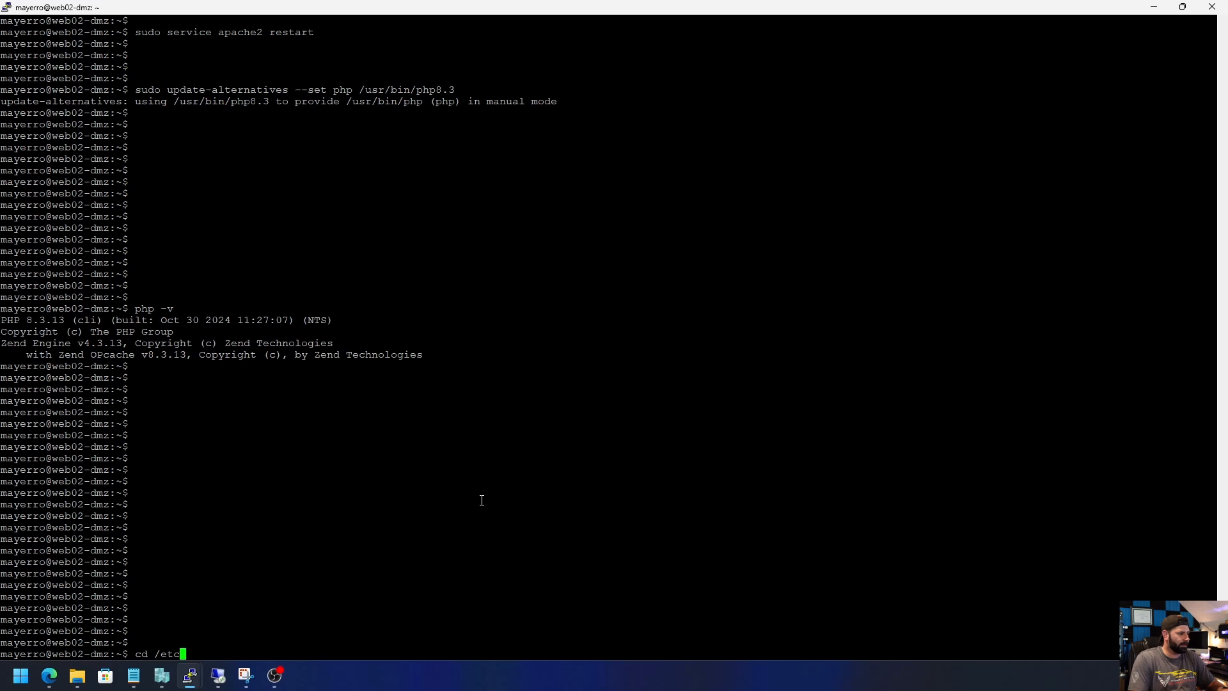
type("/")
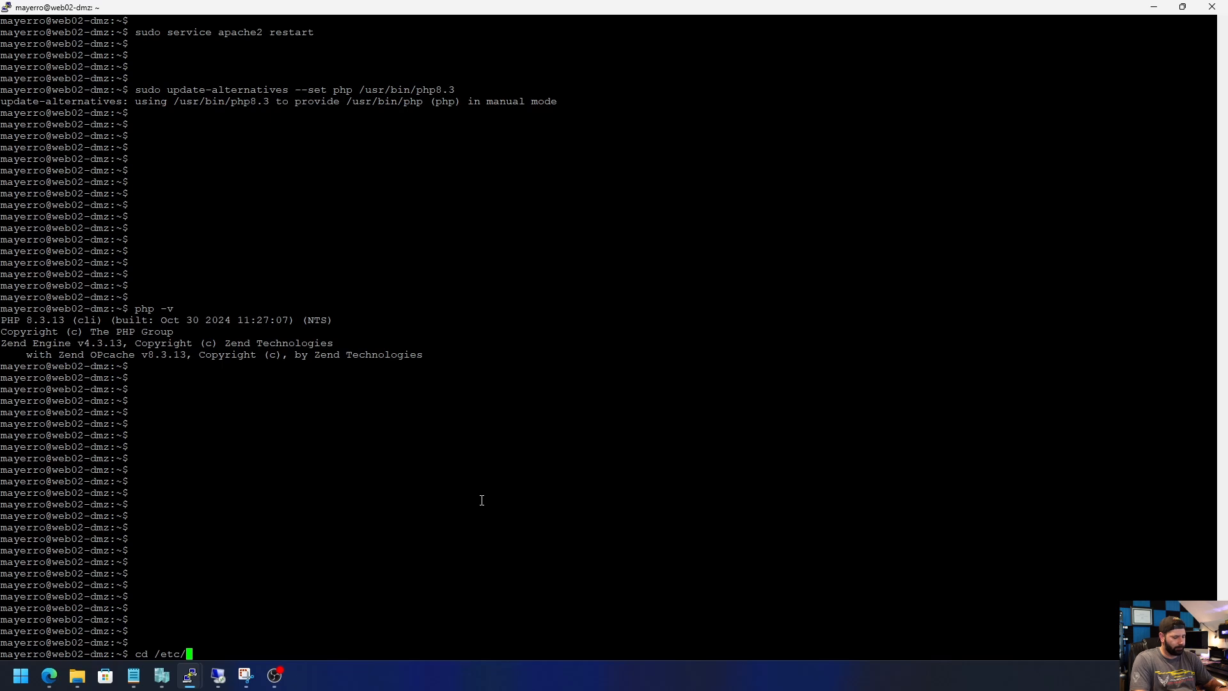
key("Return")
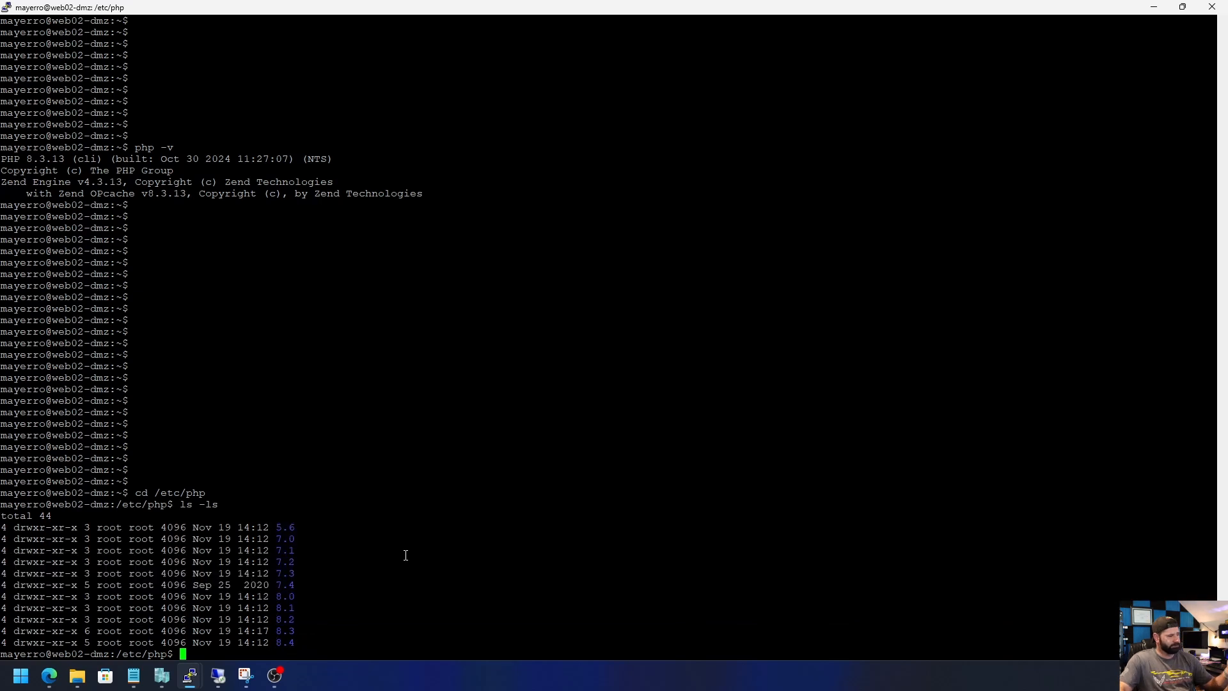
mouse_move(335, 642)
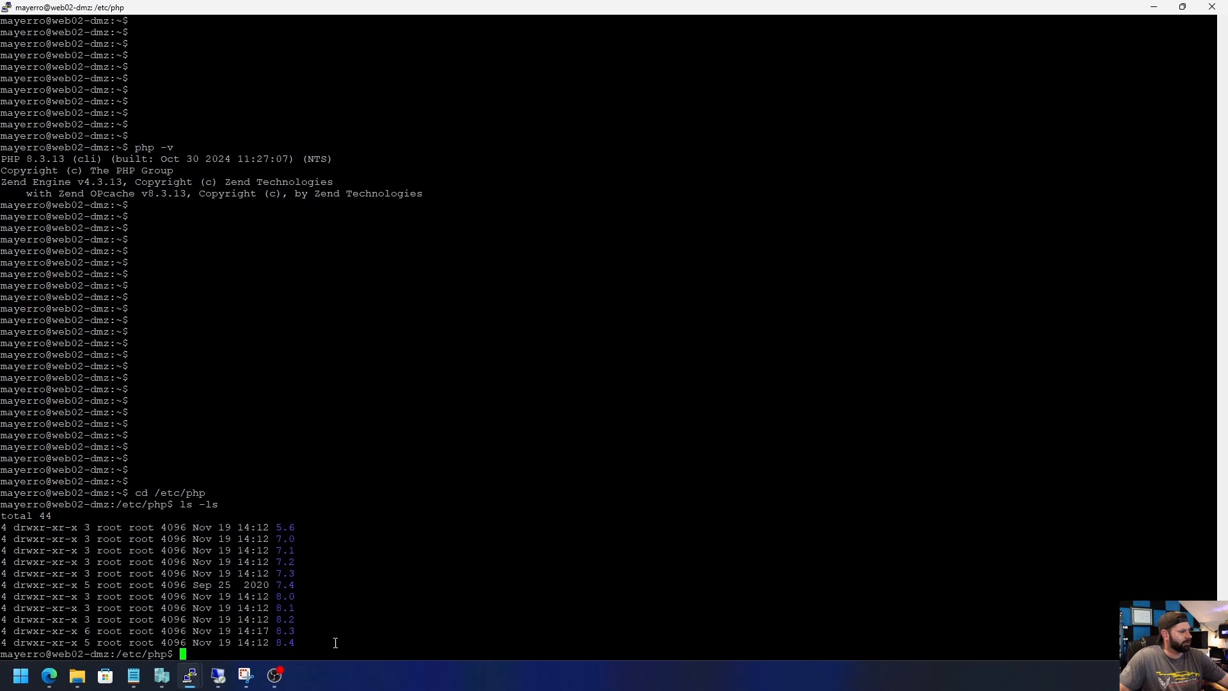
mouse_move(488, 516)
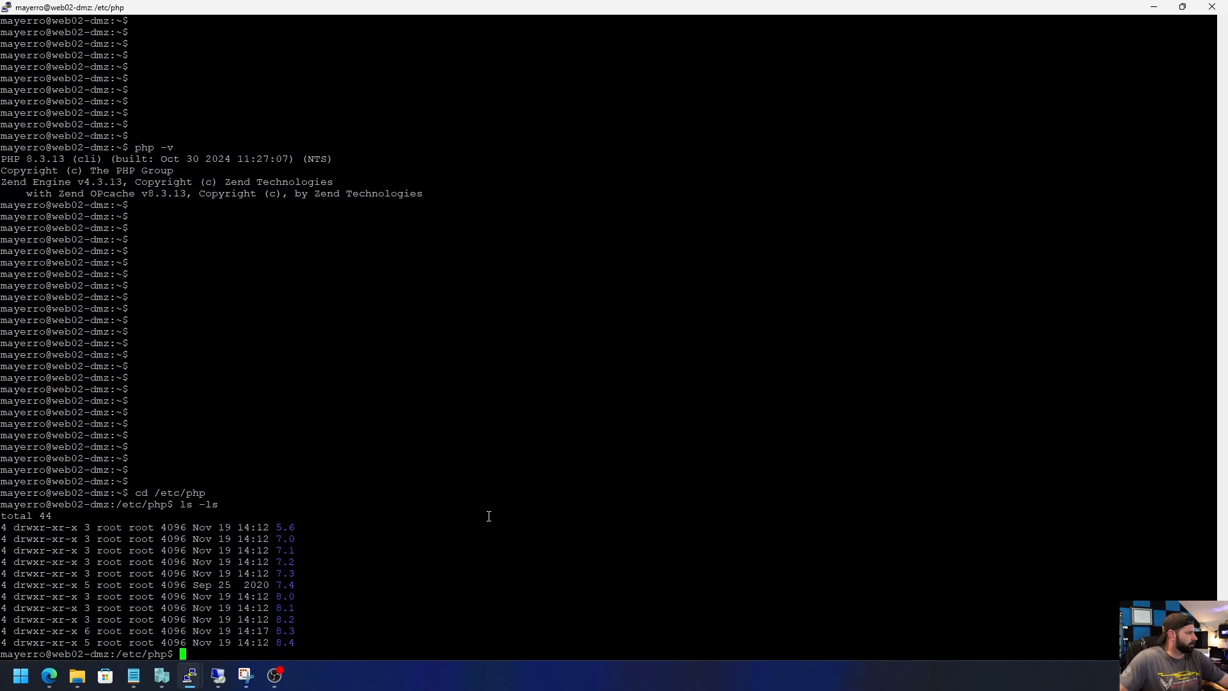
mouse_move(744, 462)
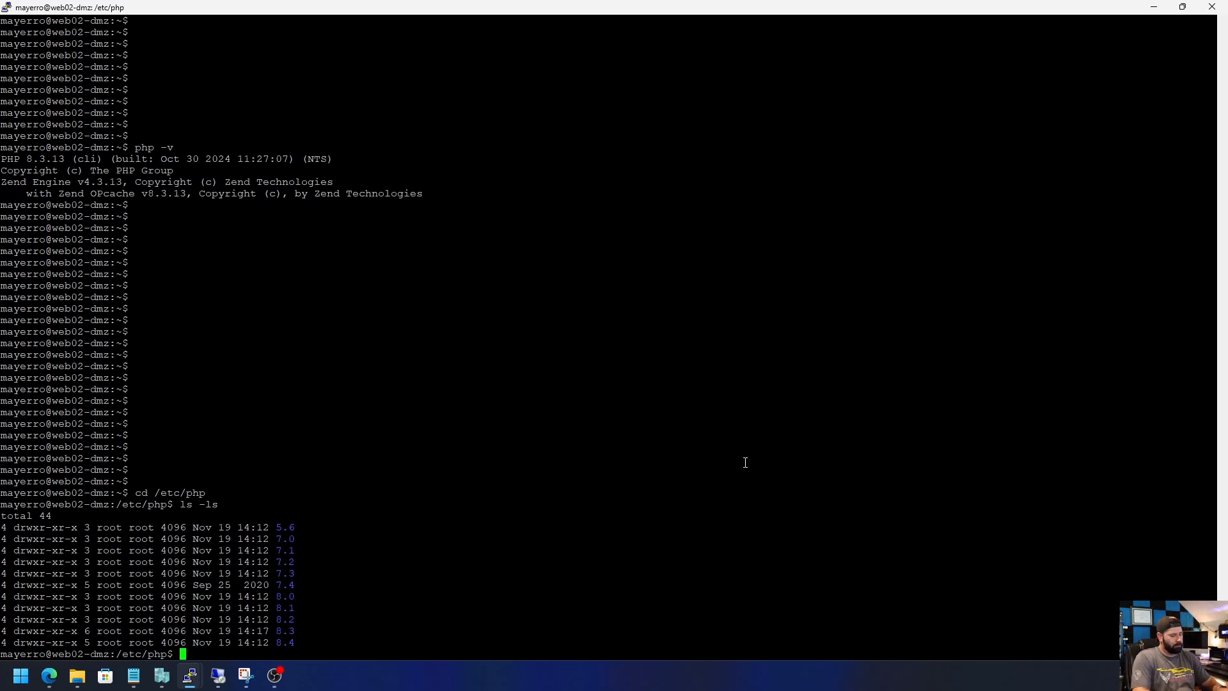
- Purge the PHP 5.6 and 7.0 packages with apt
type("sudo a")
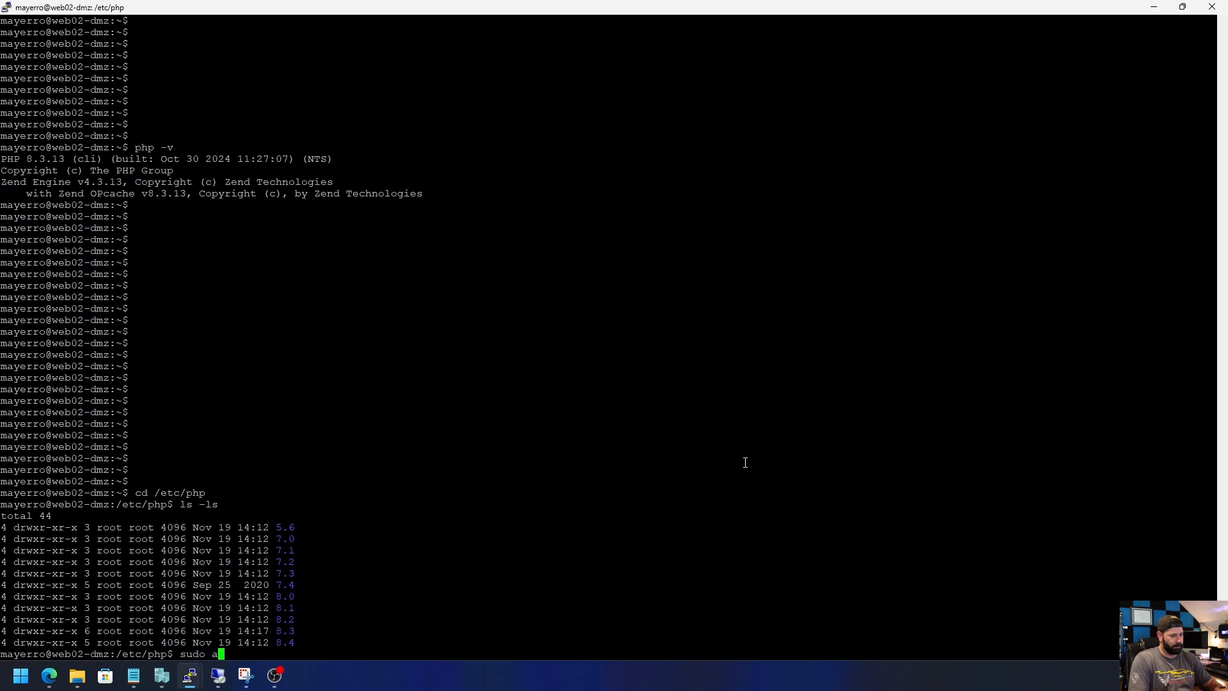
type("pt")
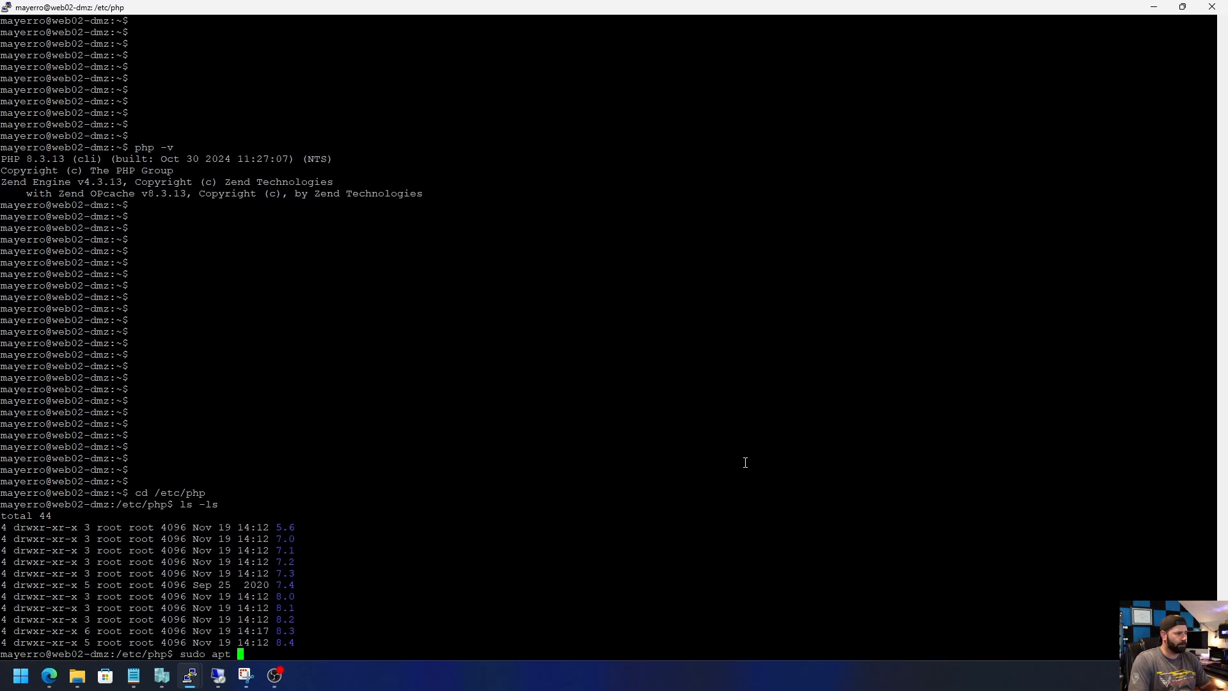
type("purge php")
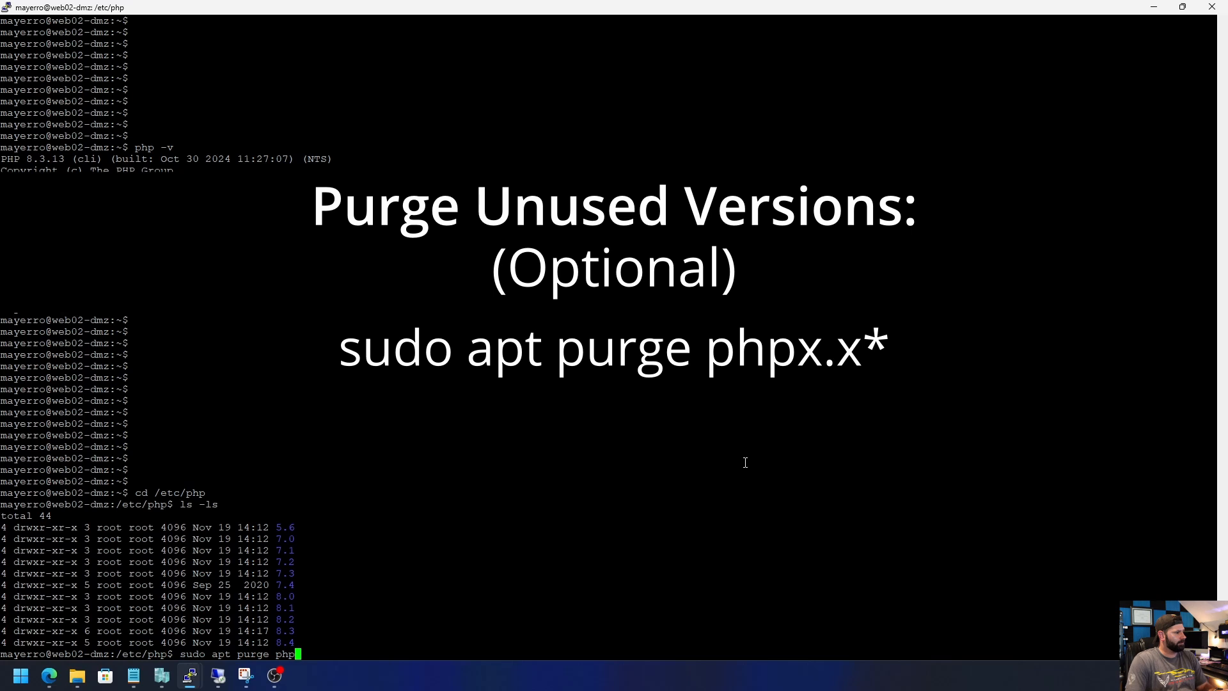
type("5.6")
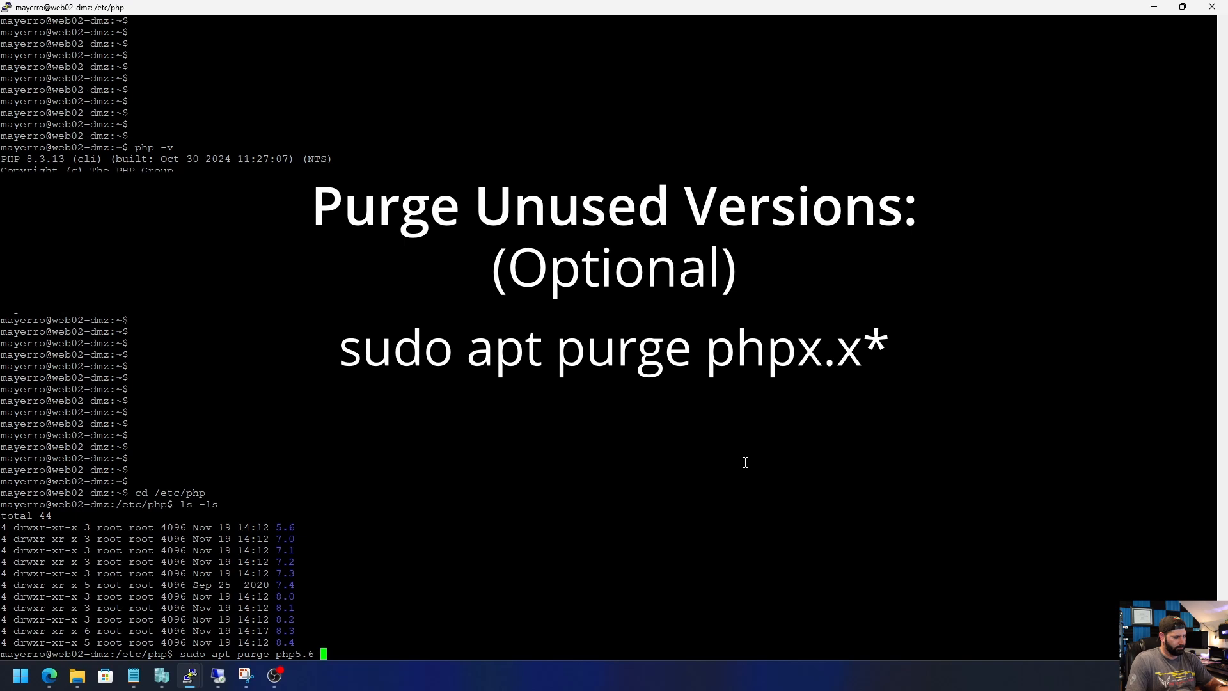
type("php")
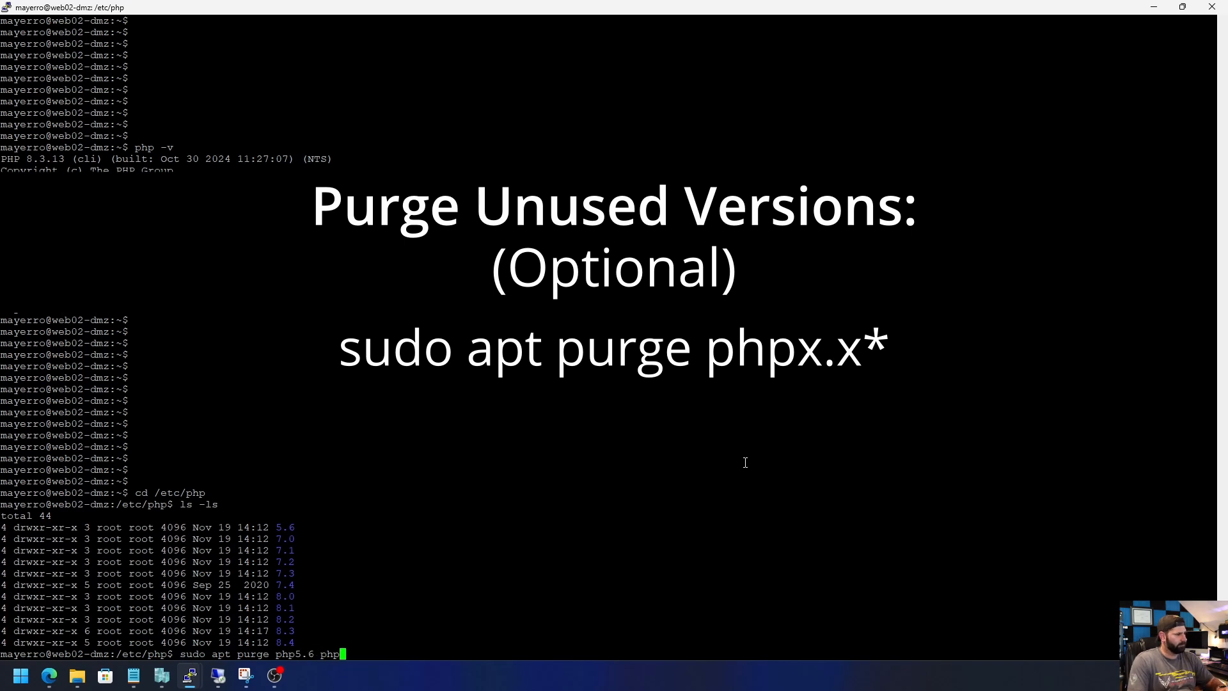
type("7.0*")
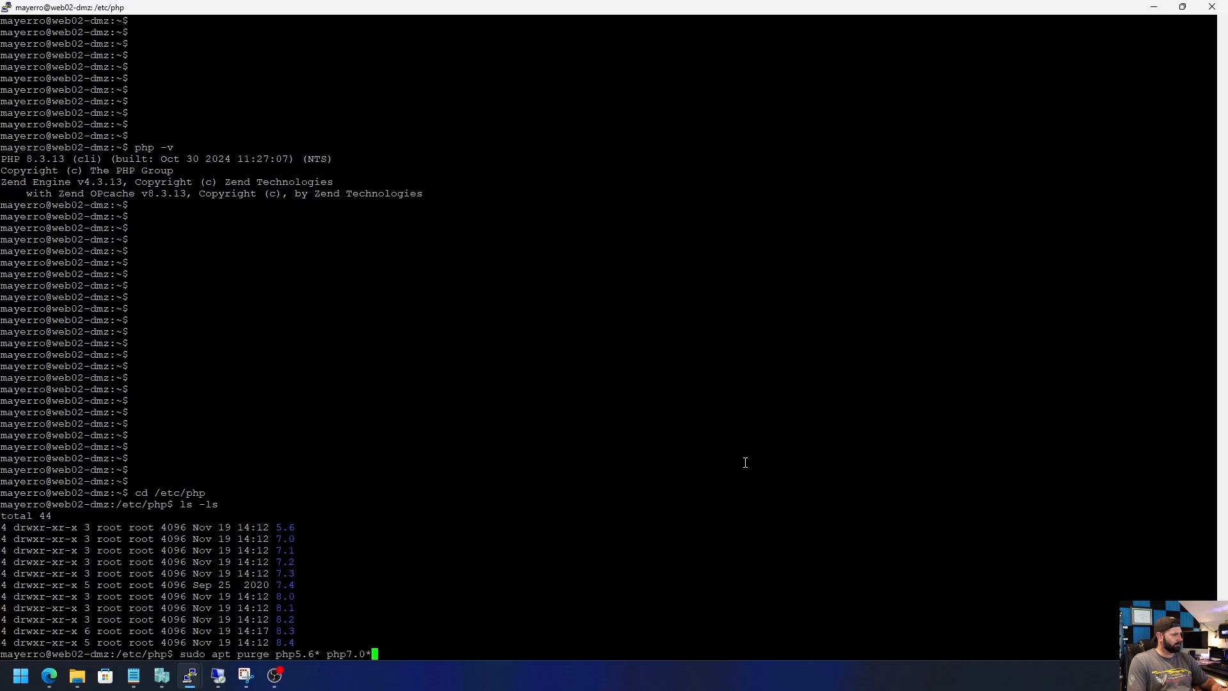
key("Return")
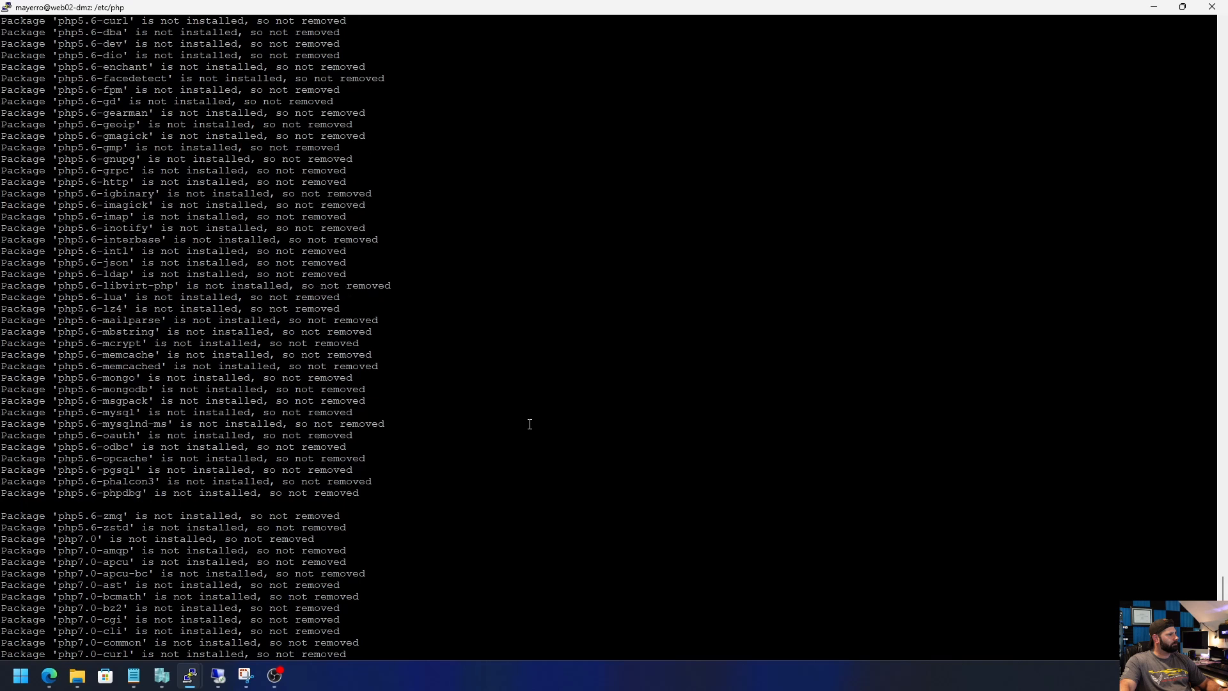
scroll("down", 3)
type("ls -l")
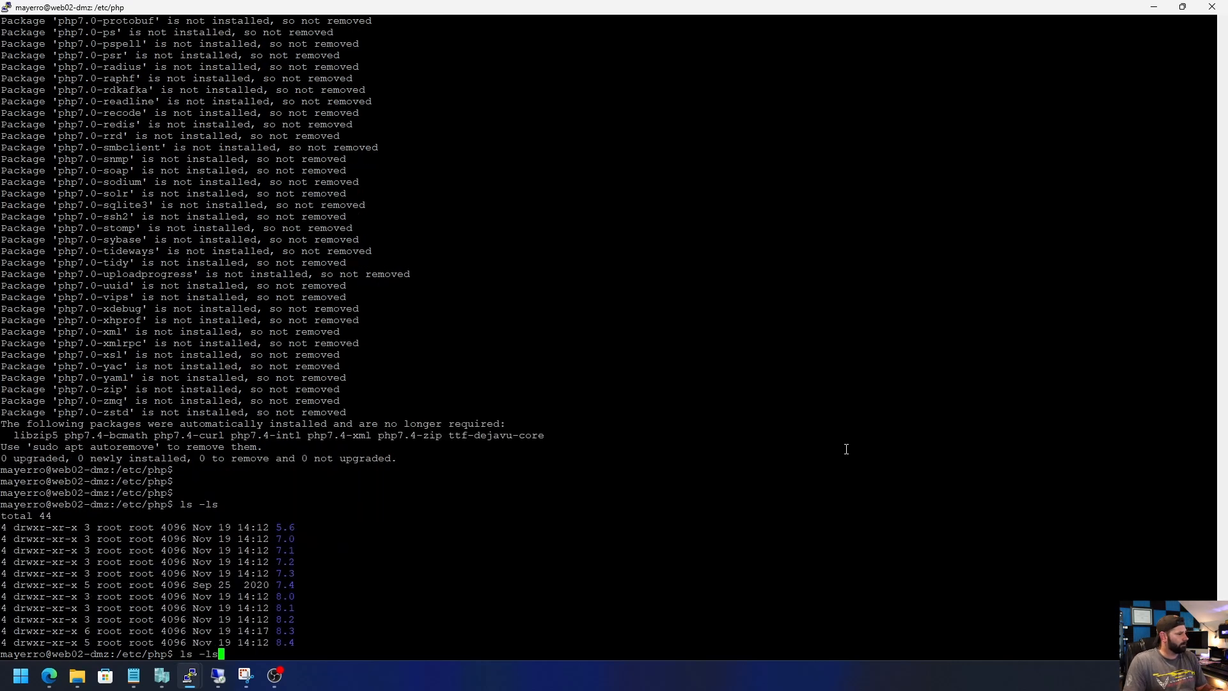
- Purge every PHP version from 5.6 to 8.2 and 8.4 at once, confirming with y
type("sudo apt purge php5.6* php7.0* php7.1* php7.2* php7.3* php7.4* php8.0* php8.1* php8.2* php8.4*")
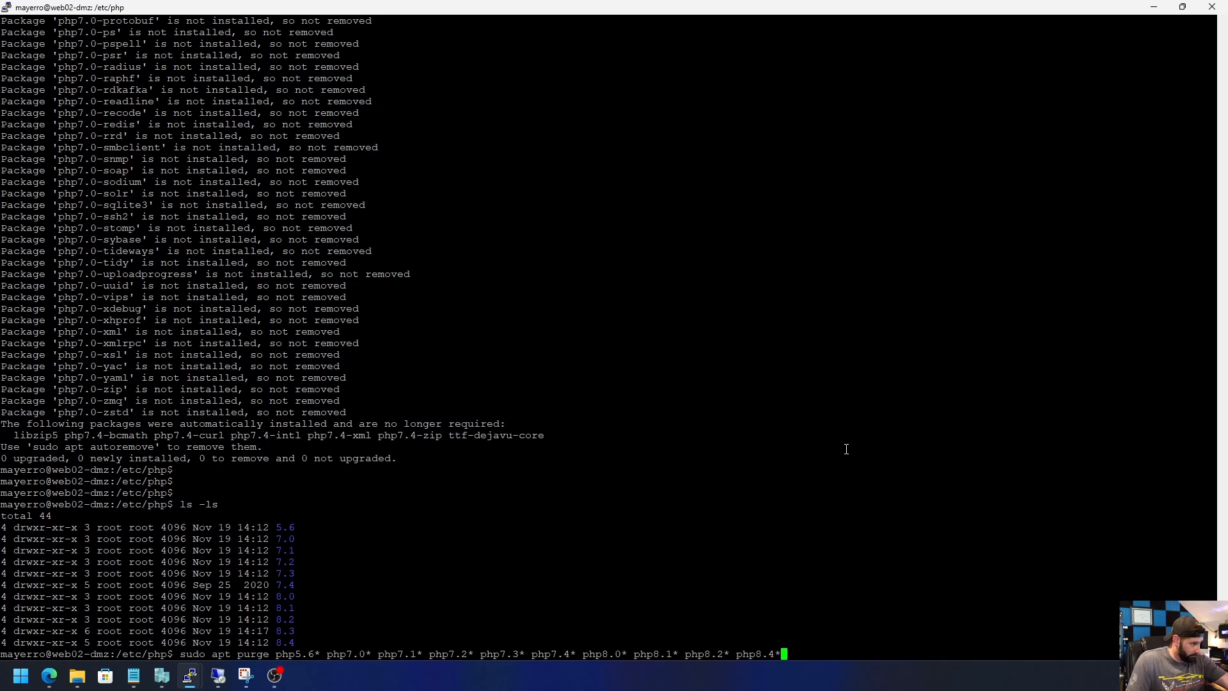
key("Return")
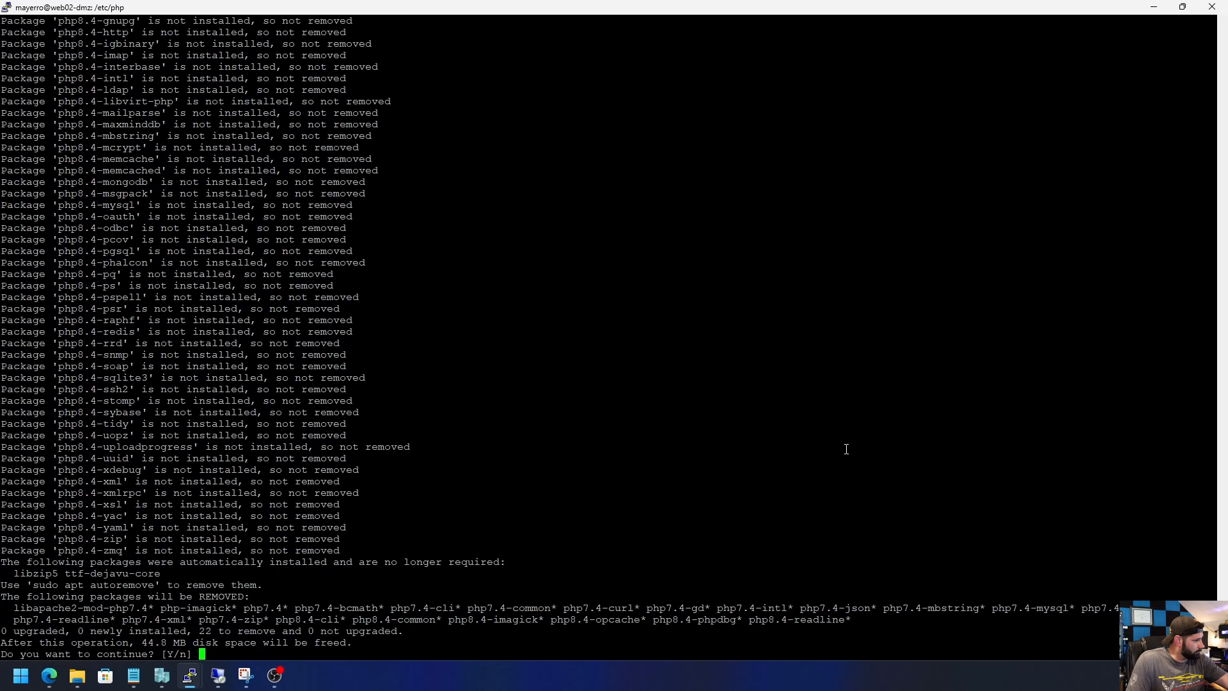
type("y")
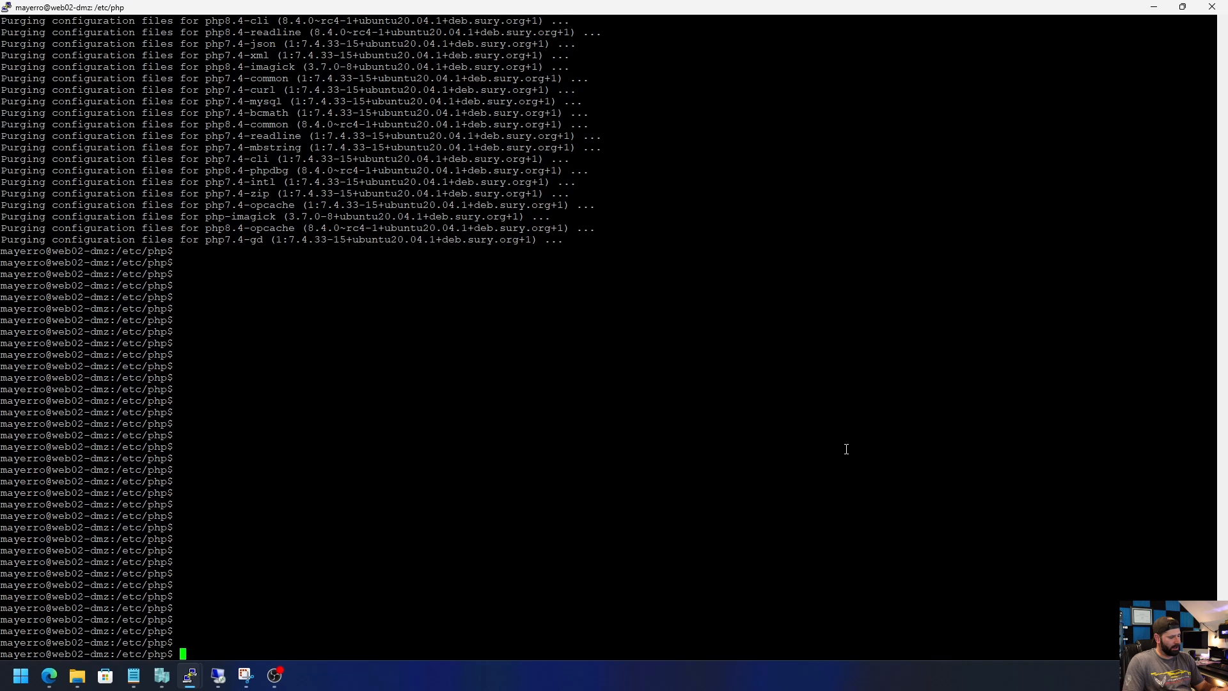
- Attempt apt remove php7.4, which reports the package is not installed
type("sudo apt")
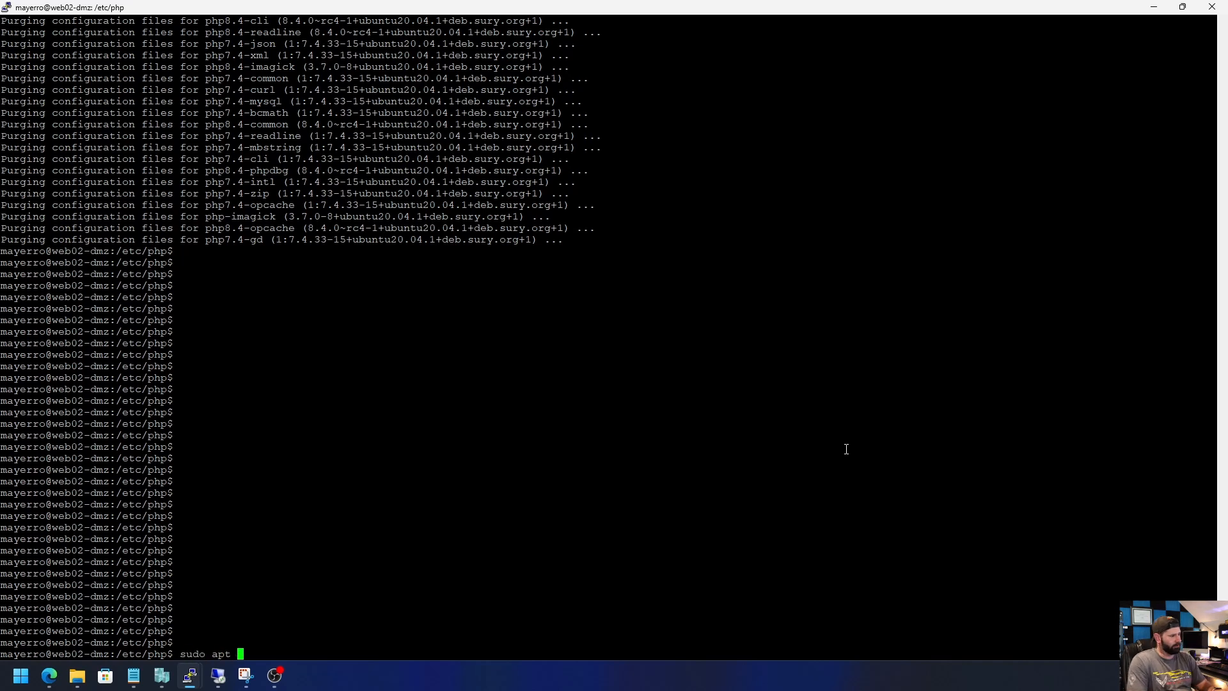
type("remove")
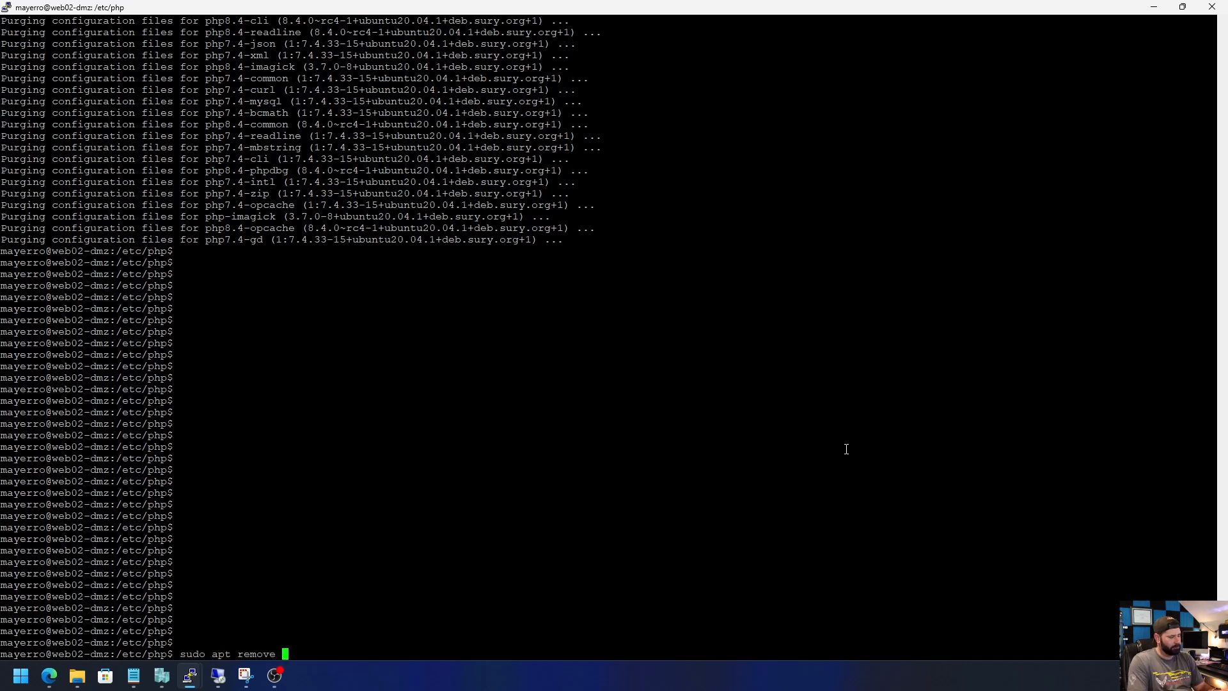
type("php")
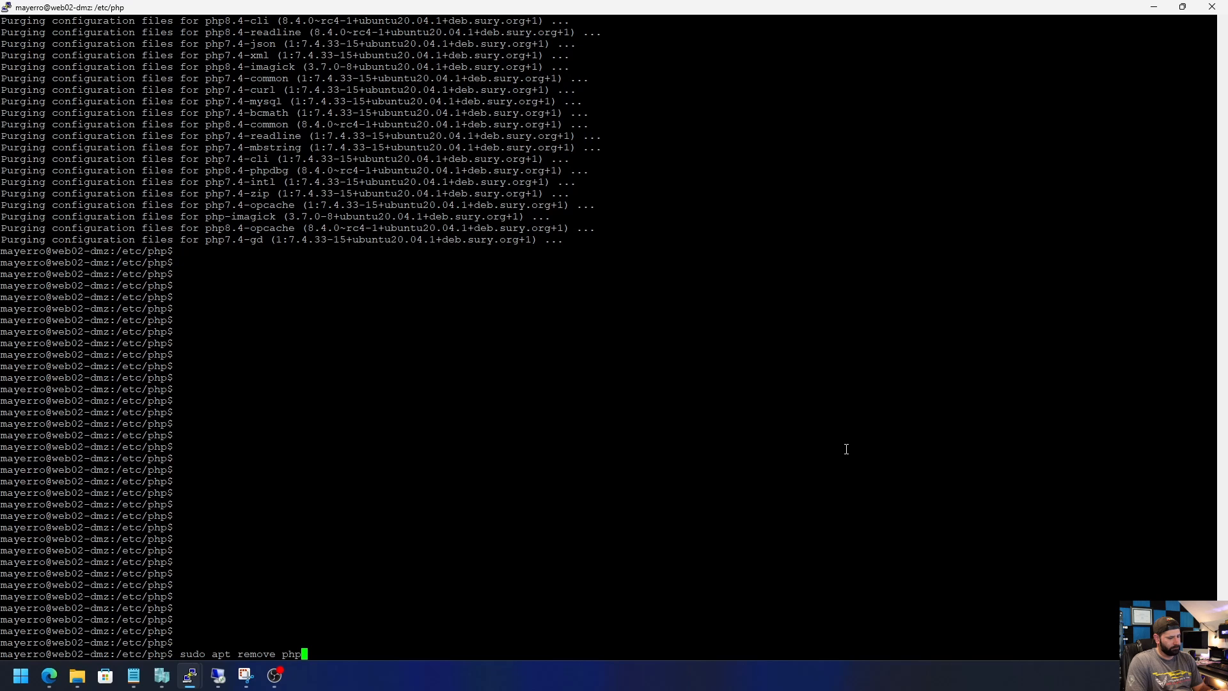
type("7.4")
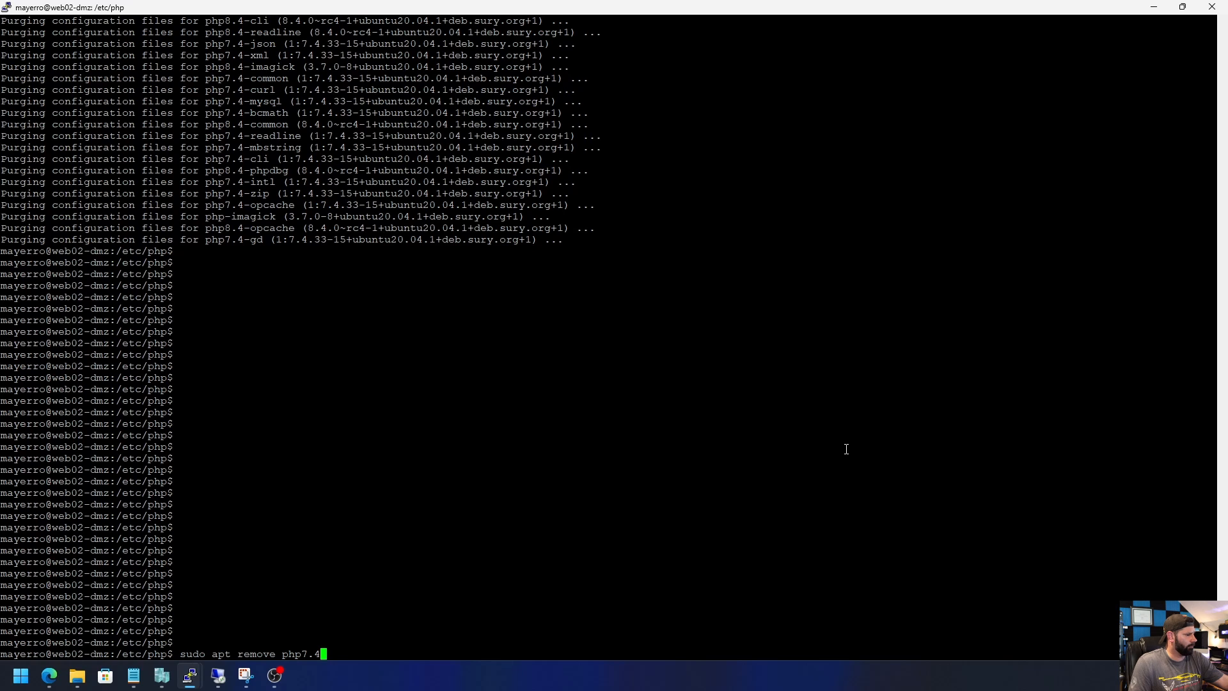
key("Return")
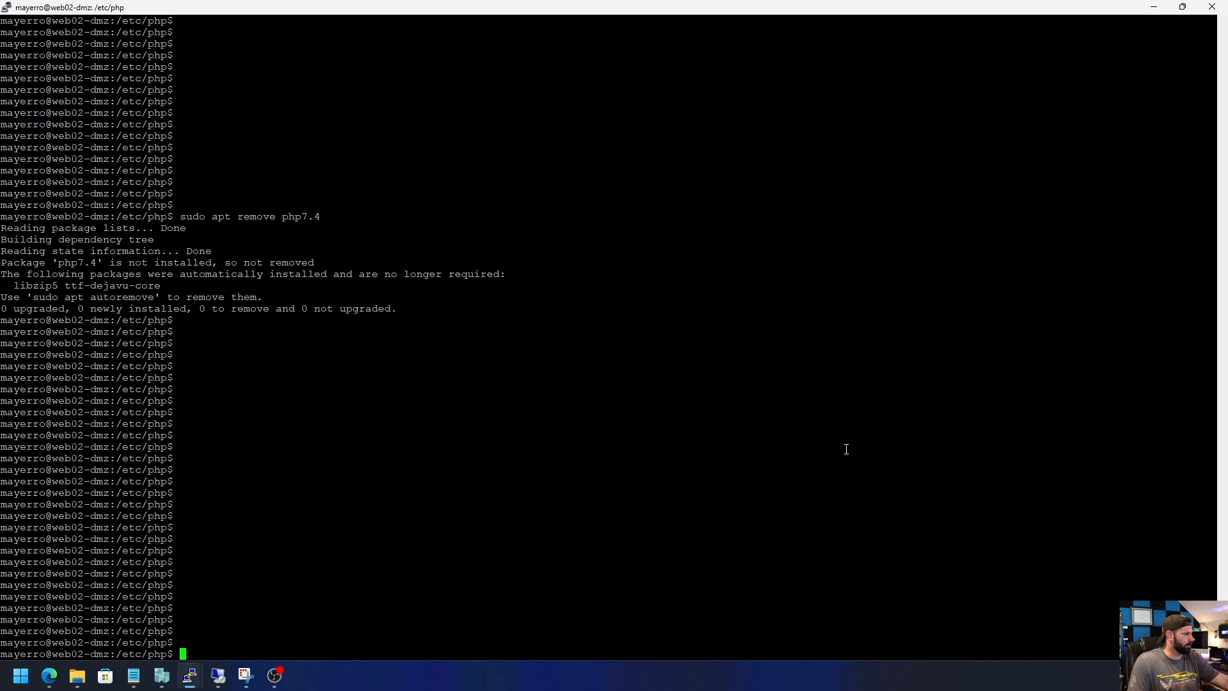
mouse_move(723, 336)
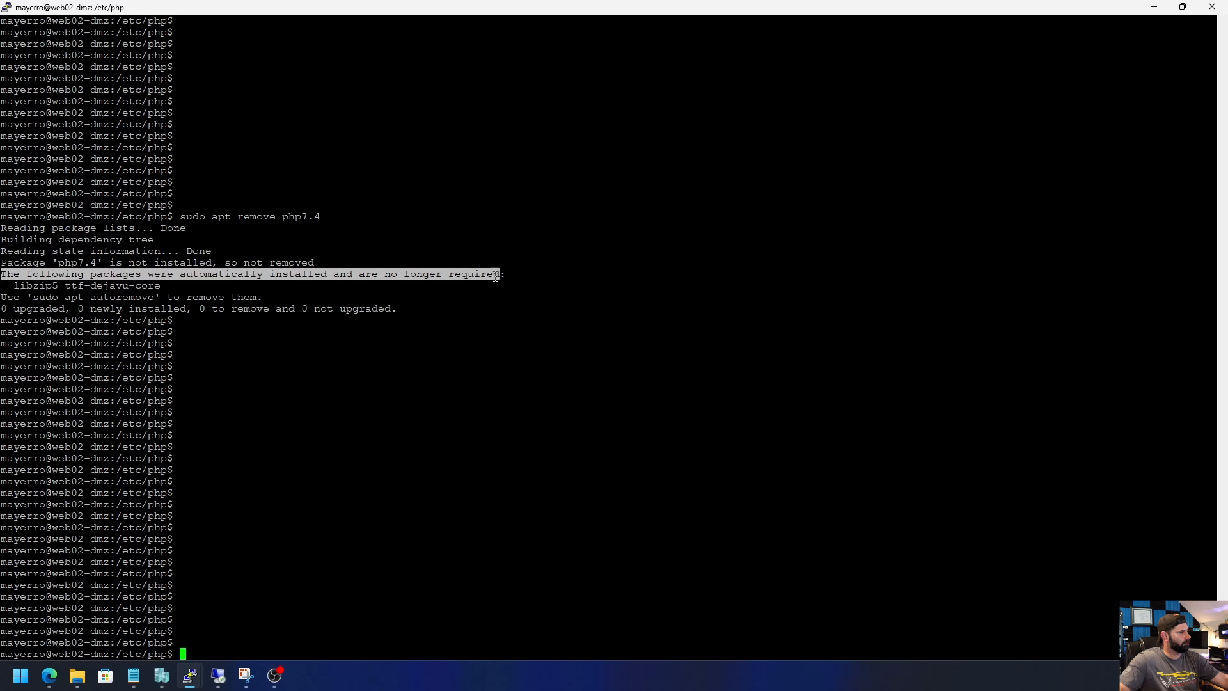
- Autoremove the leftover libzip5 and ttf-dejavu-core packages and list the php folder contents
type("sudo apt autore")
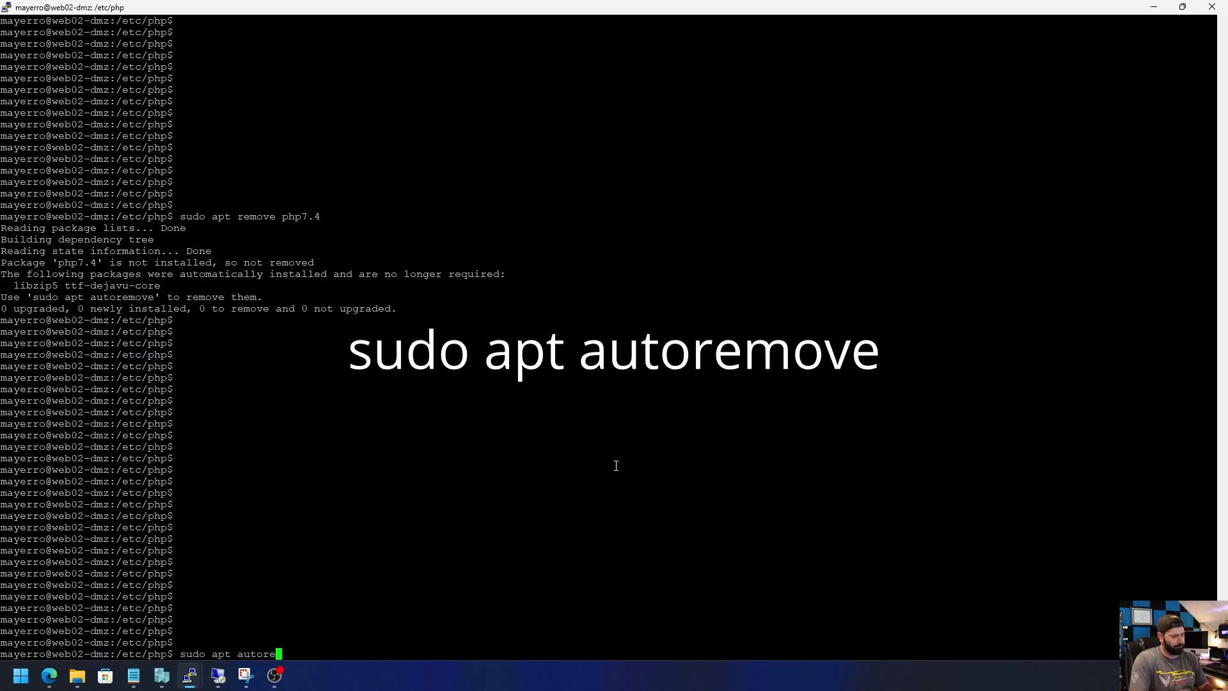
key("Return")
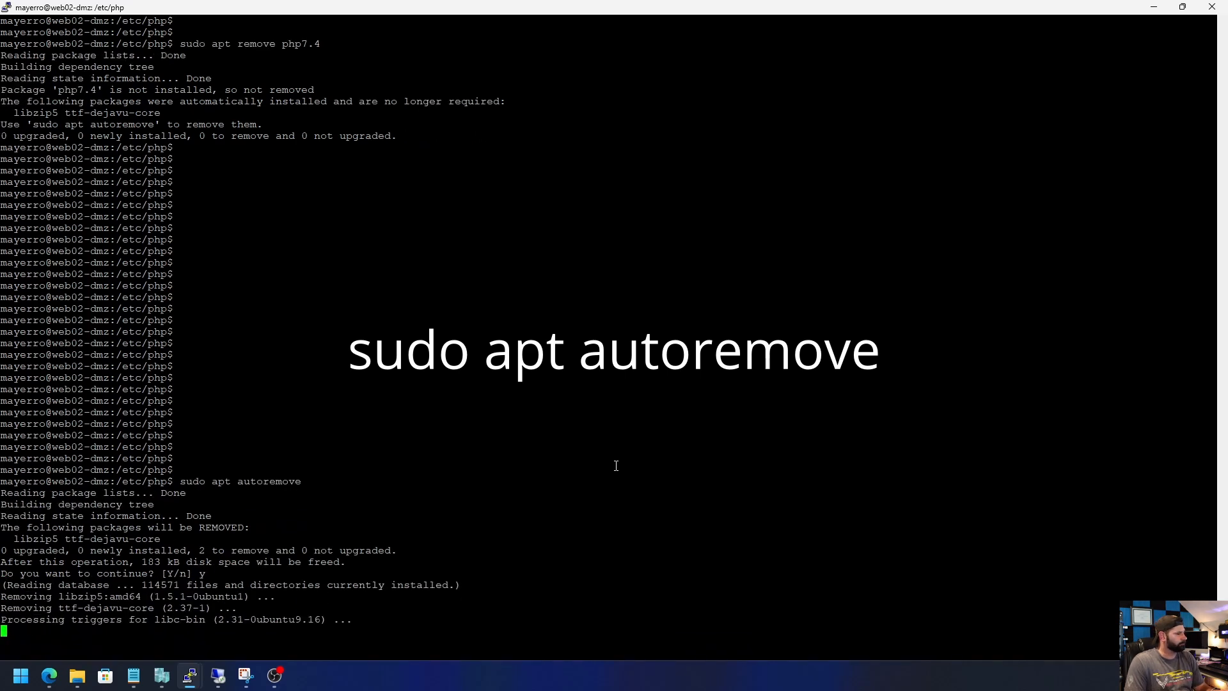
type("ls -ls")
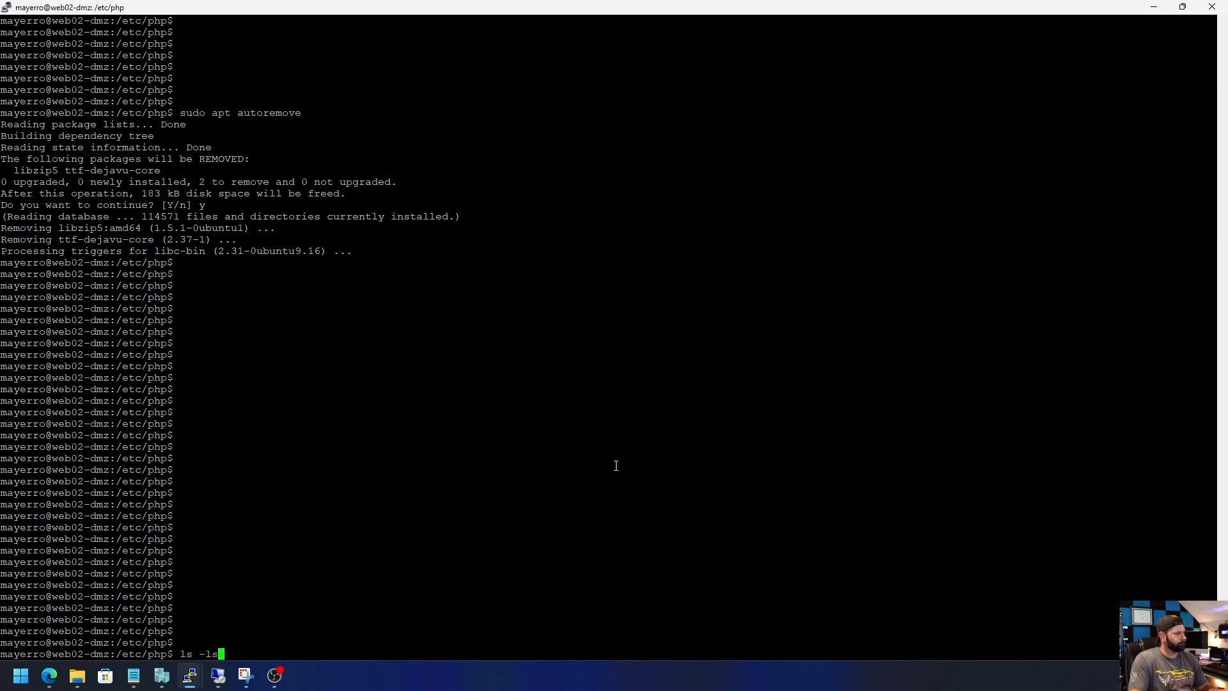
key("Return")
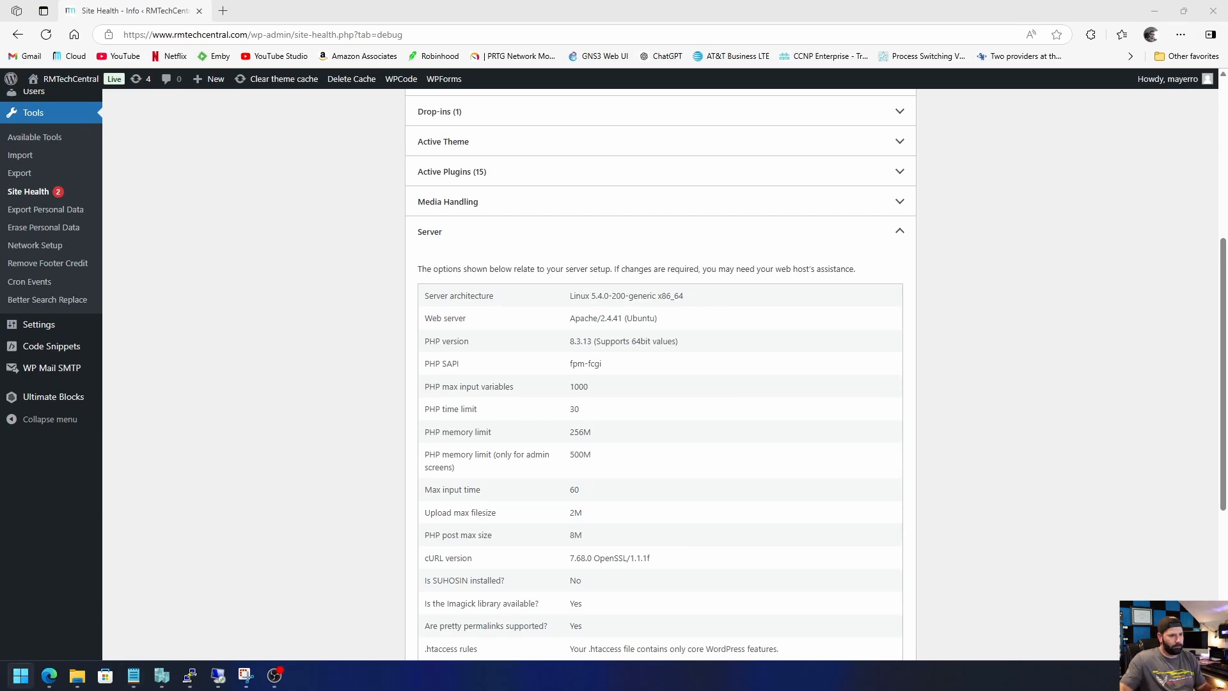
- Switch to the browser showing Site Health with PHP 8.3.13 on fpm-fcgi
left_click(189, 676)
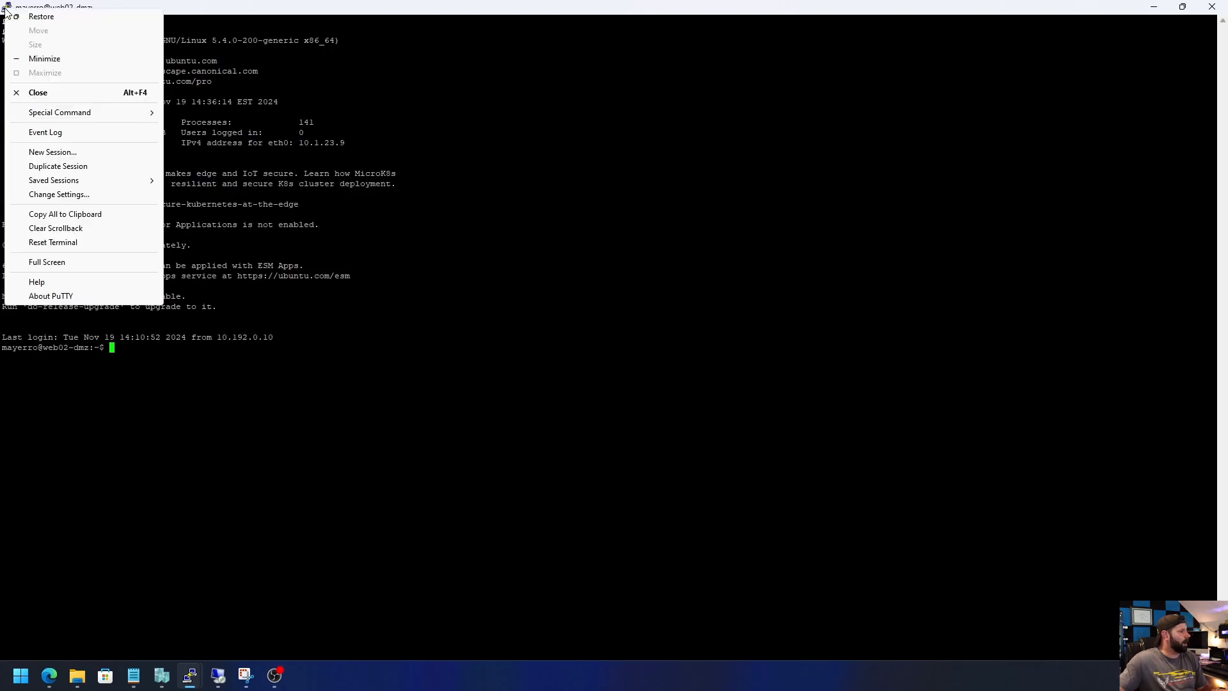
mouse_move(56, 227)
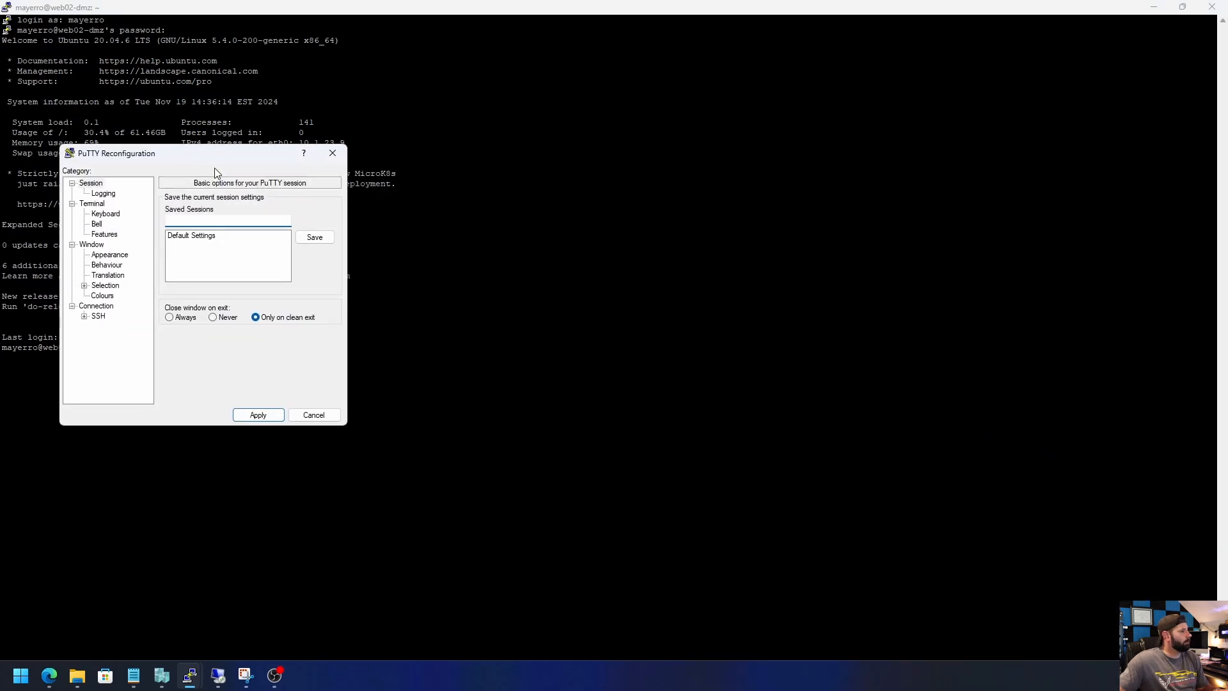
- Choose a larger terminal font in the Window > Appearance settings
left_click(106, 265)
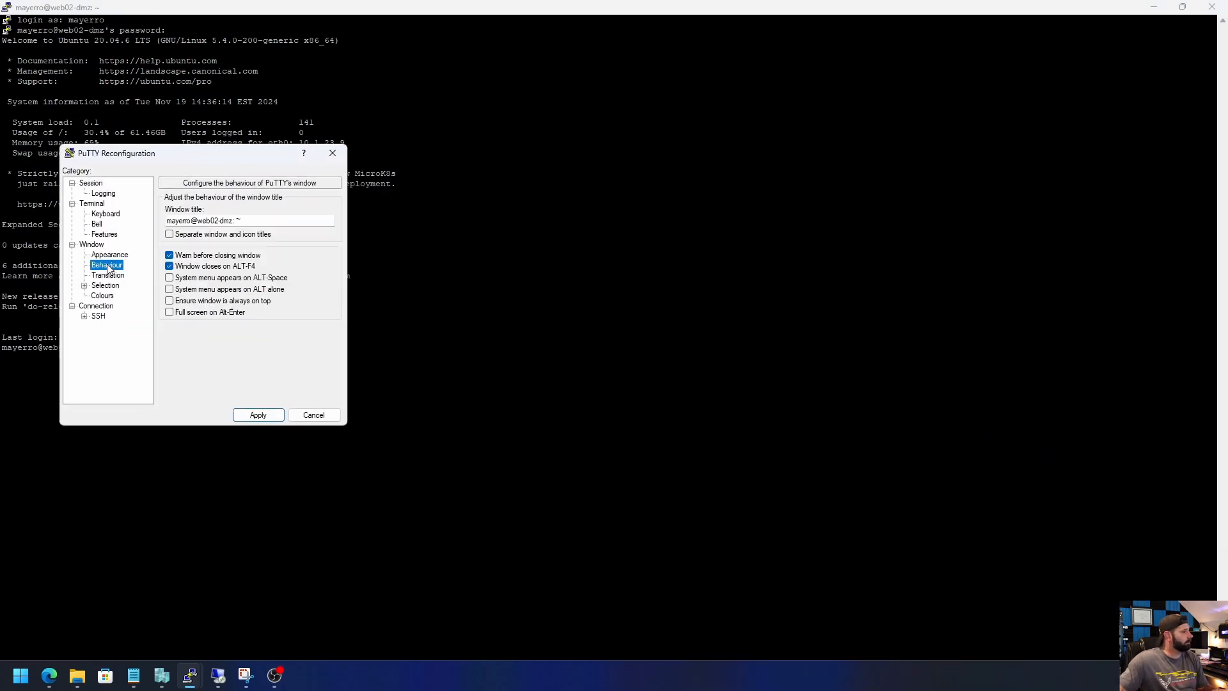
left_click(109, 254)
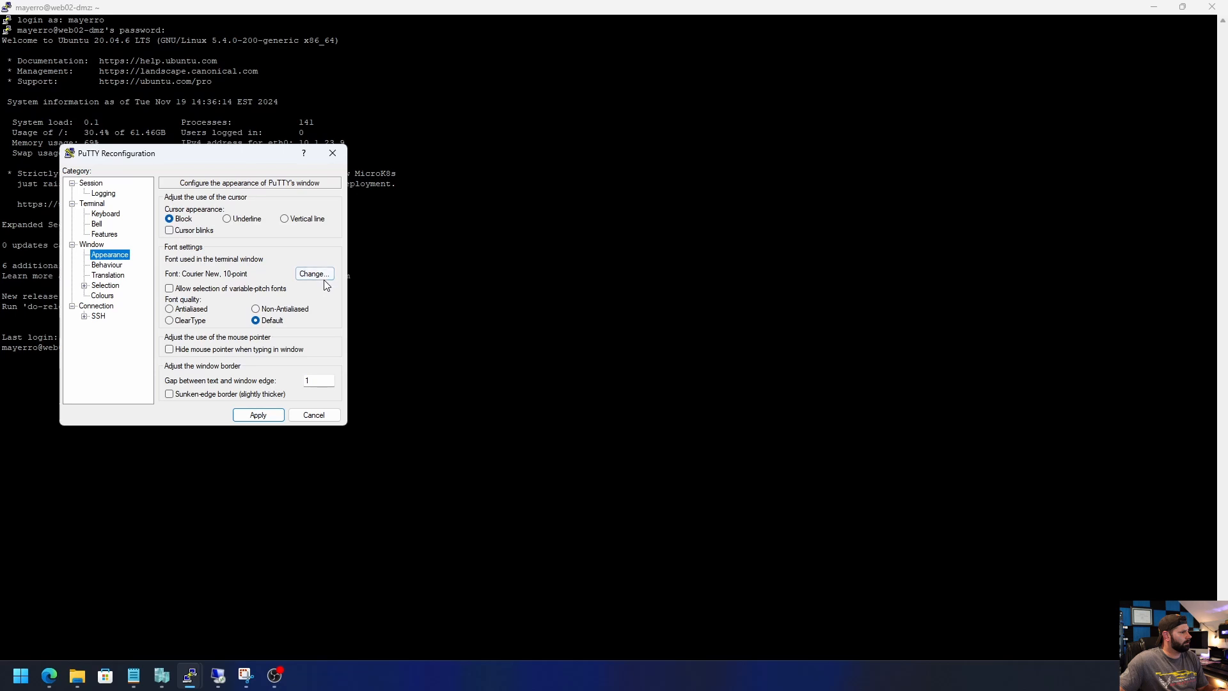
left_click(314, 273)
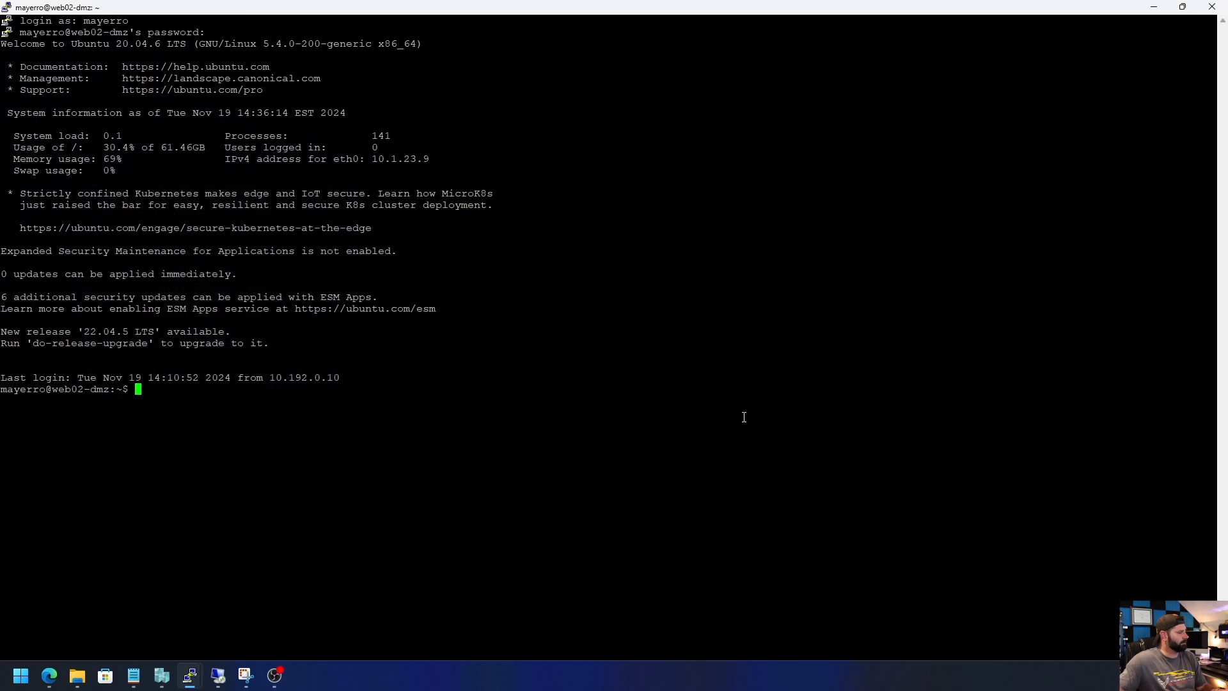
- Change directory into /etc/php to reach the remaining 8.3 version folder
type("cd /e")
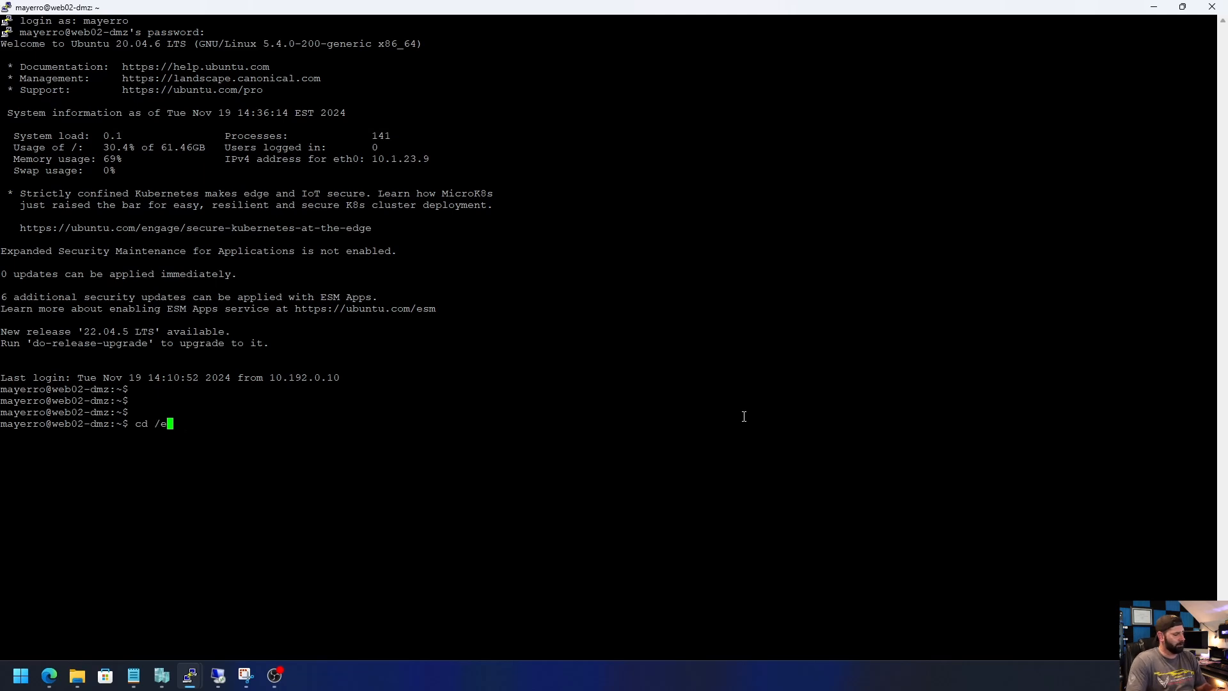
type("tc/")
type("ls")
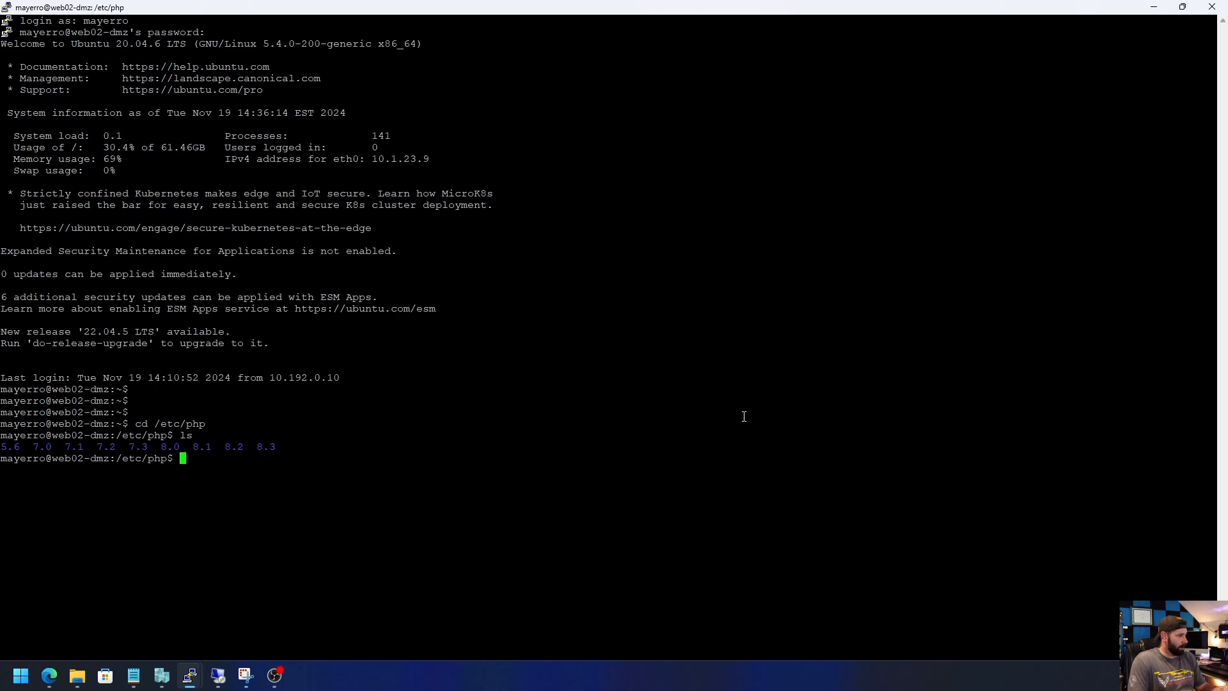
type("php8.3")
type("cd 8.3")
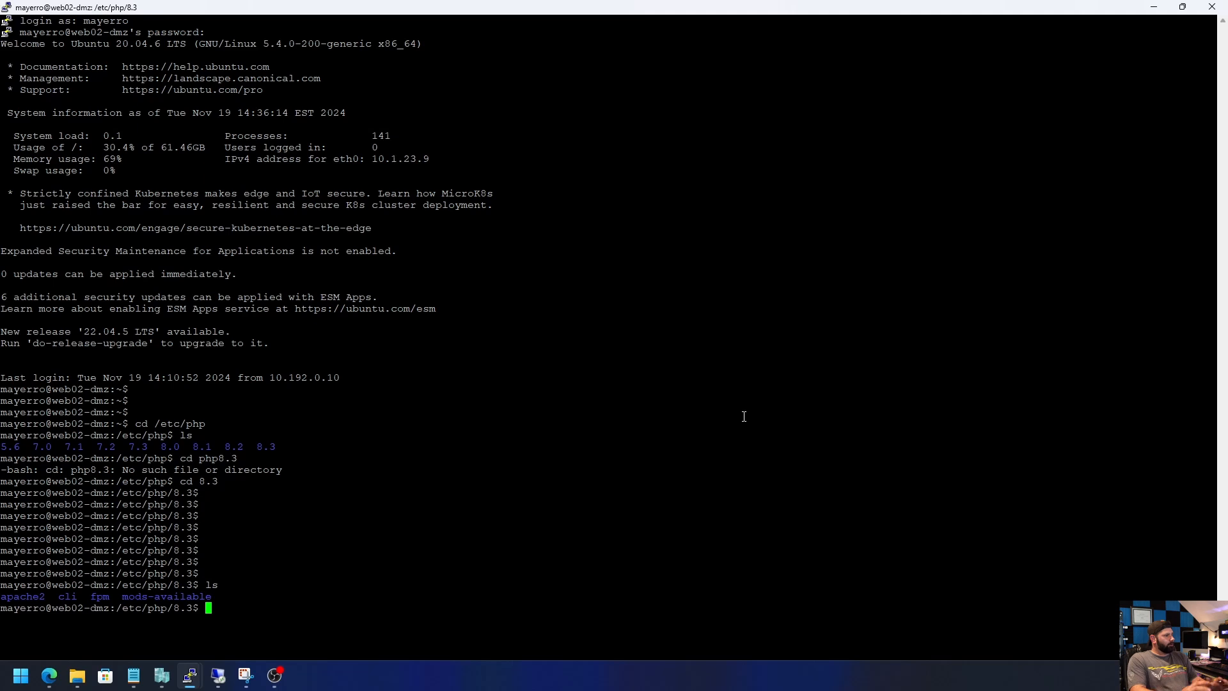
mouse_move(536, 418)
type("ls -ls")
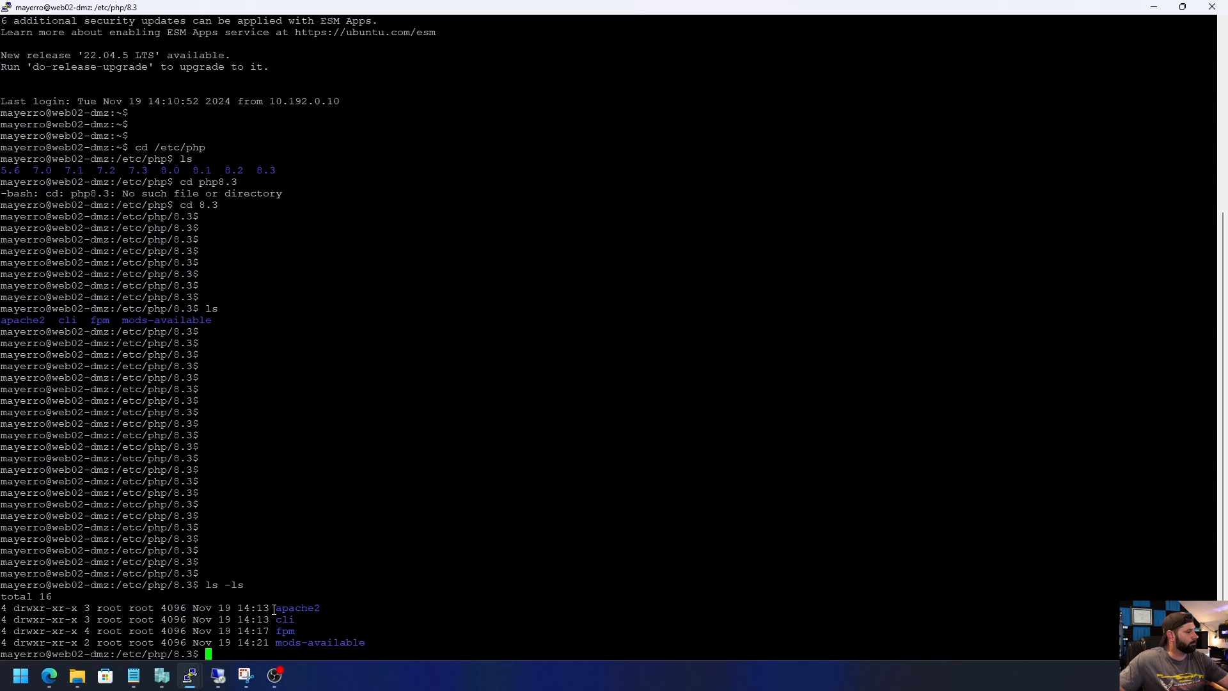
mouse_move(280, 643)
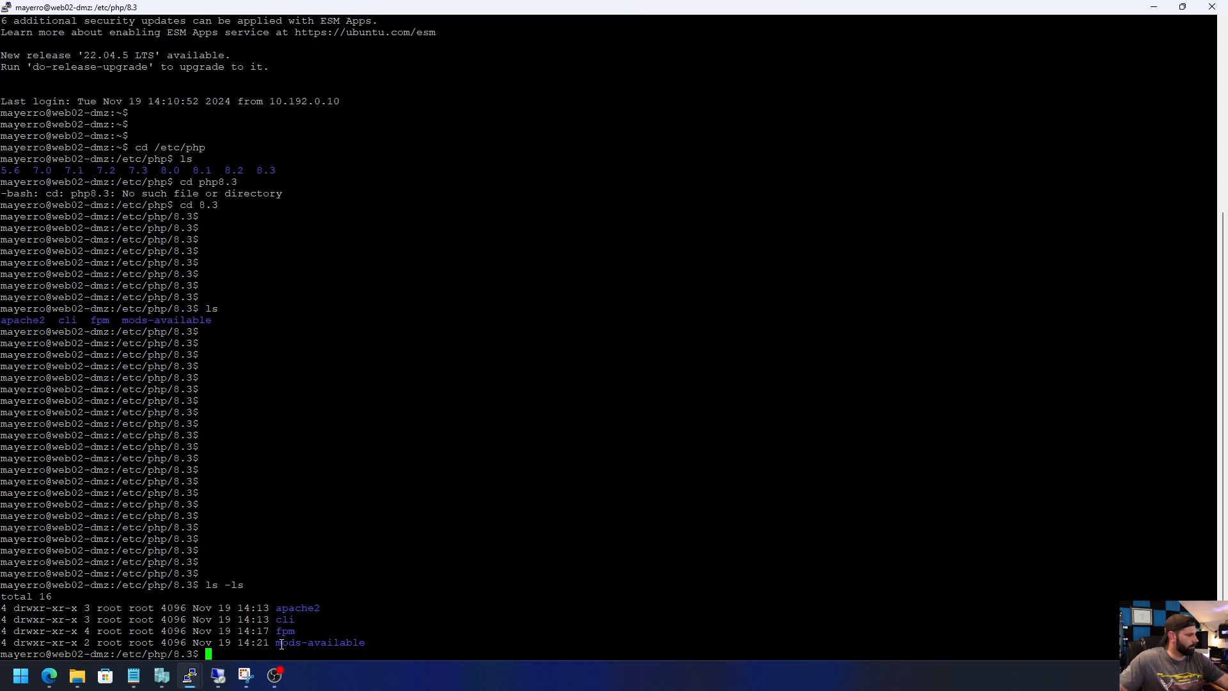
mouse_move(408, 576)
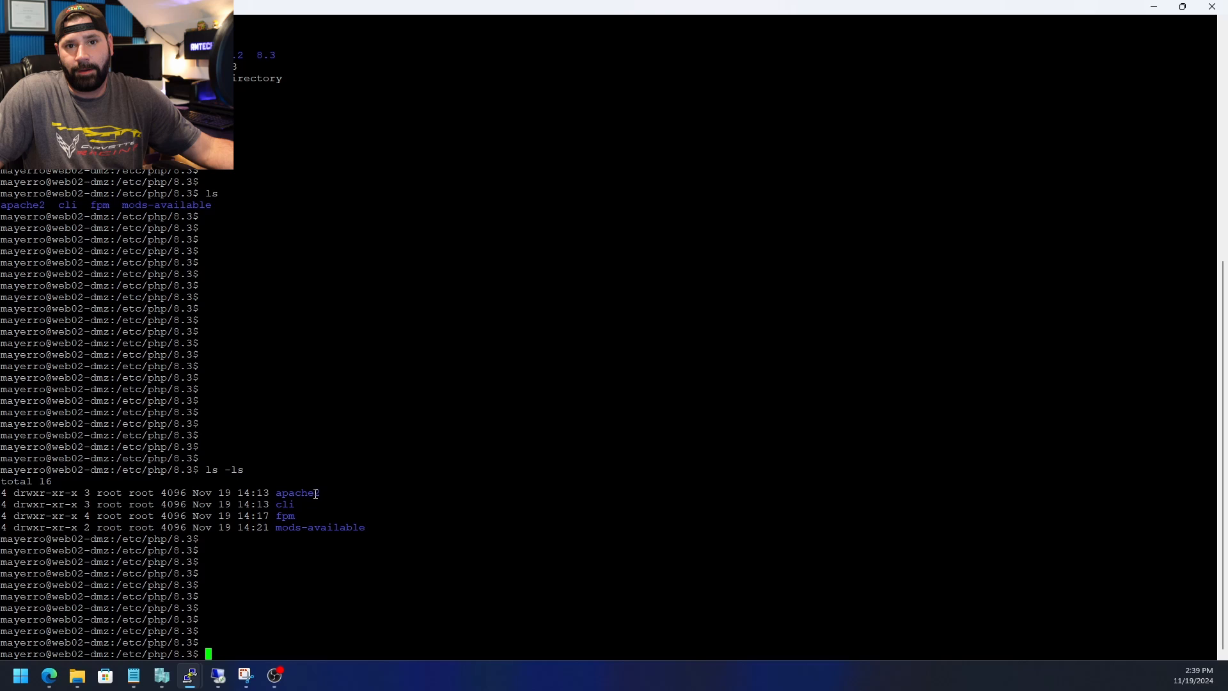
double_click(297, 493)
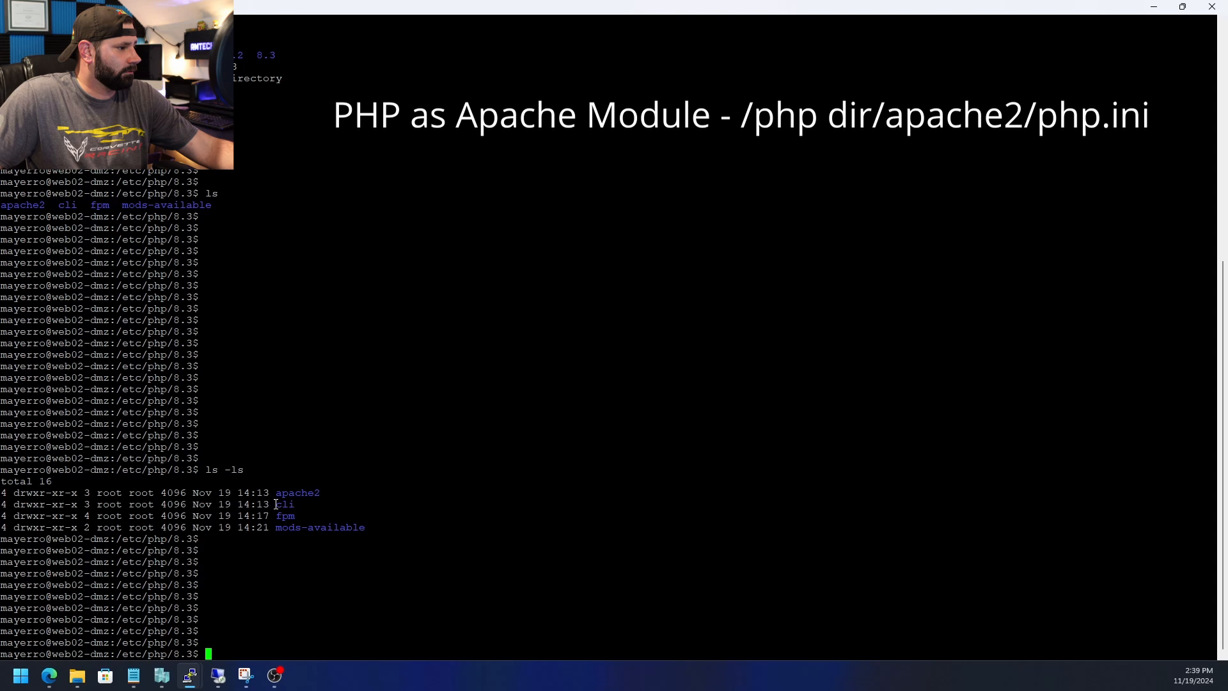
mouse_move(533, 414)
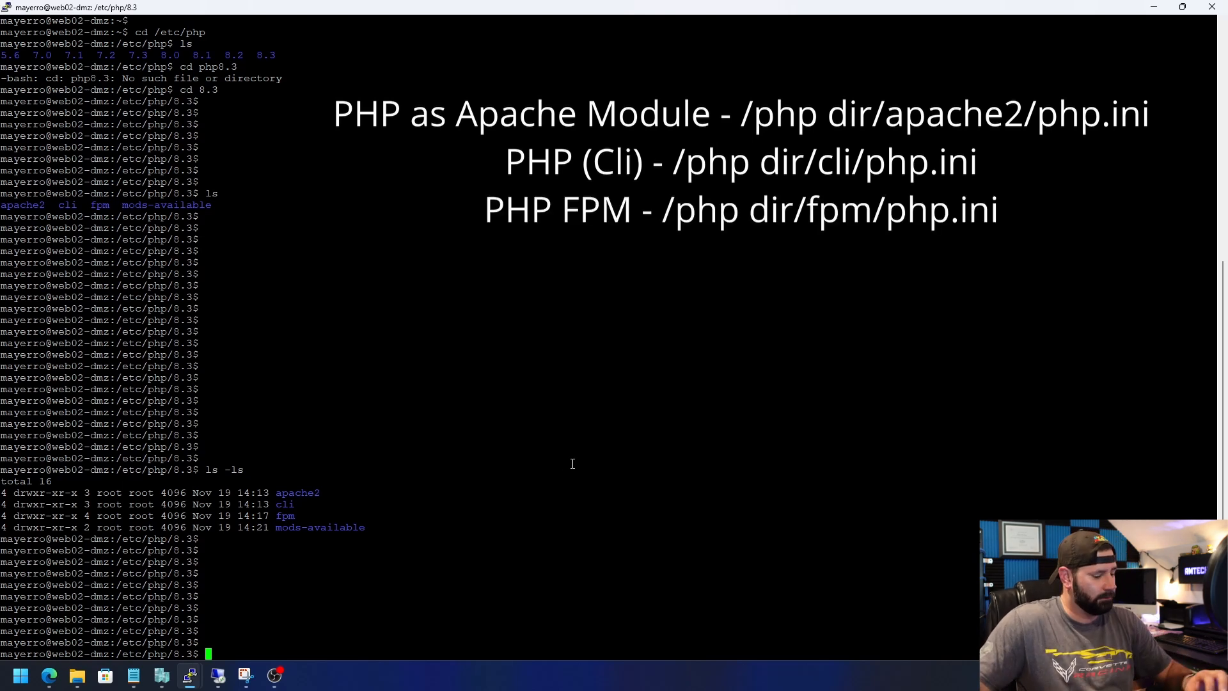
type("cd")
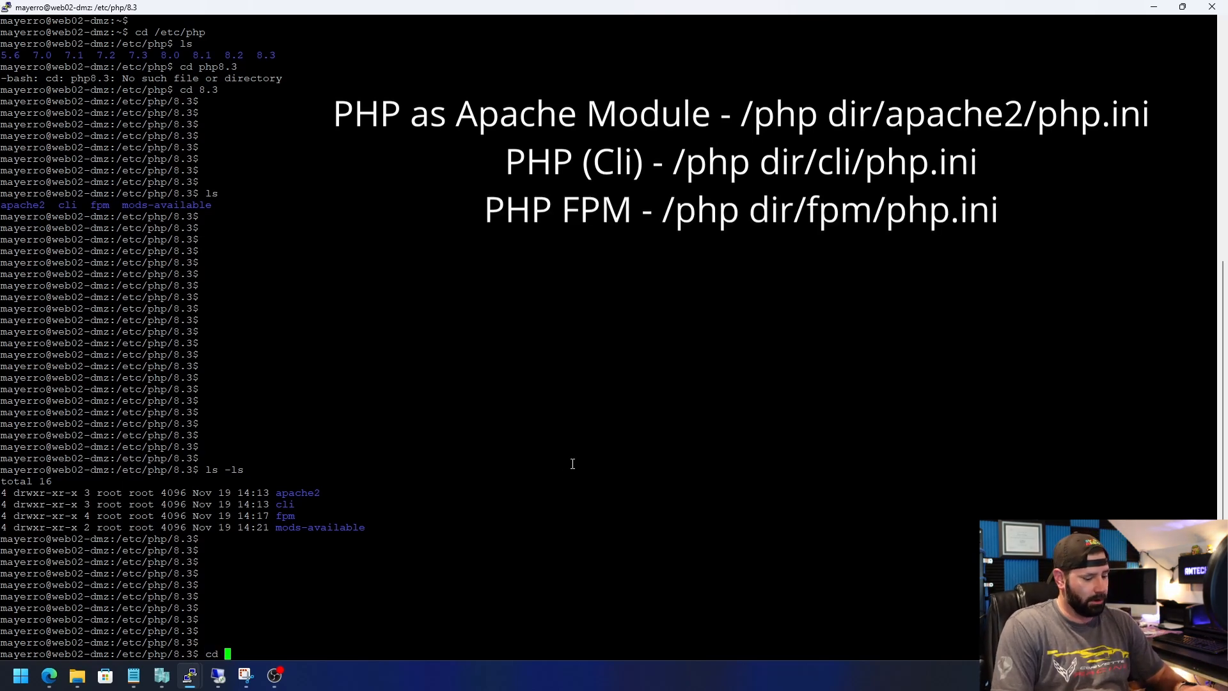